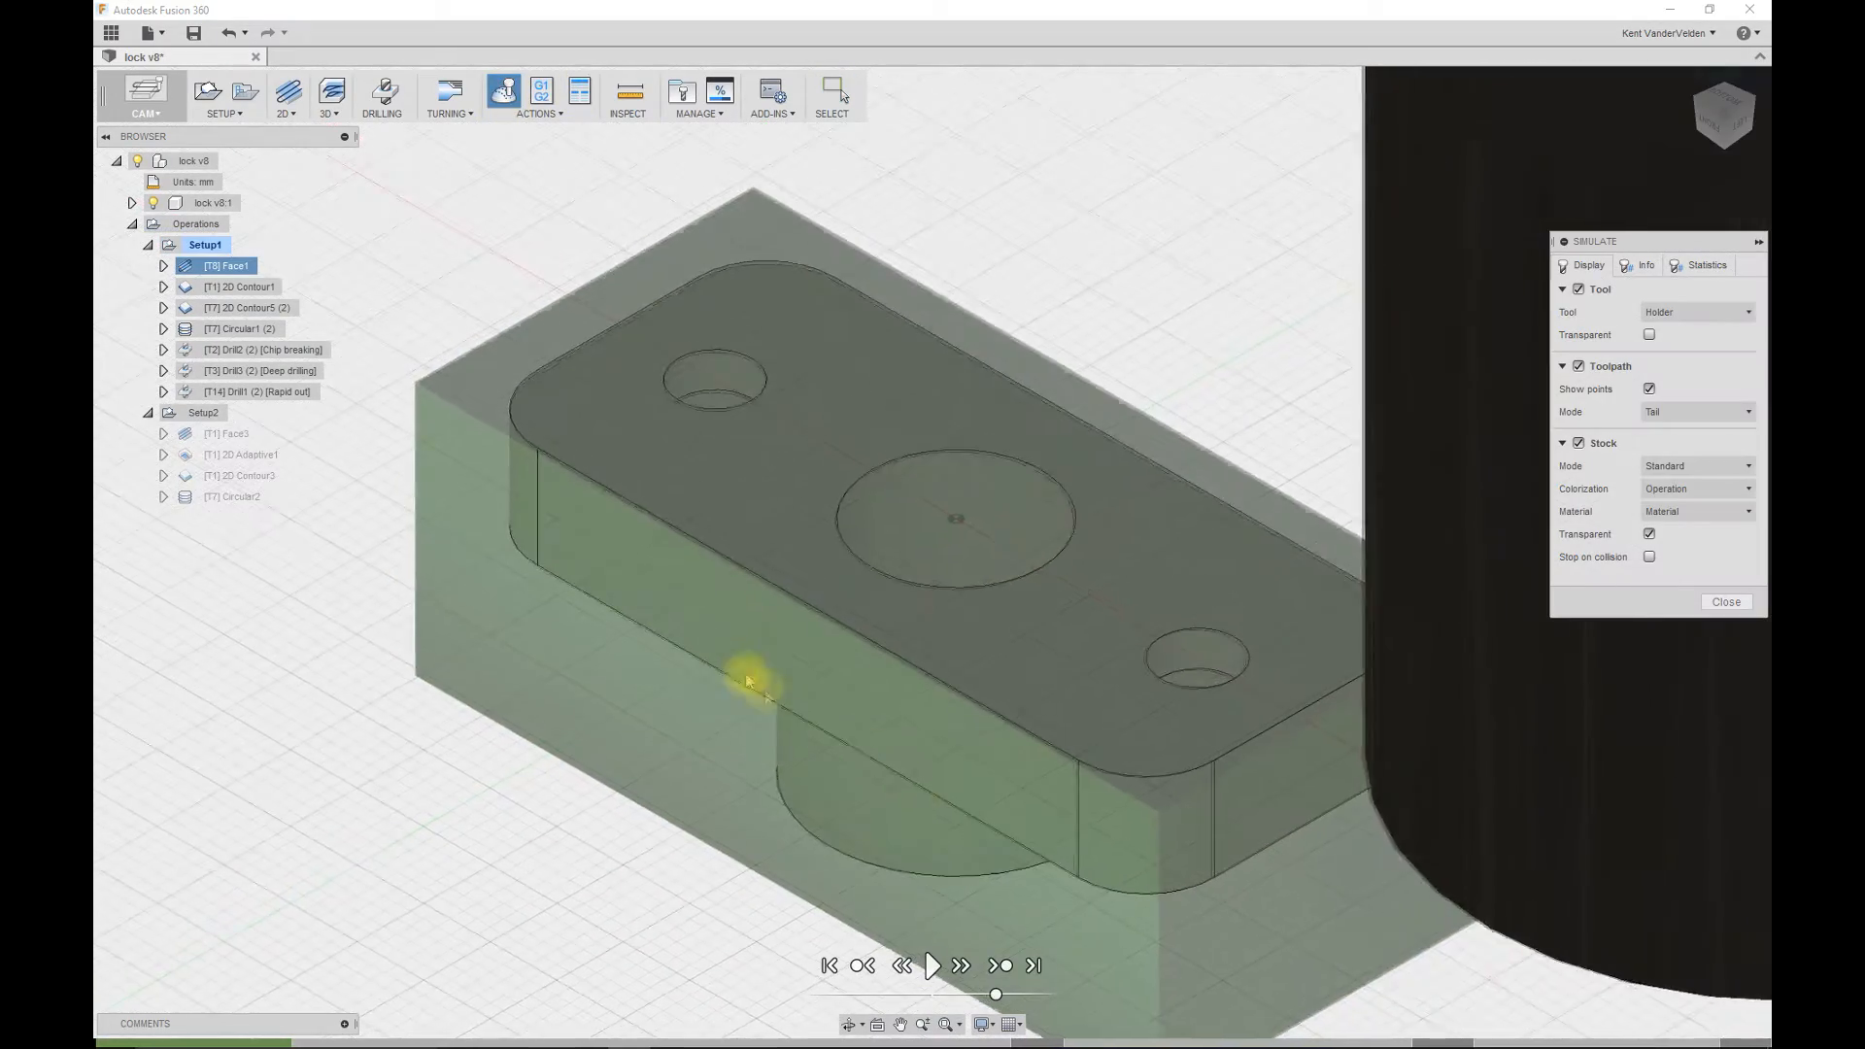
# - Play the Setup1 simulation and jump to the end of its final toolpath
pyautogui.click(933, 965)
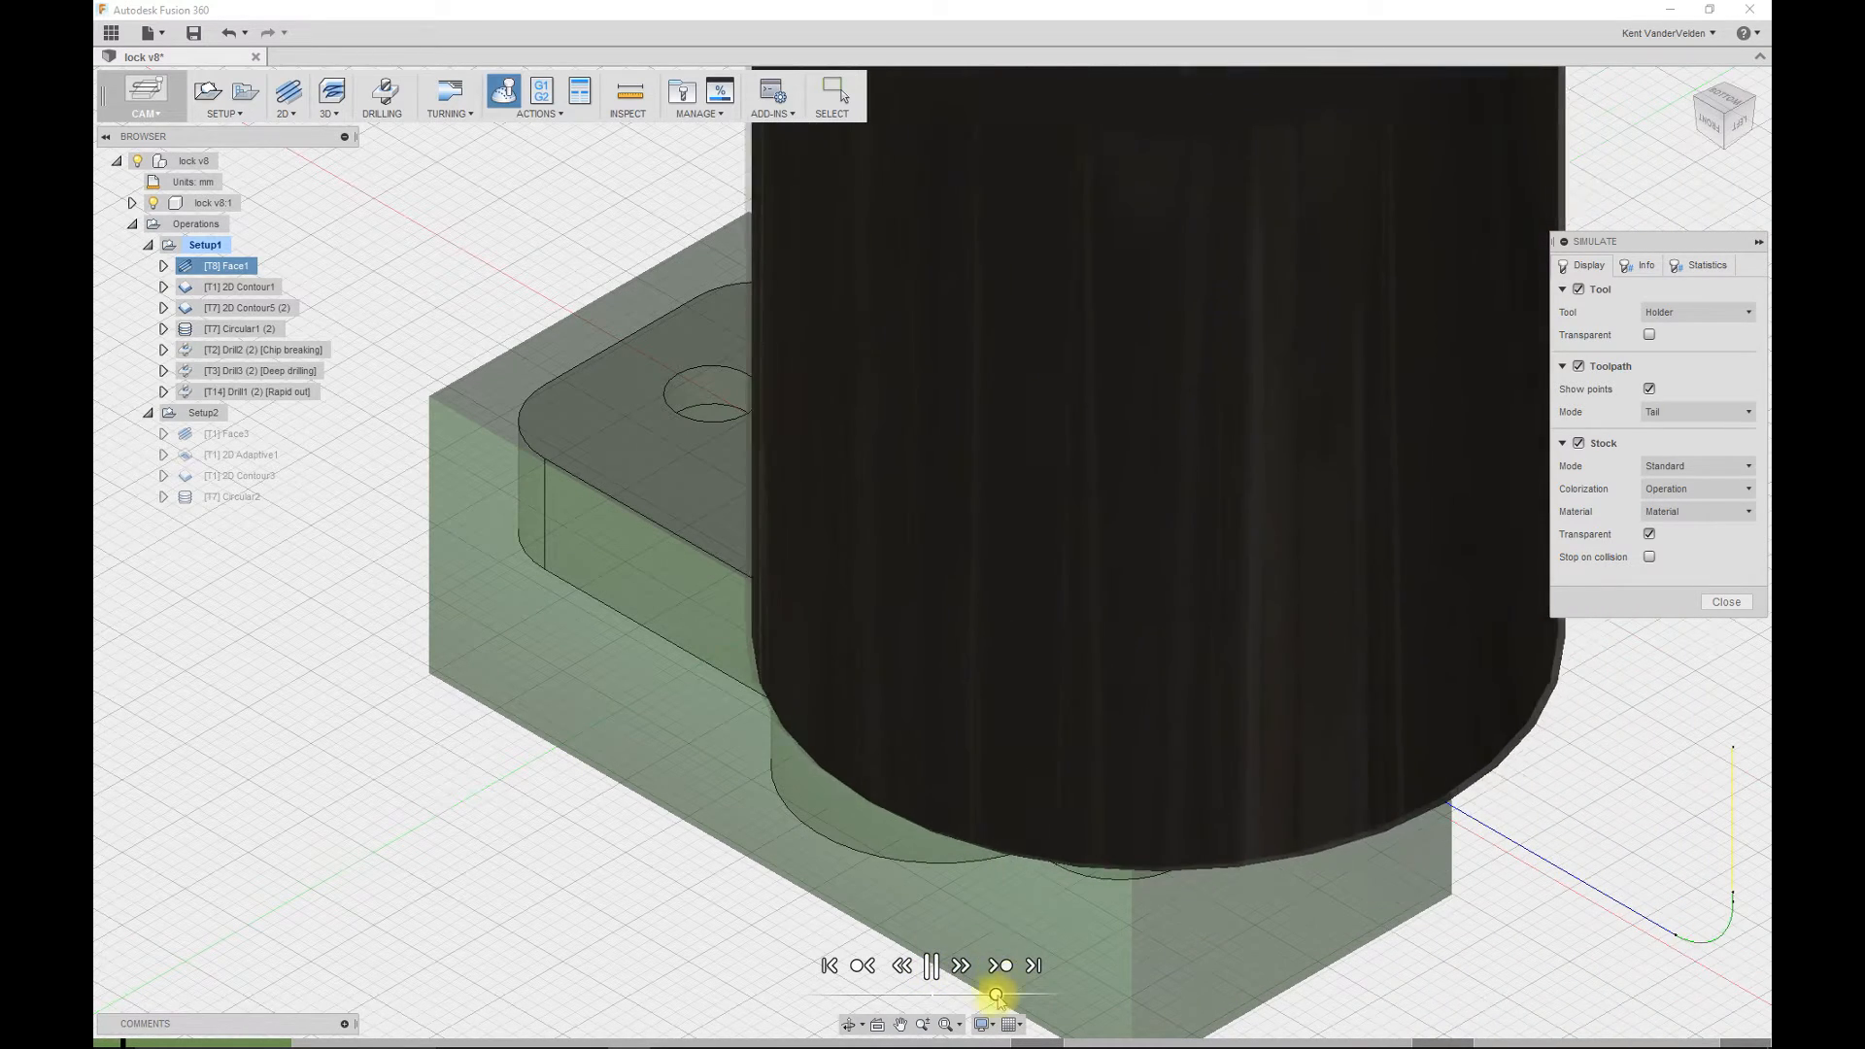
pyautogui.click(1033, 964)
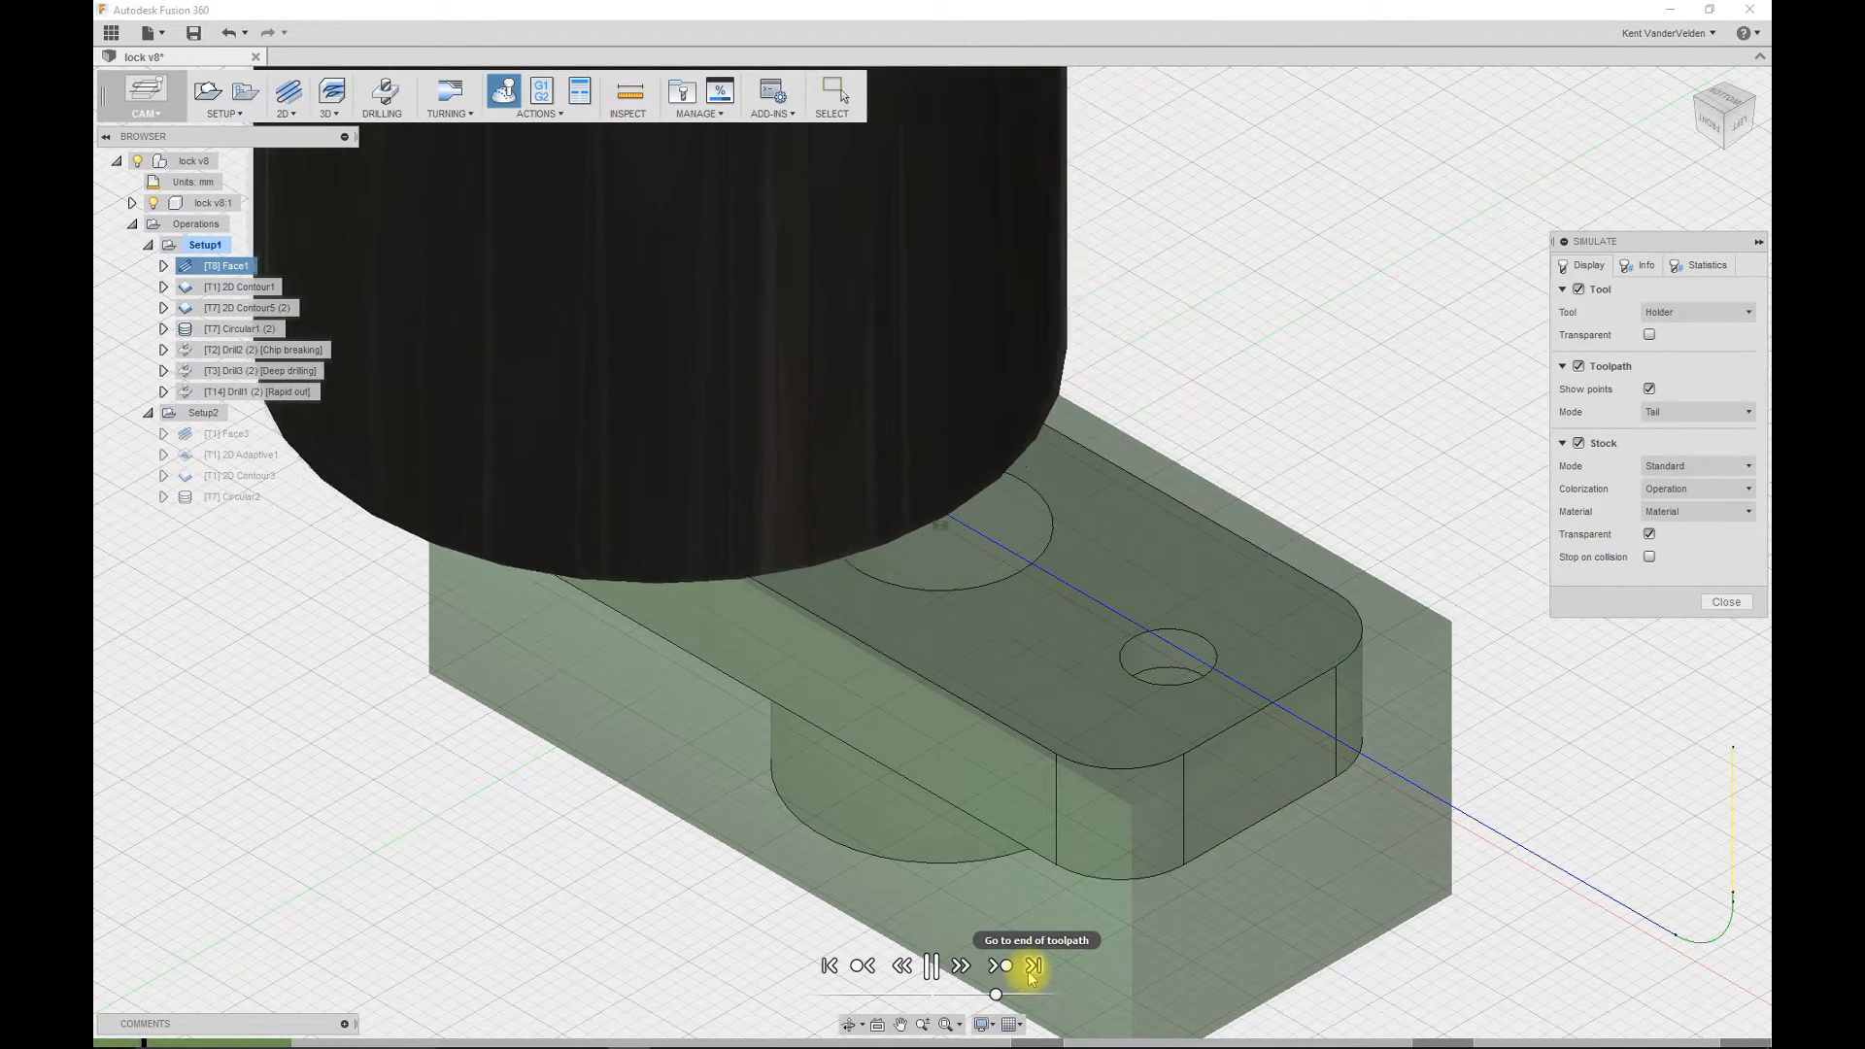
pyautogui.click(1033, 965)
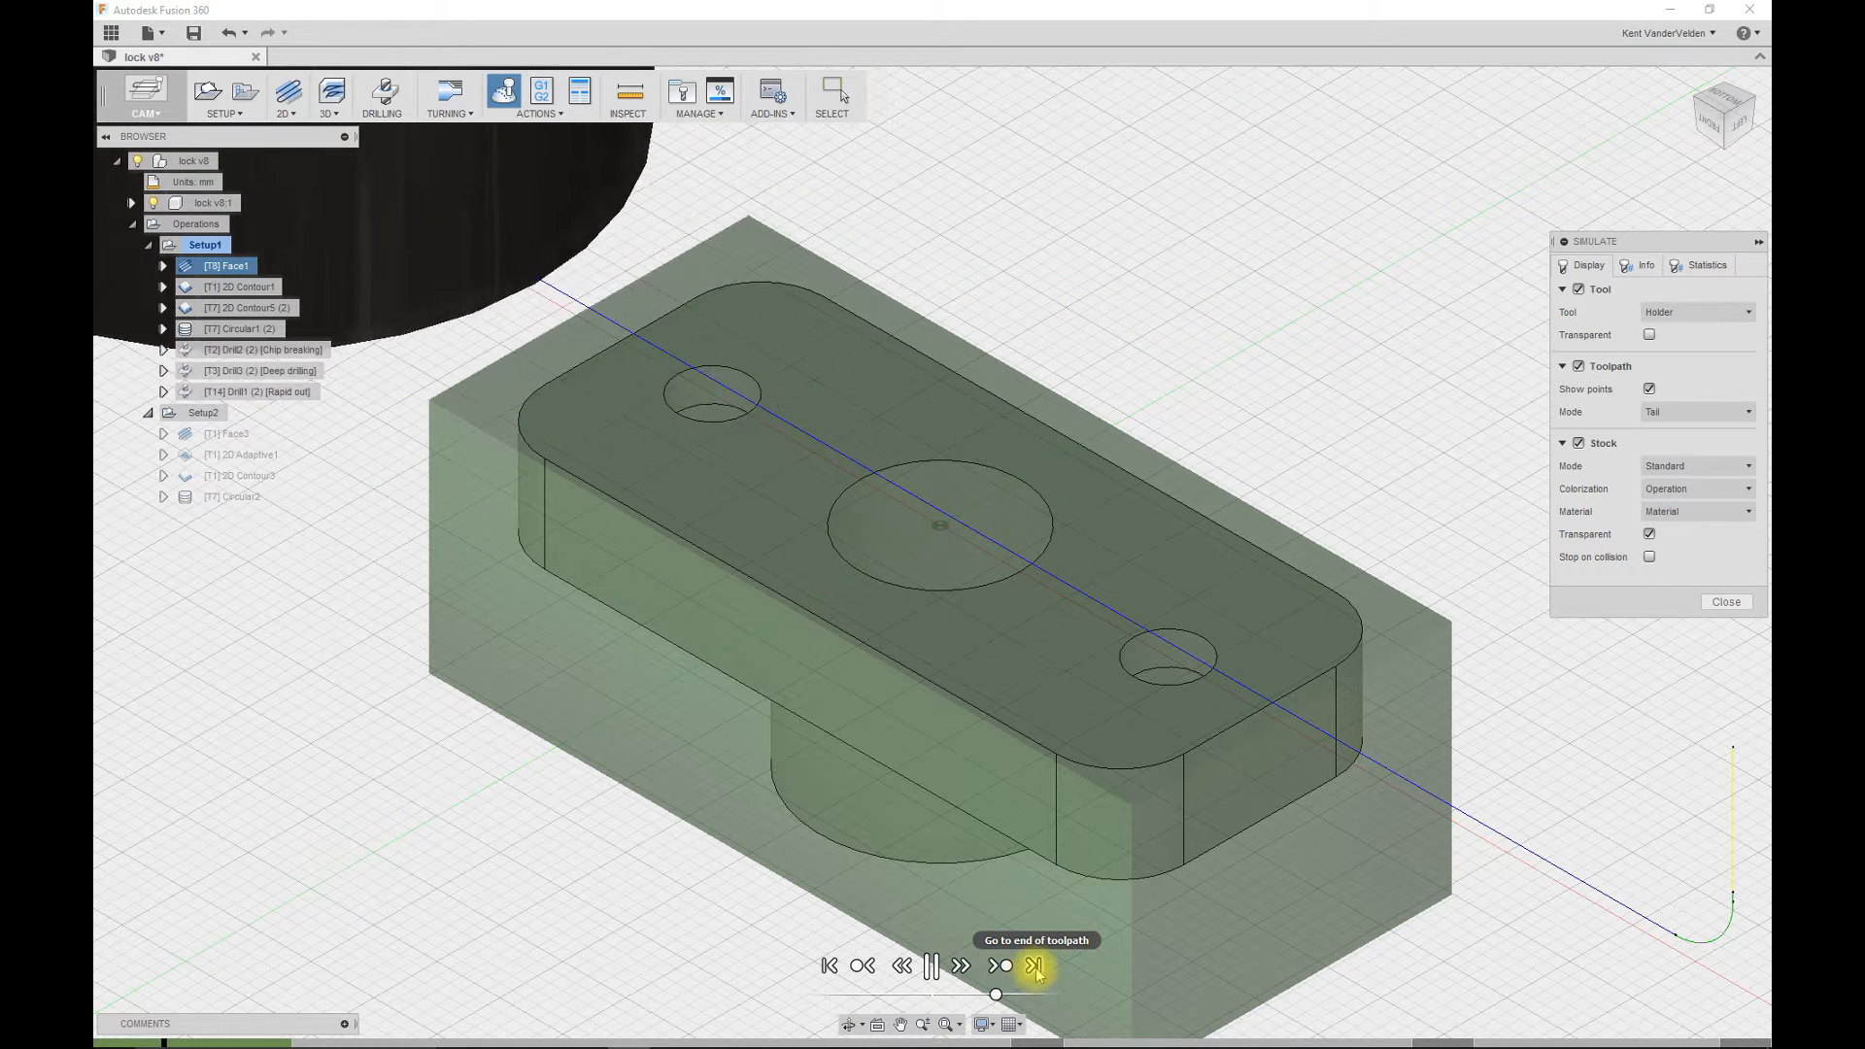
pyautogui.click(1033, 964)
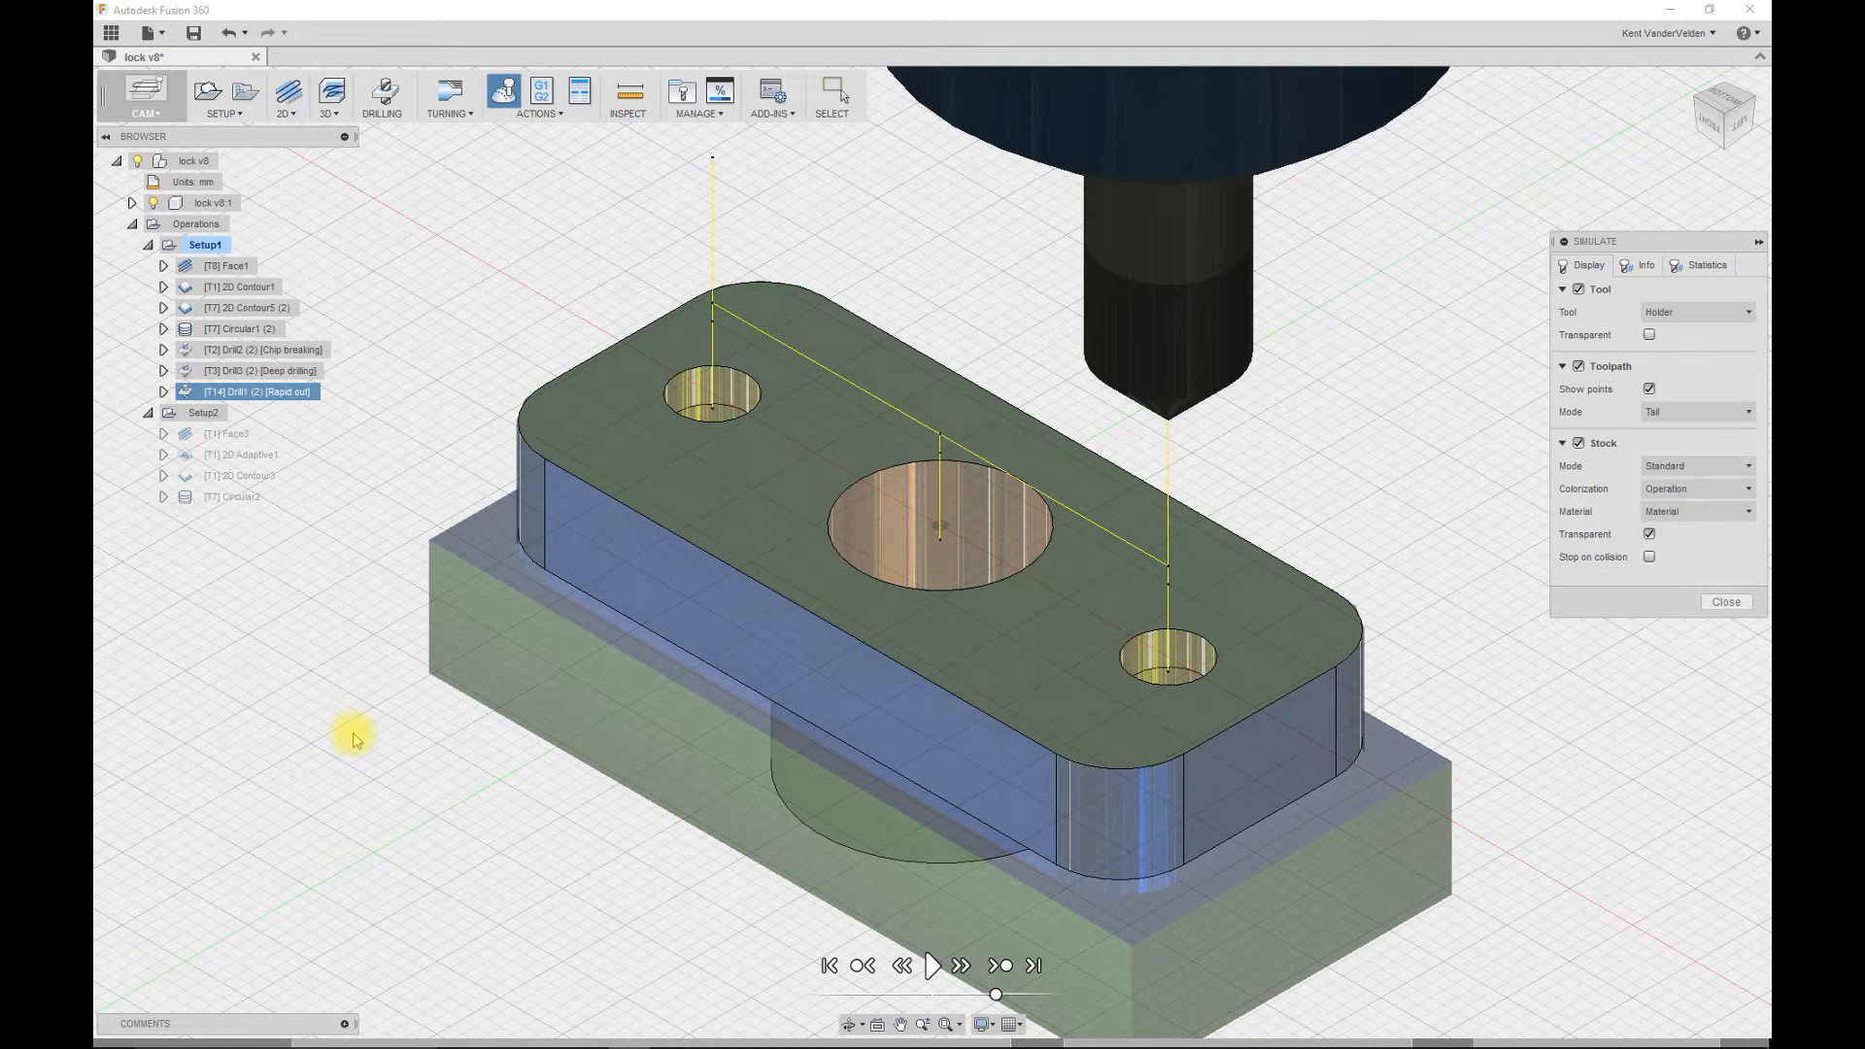
# - Save the simulated stock from its right-click menu as stock2 in the lock folder
pyautogui.rightClick(357, 738)
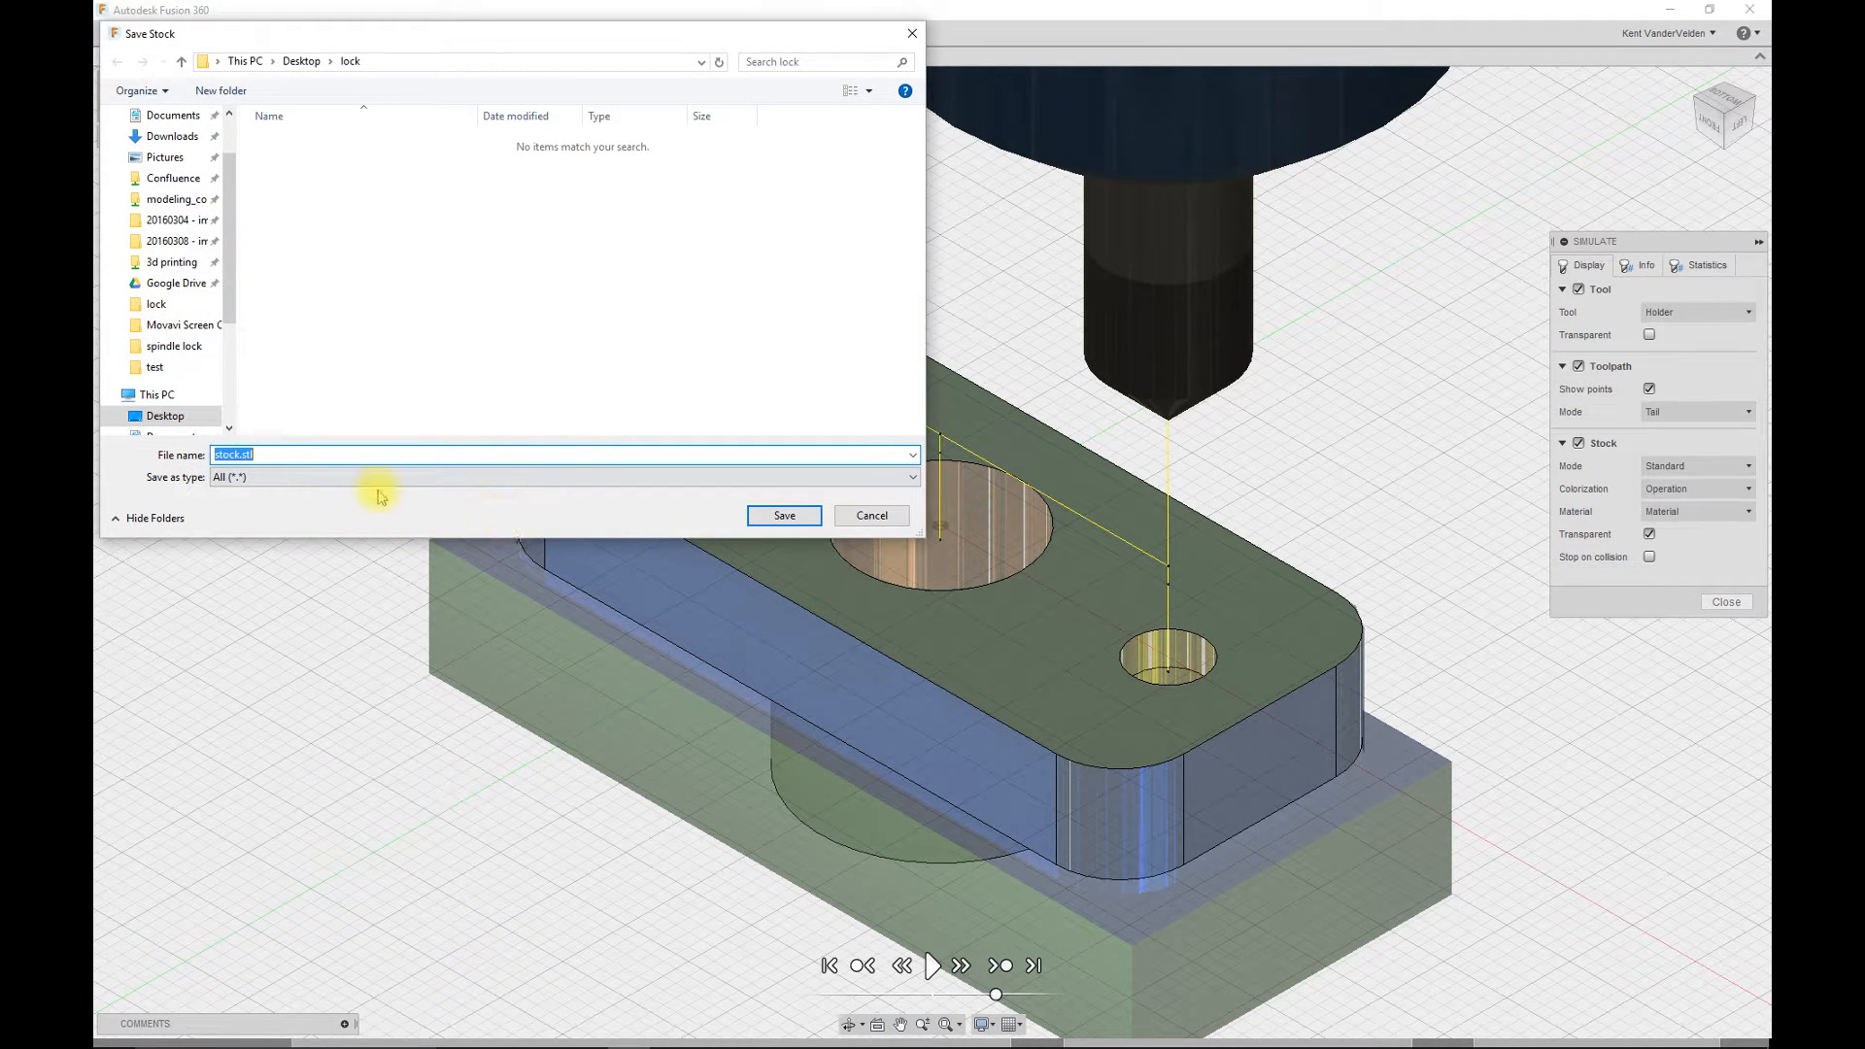
pyautogui.write('sto')
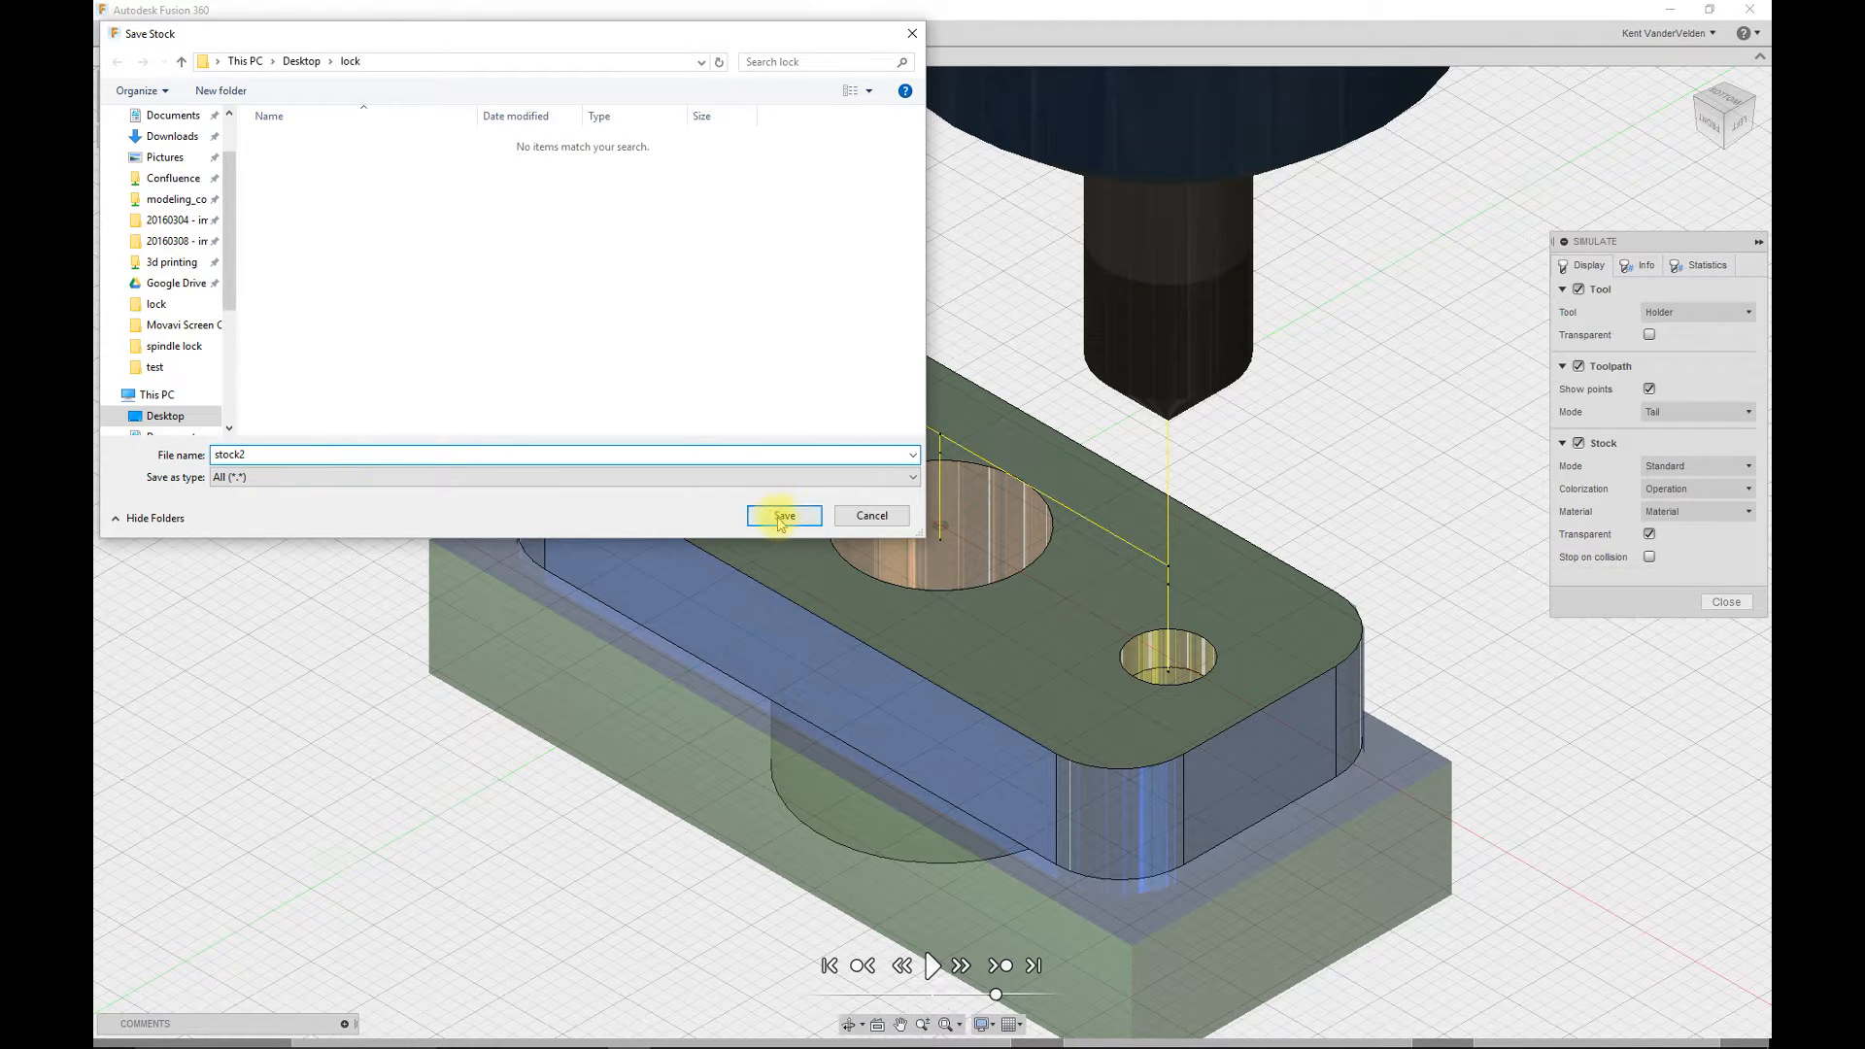
pyautogui.click(783, 515)
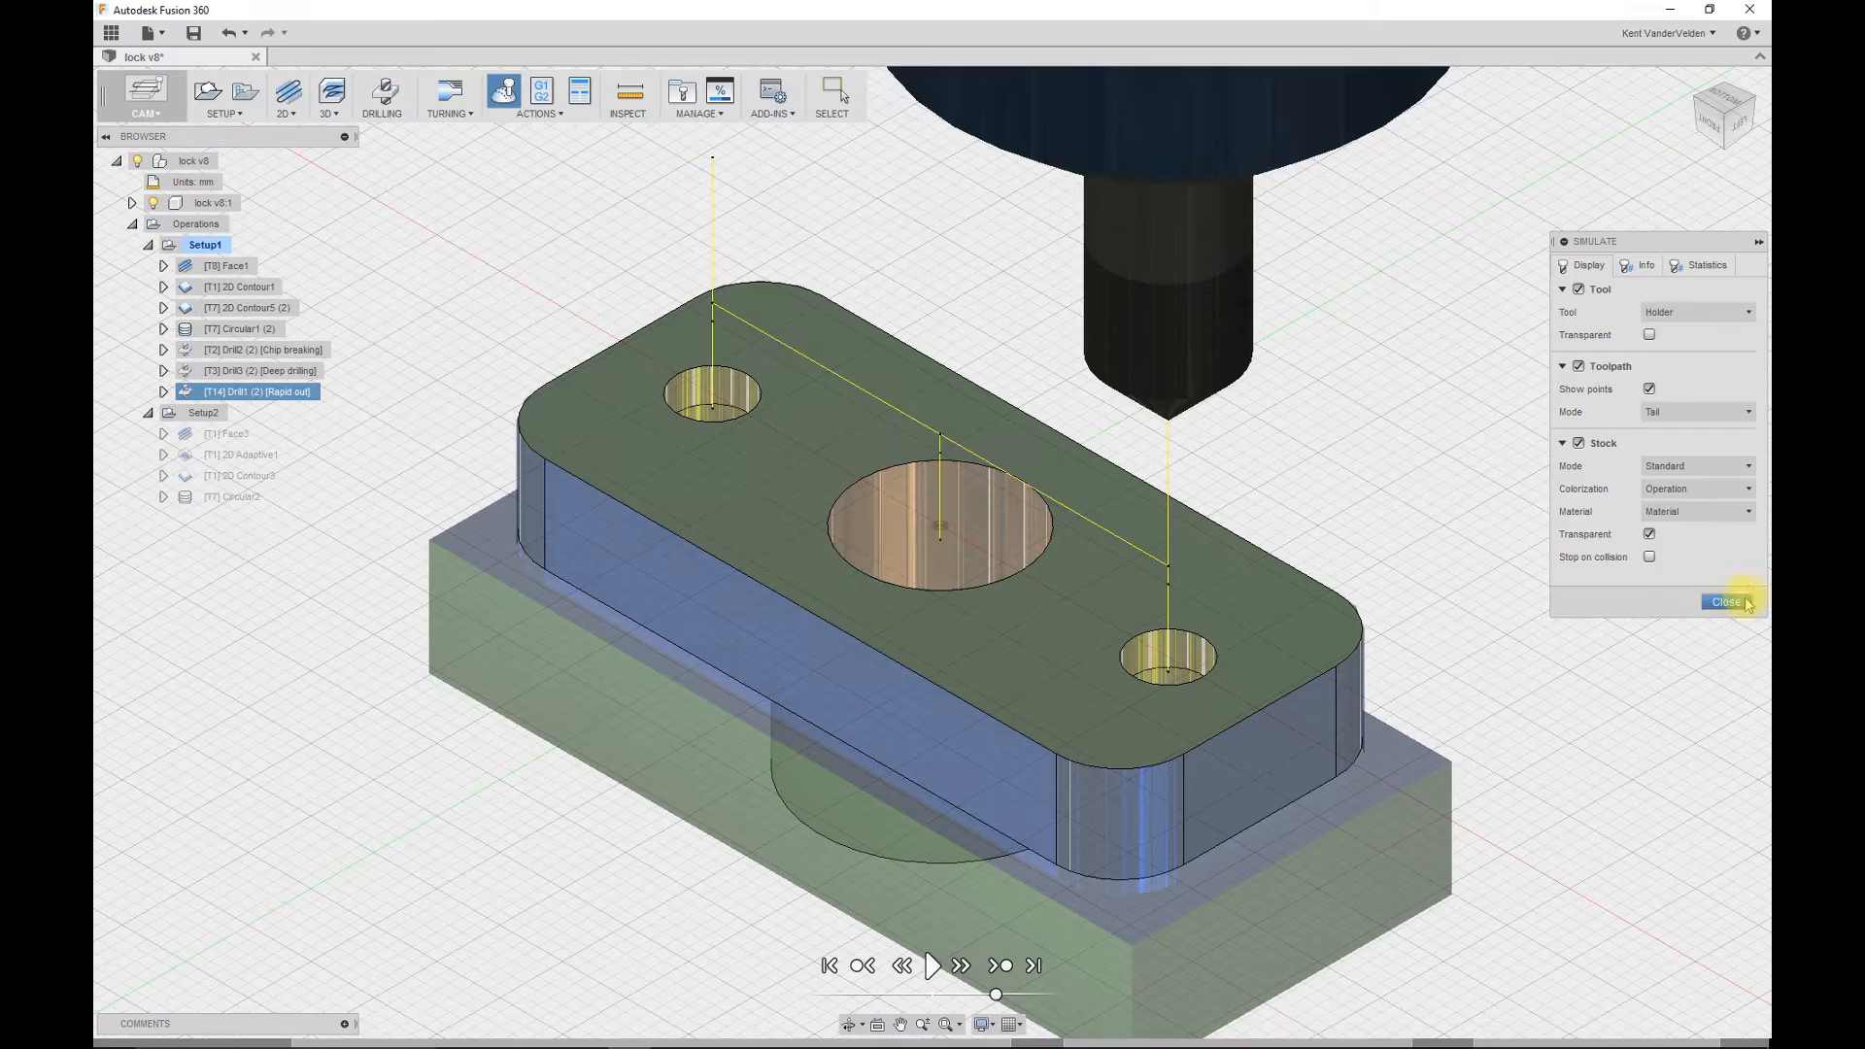
# - Exit Simulate, switch to the MODEL workspace and insert stock2.stl as a mesh body
pyautogui.click(145, 95)
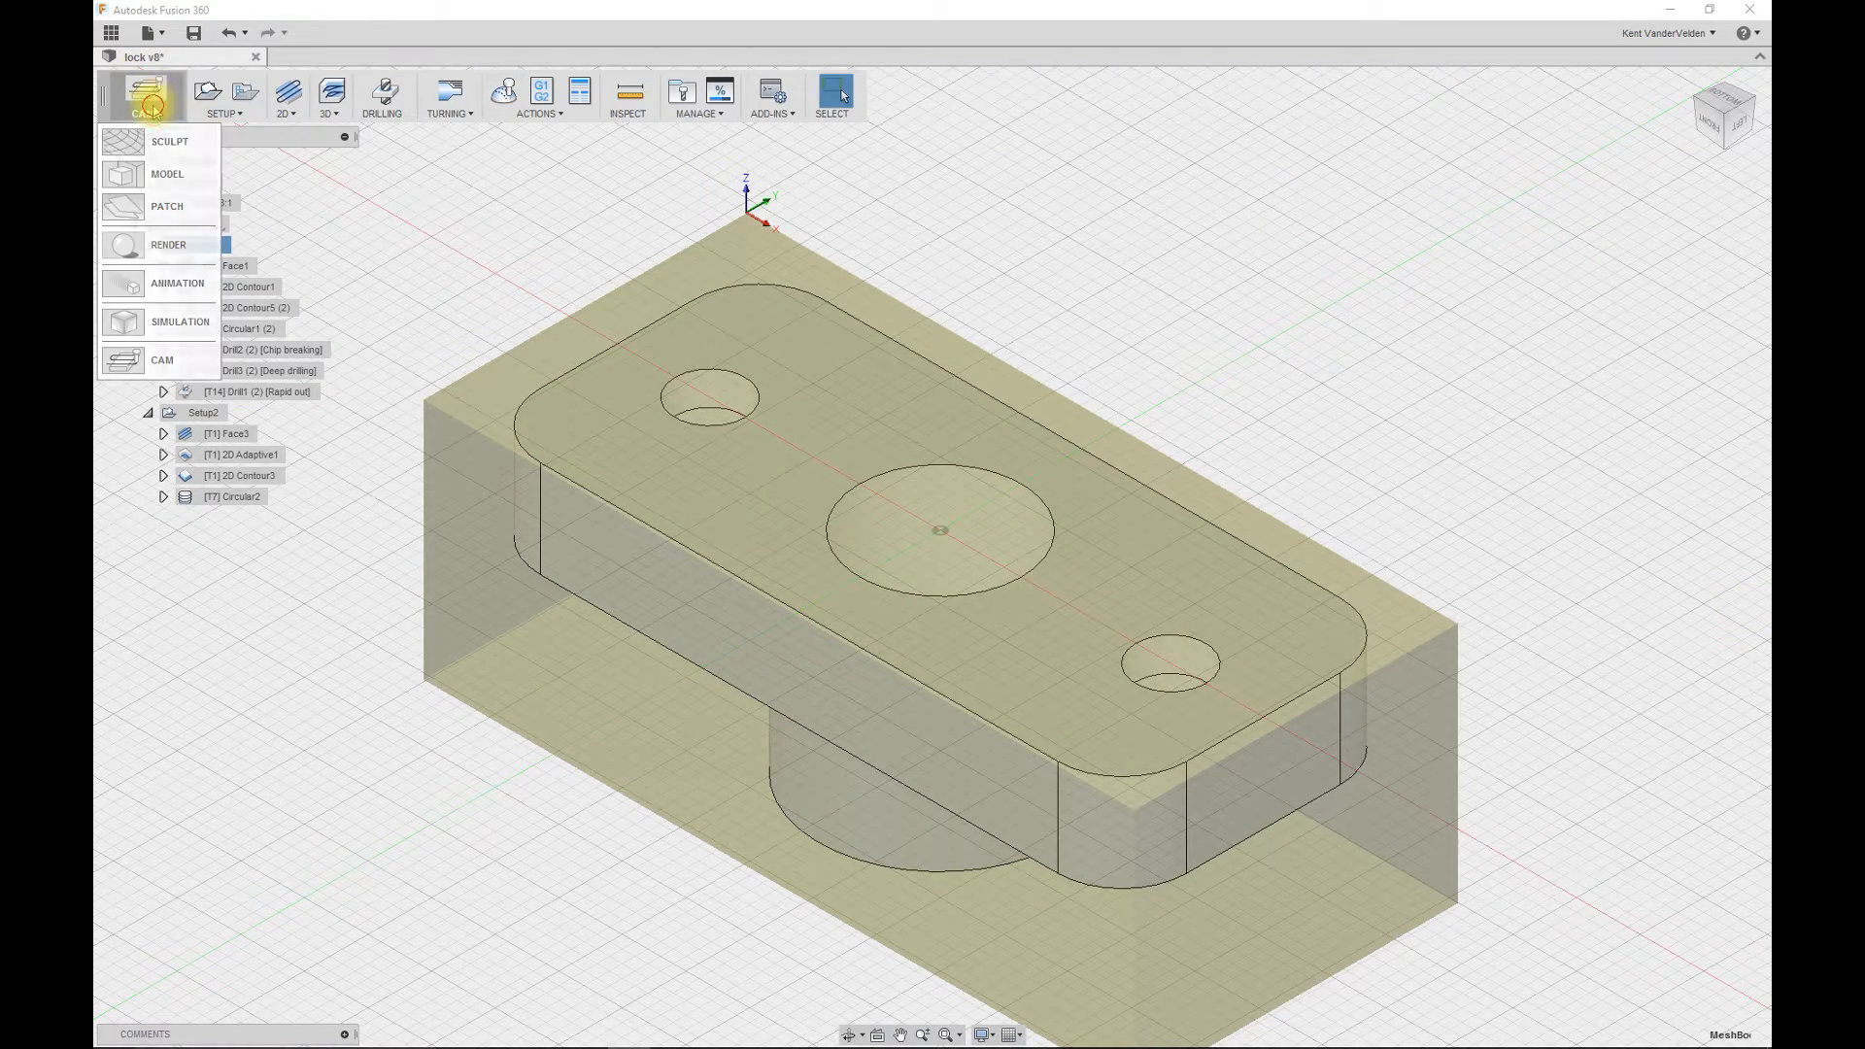
pyautogui.click(166, 174)
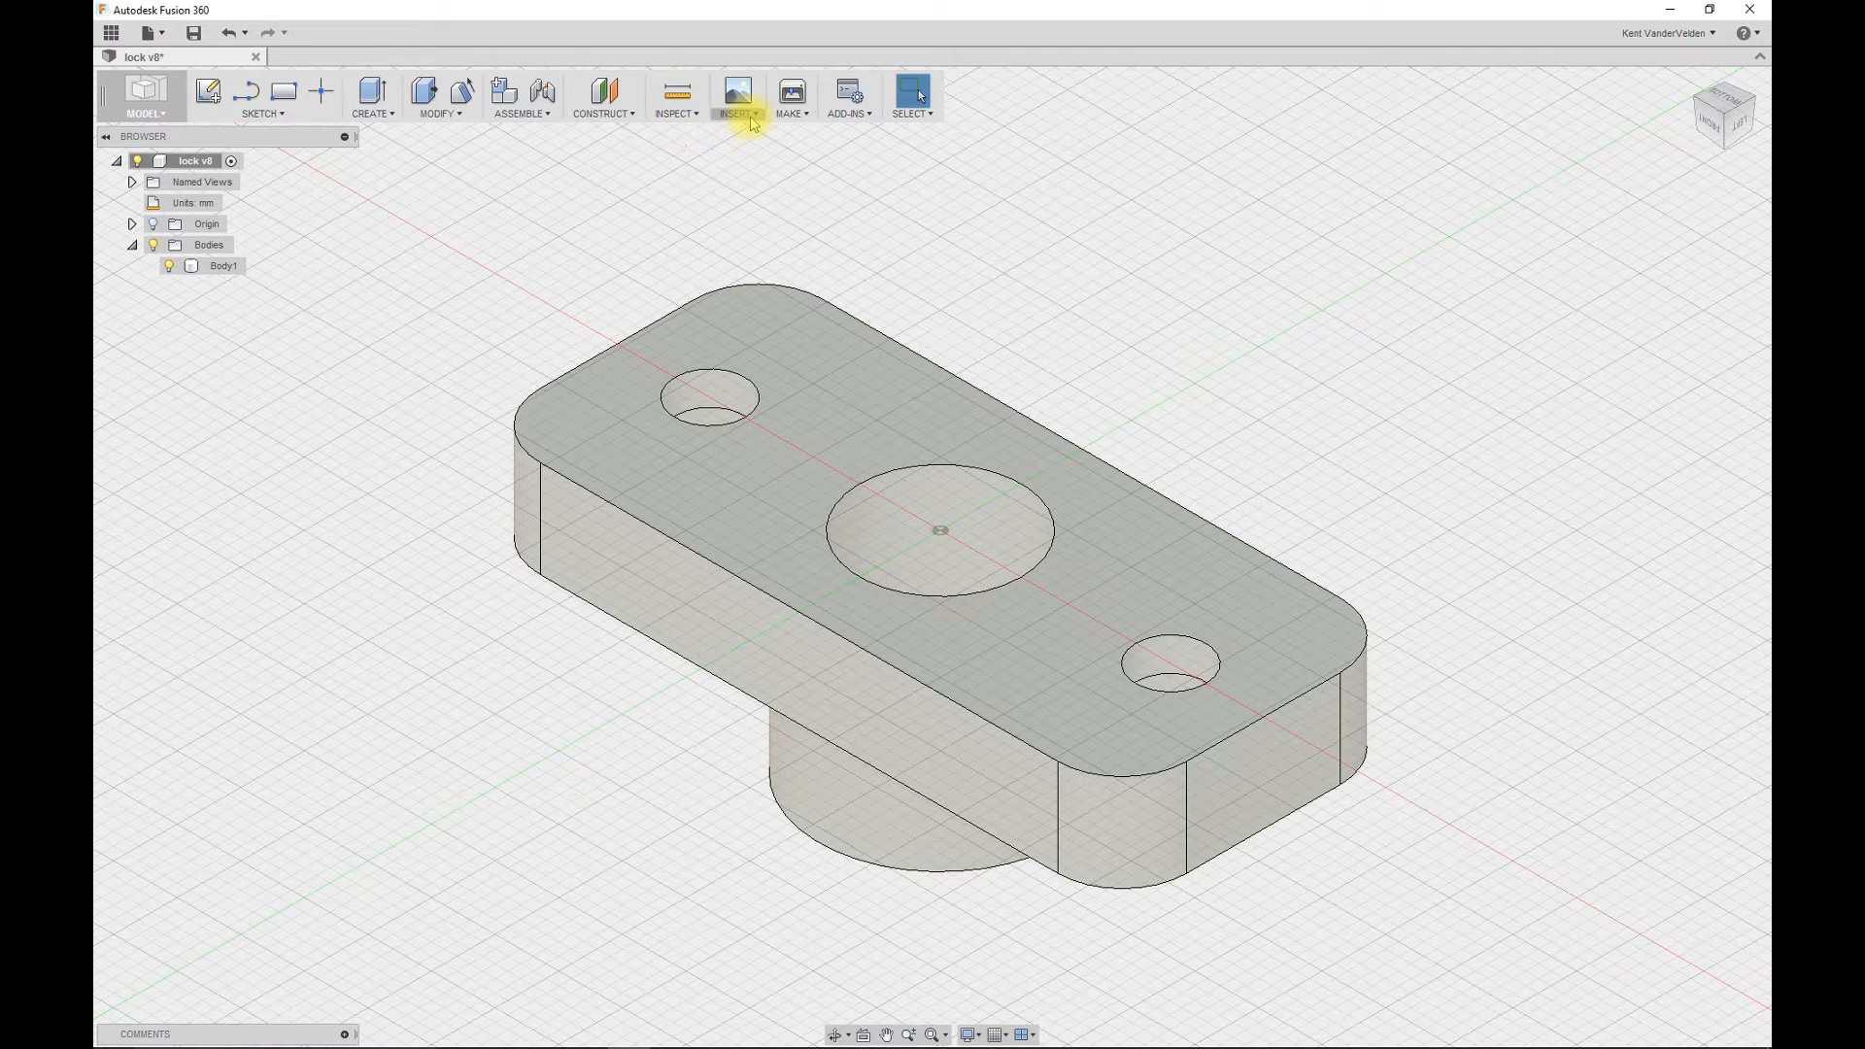
pyautogui.click(737, 97)
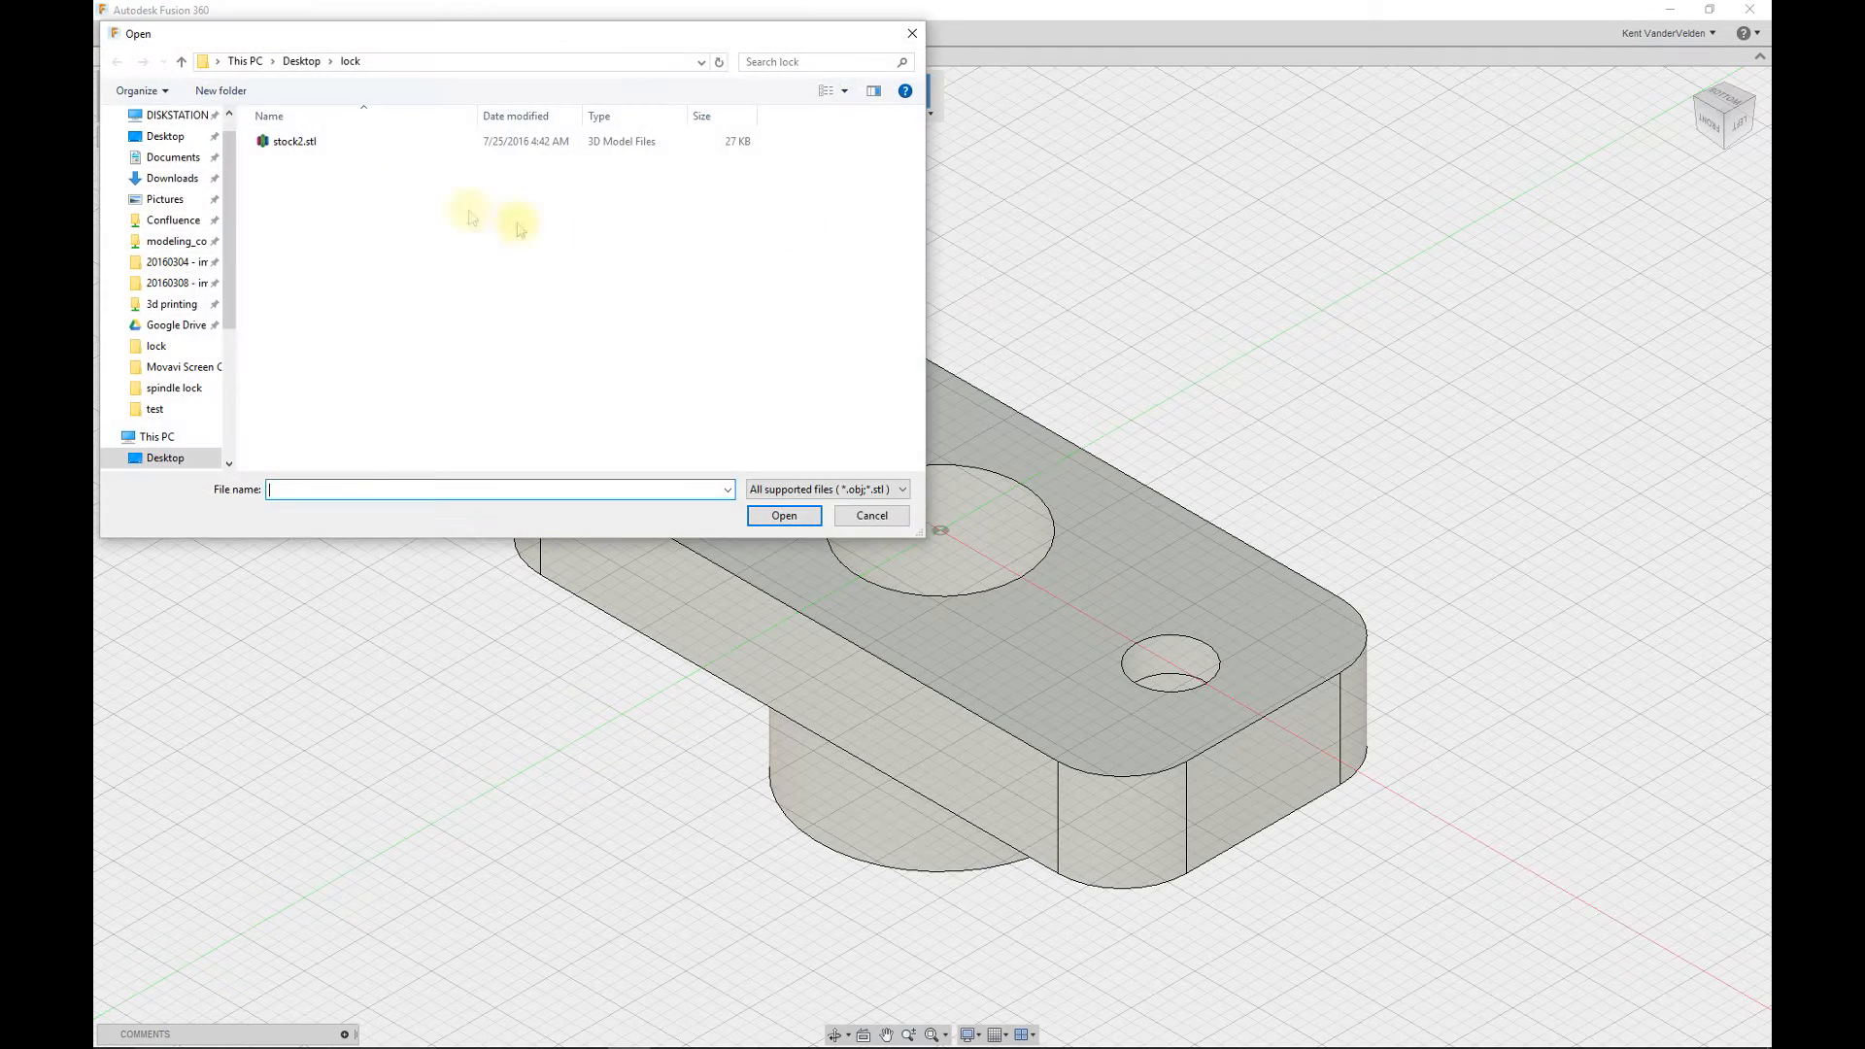
pyautogui.click(293, 142)
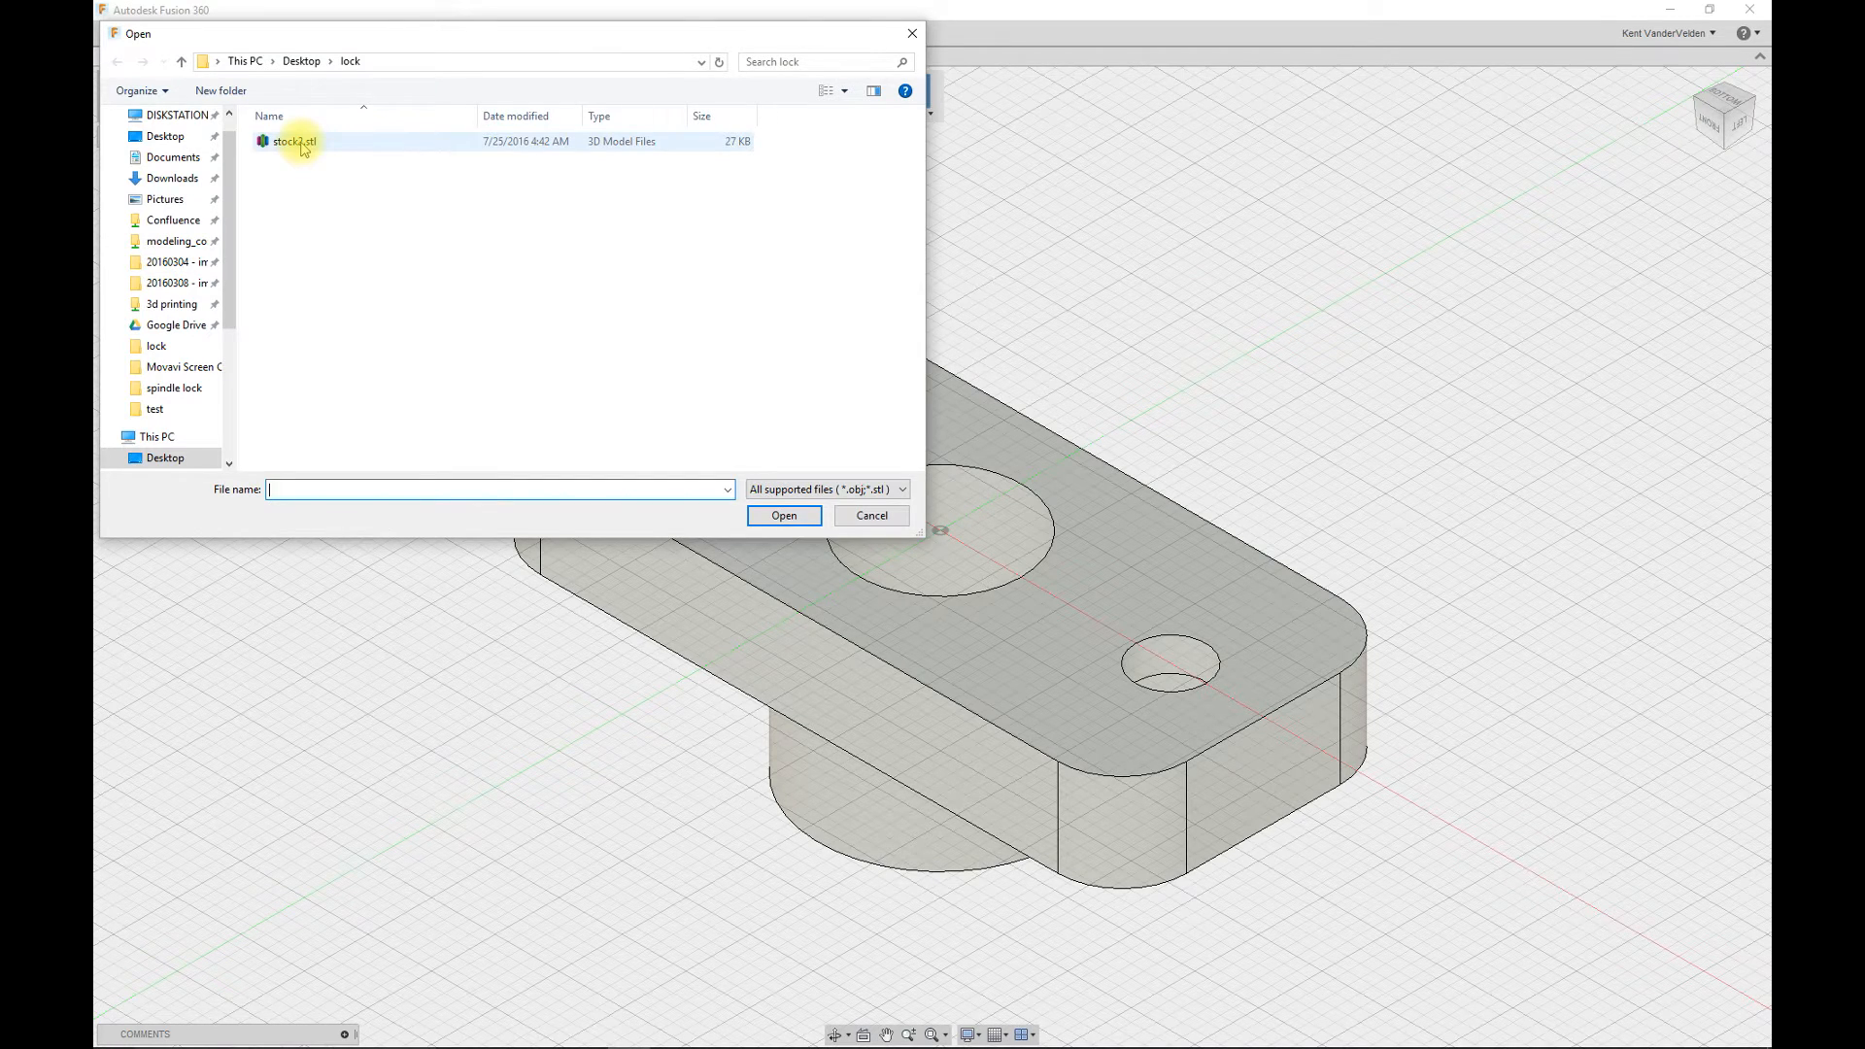
pyautogui.click(783, 515)
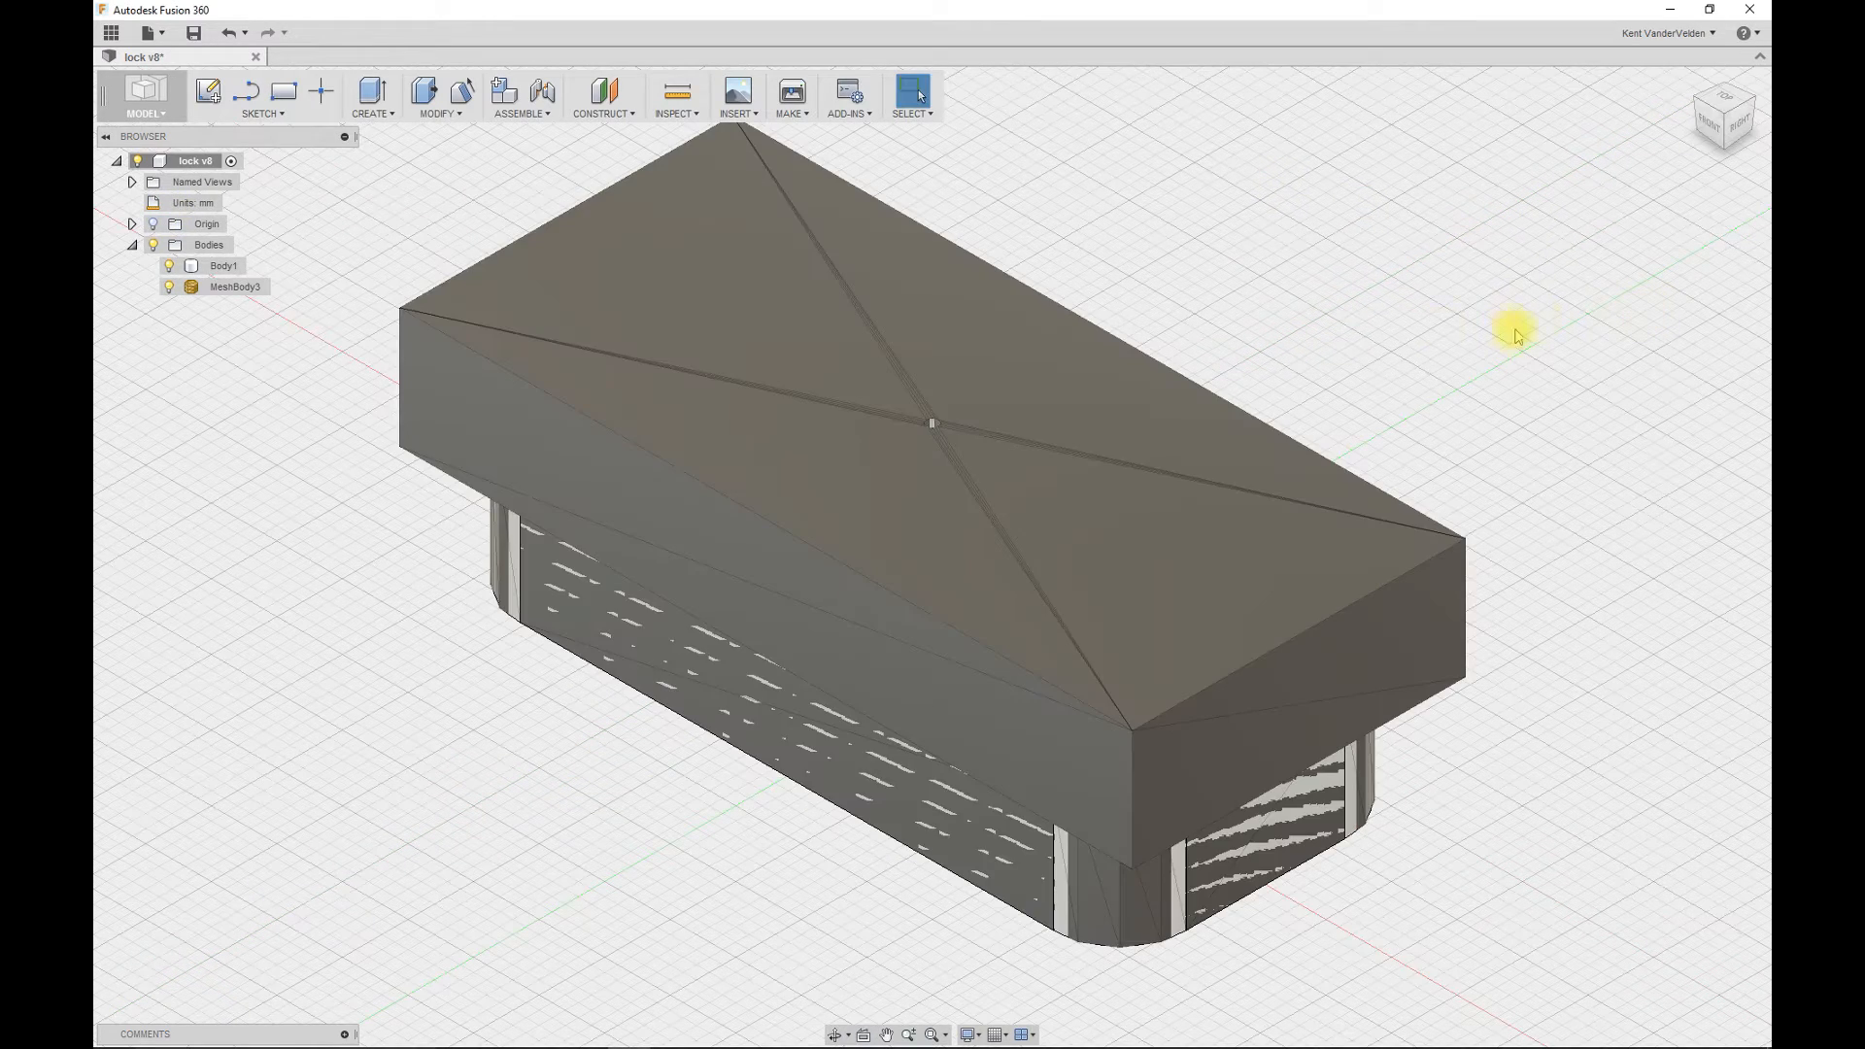
# - Convert the imported MeshBody3 into a solid body with Mesh to BRep
pyautogui.click(234, 286)
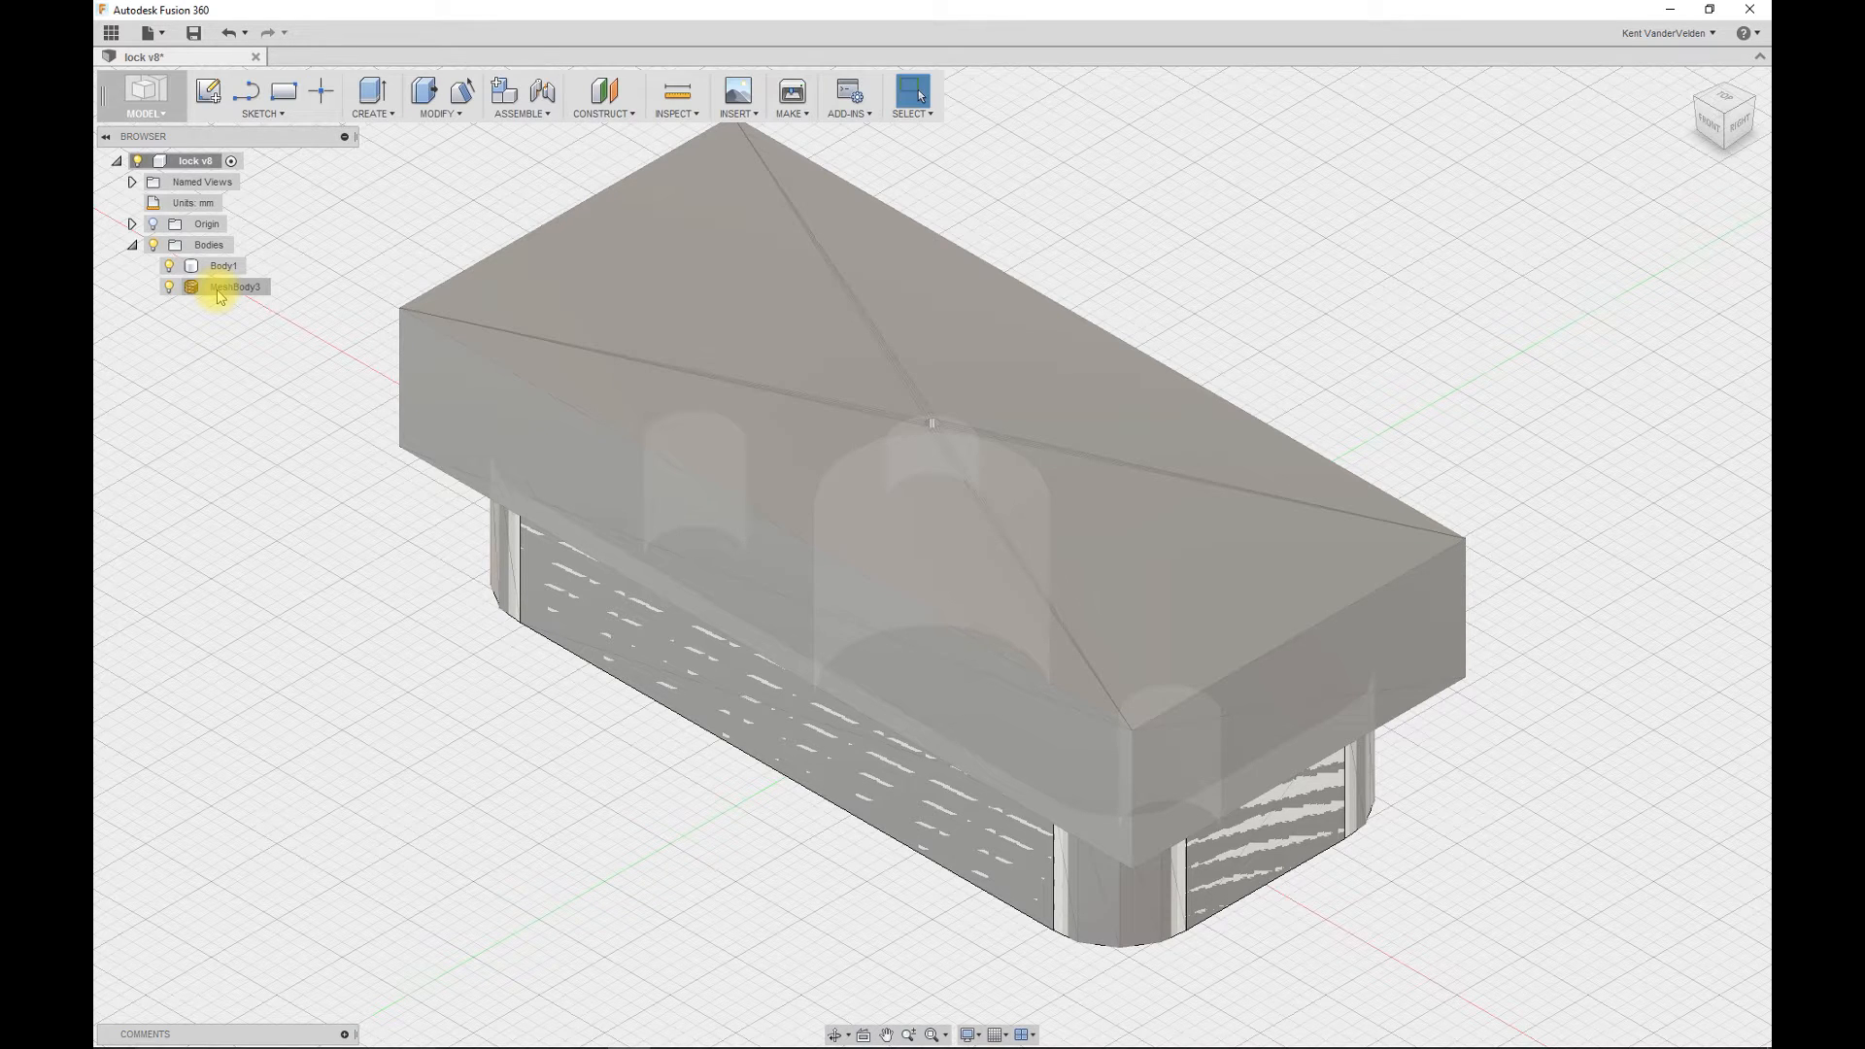
pyautogui.rightClick(235, 287)
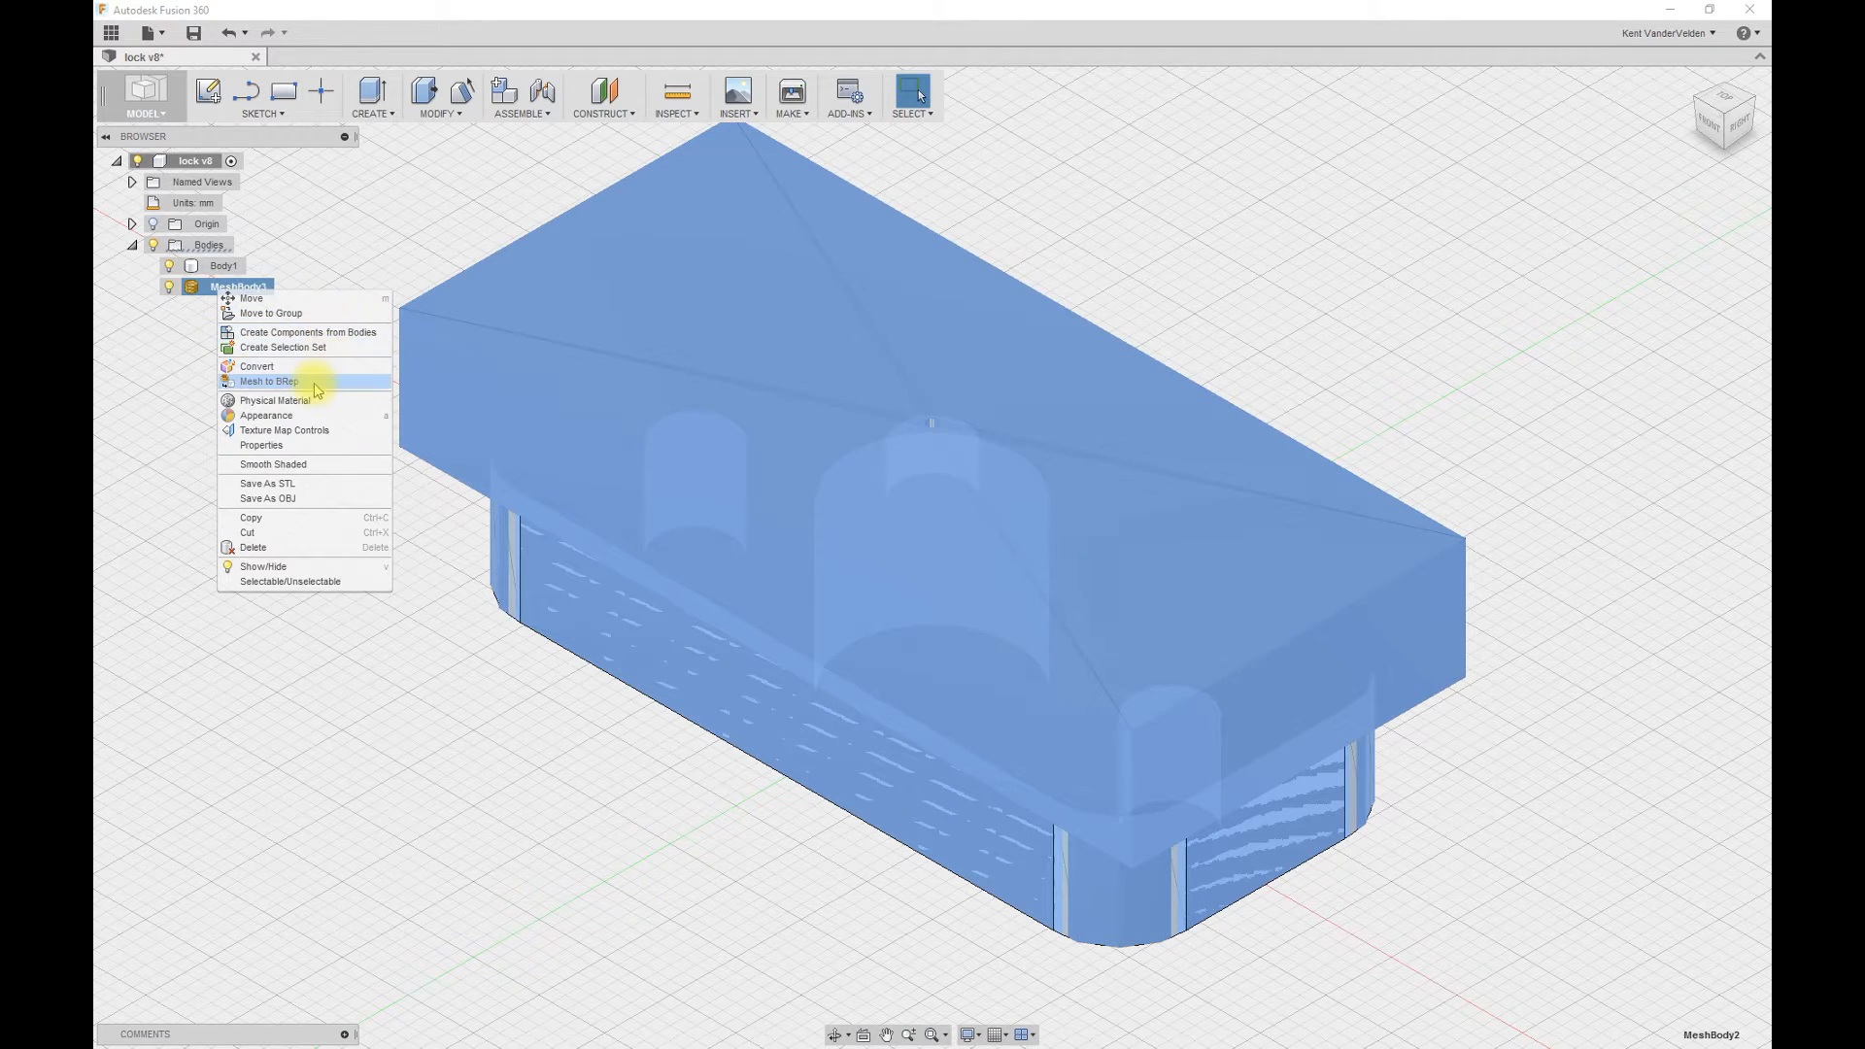
pyautogui.click(269, 380)
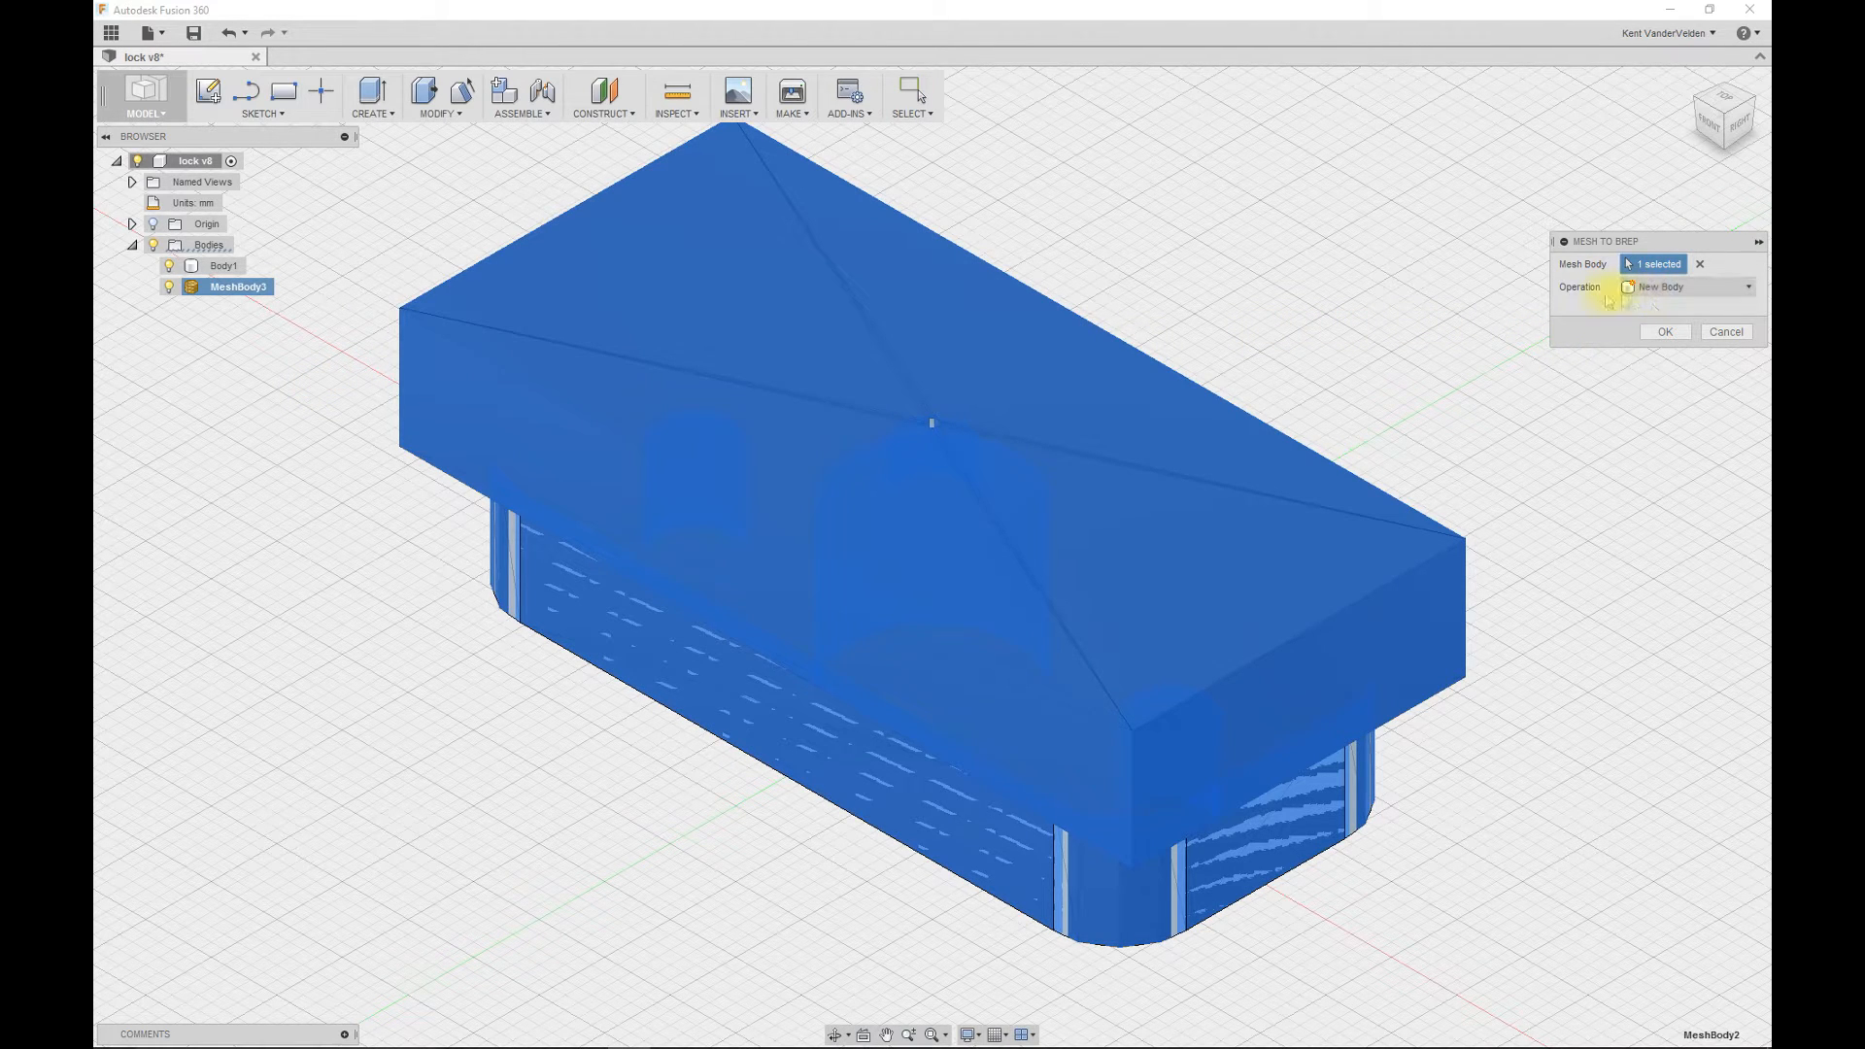
pyautogui.click(1664, 333)
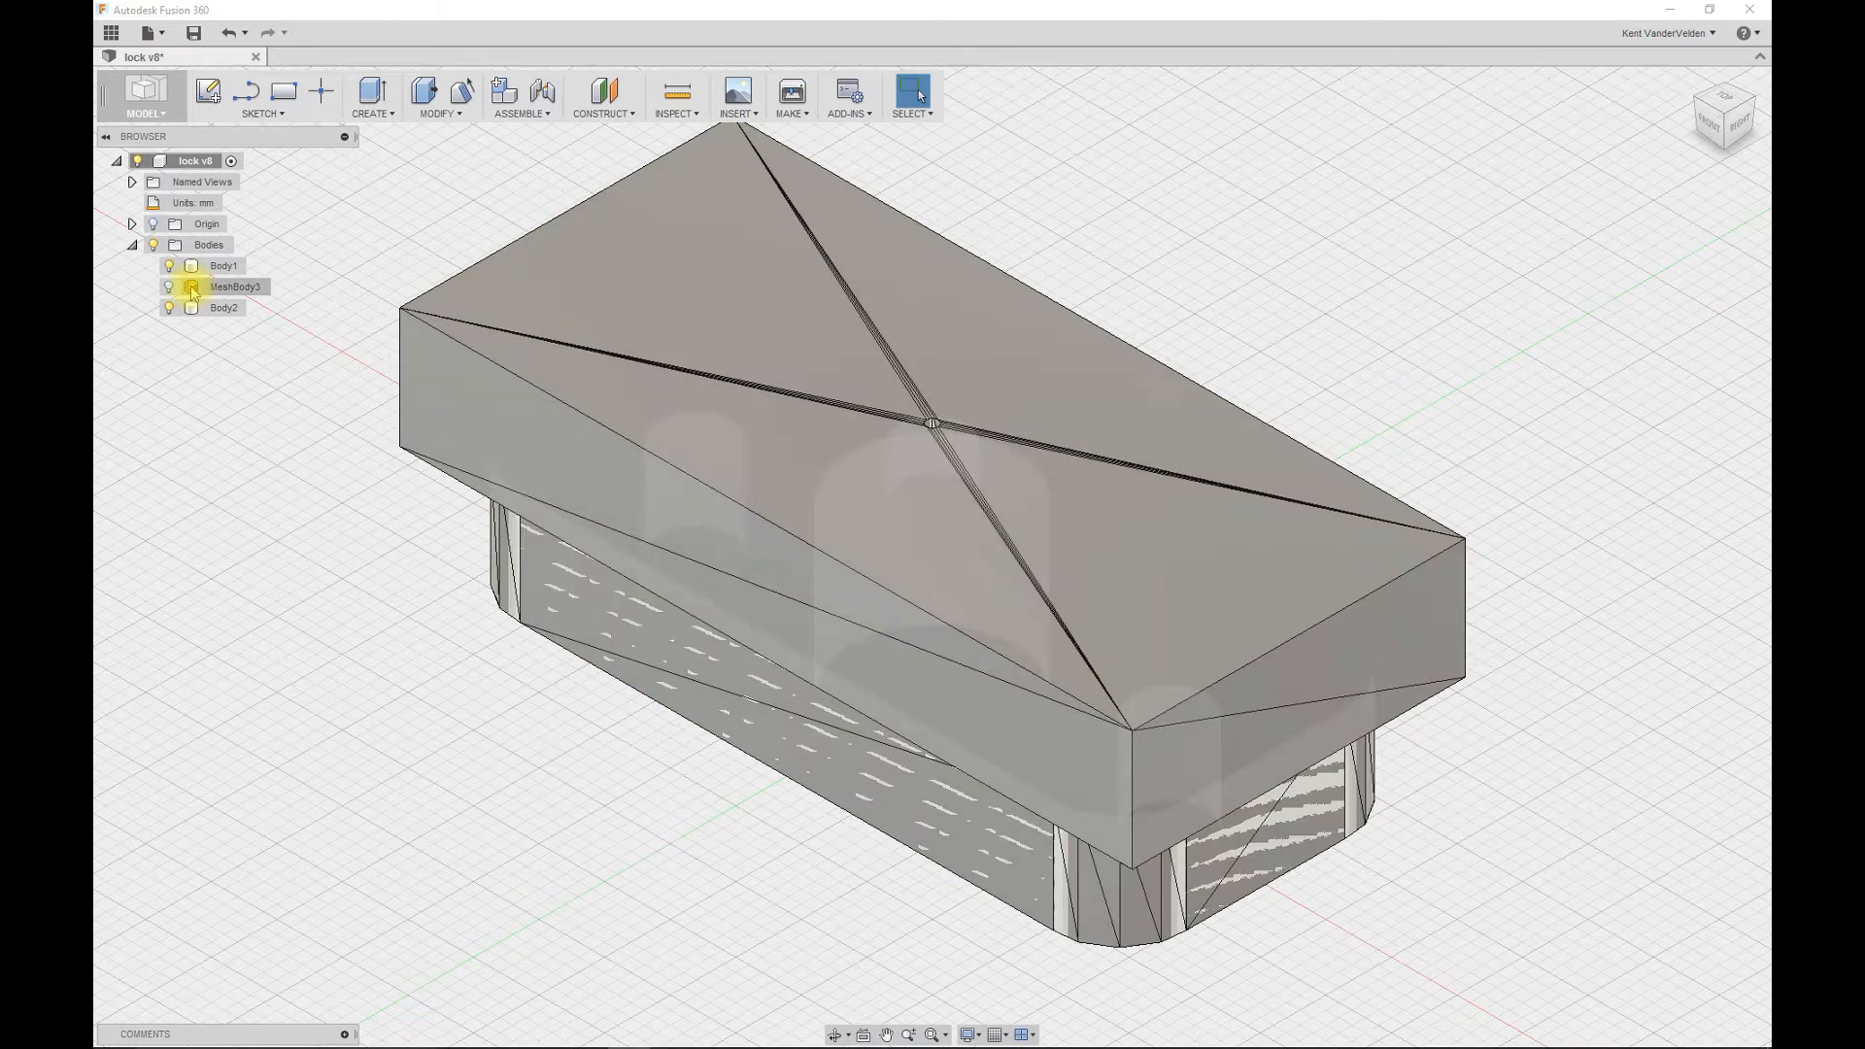
# - Hide the original mesh, rename the new body Stock2 and hide it too
pyautogui.click(234, 286)
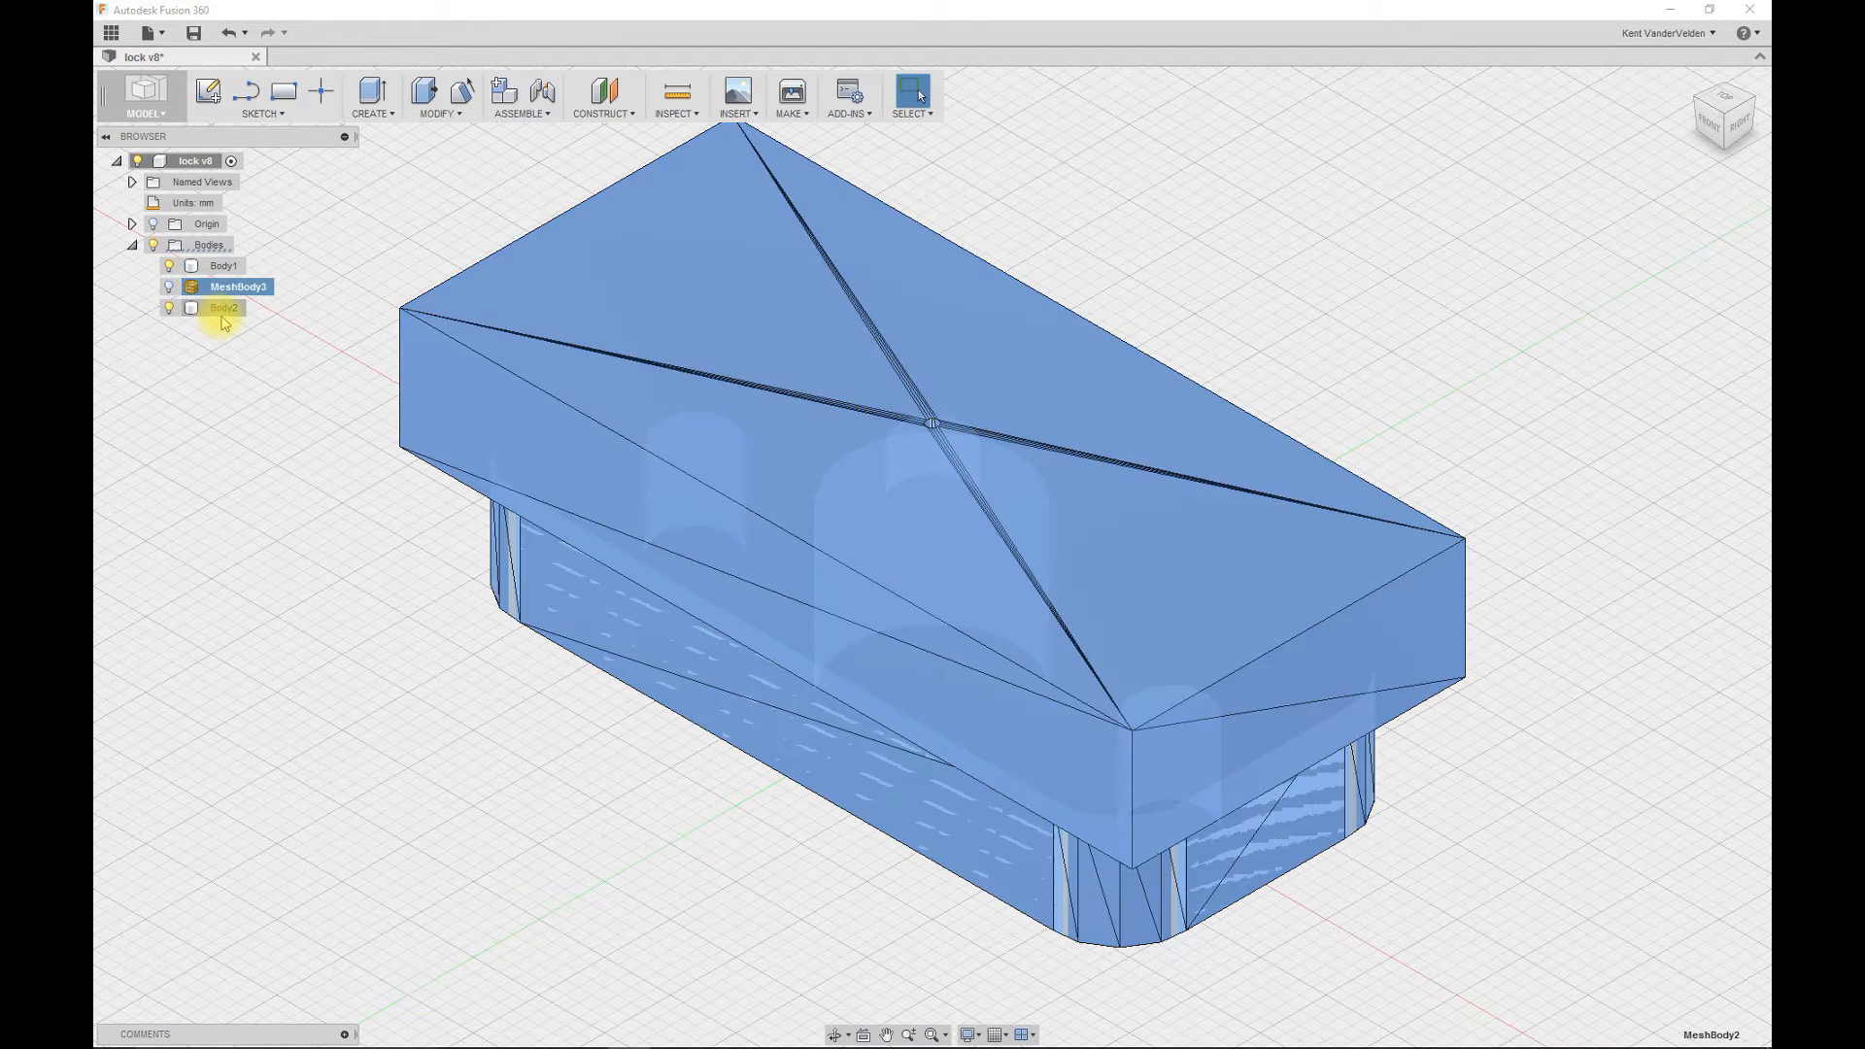
pyautogui.click(222, 286)
pyautogui.write('Stock2')
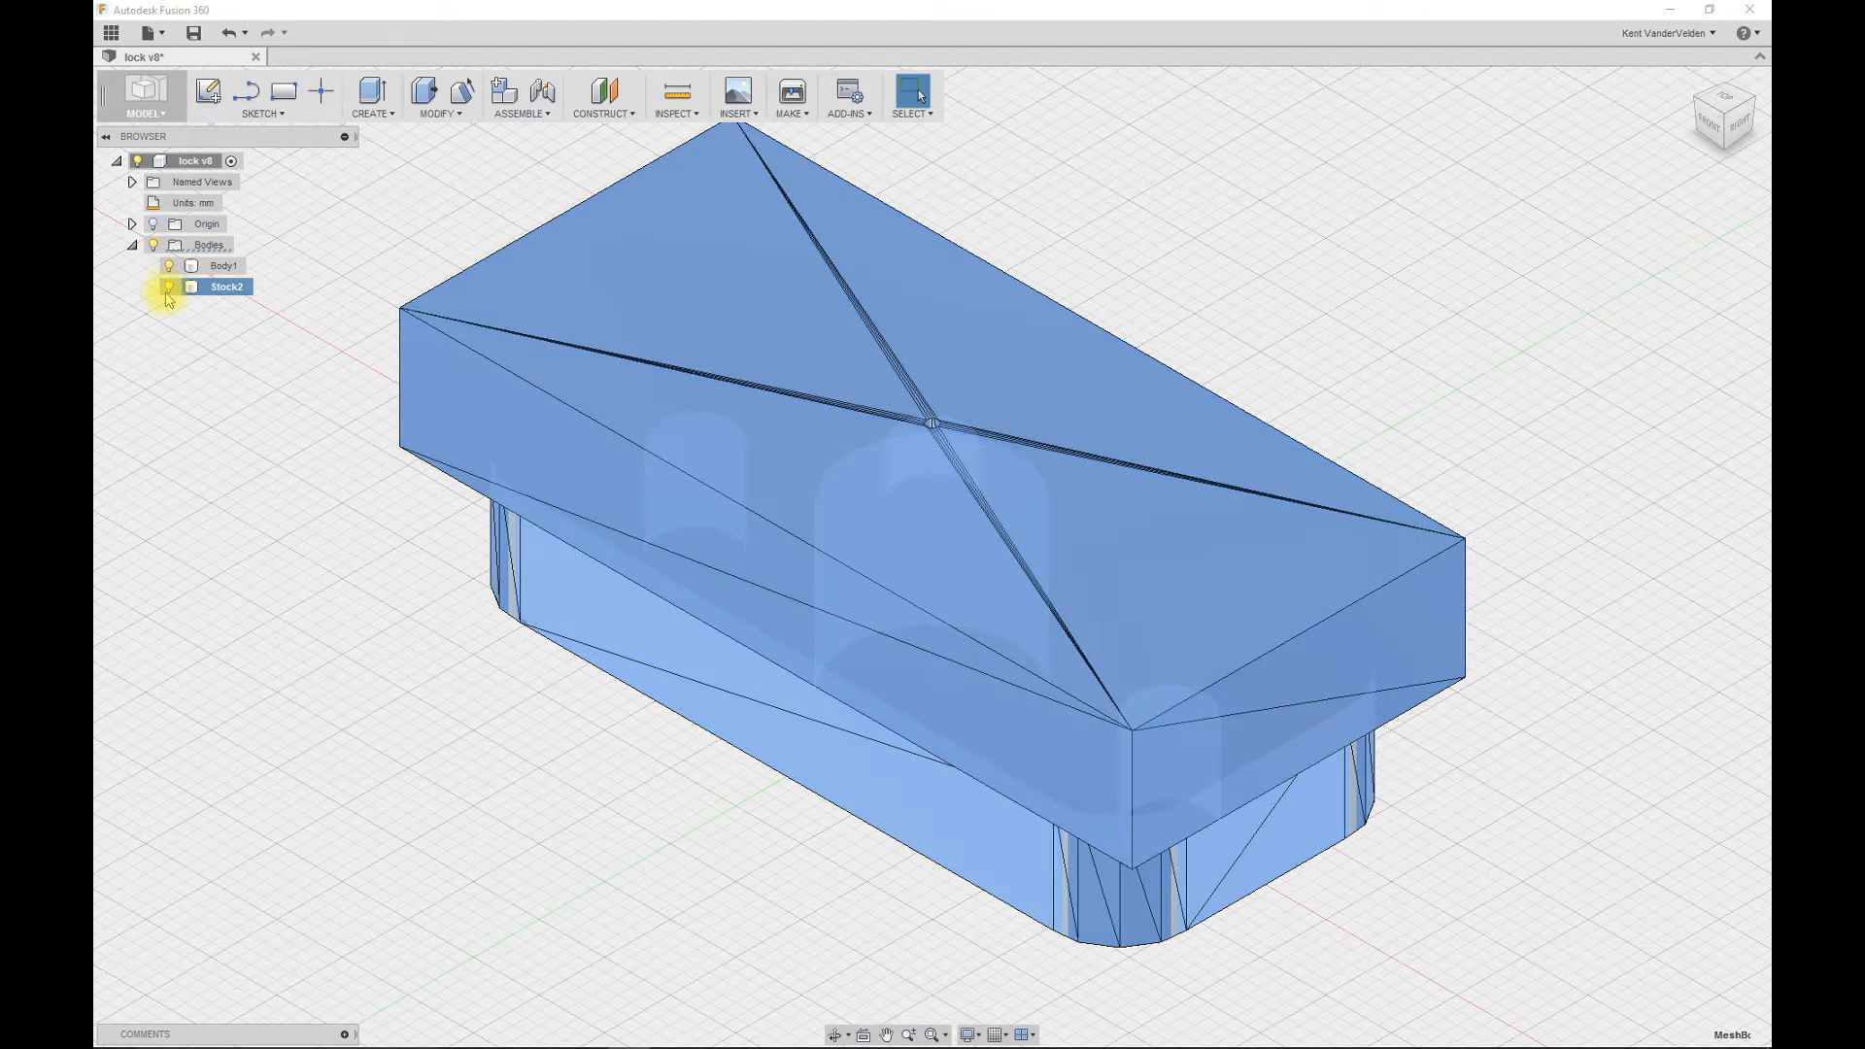
pyautogui.click(168, 285)
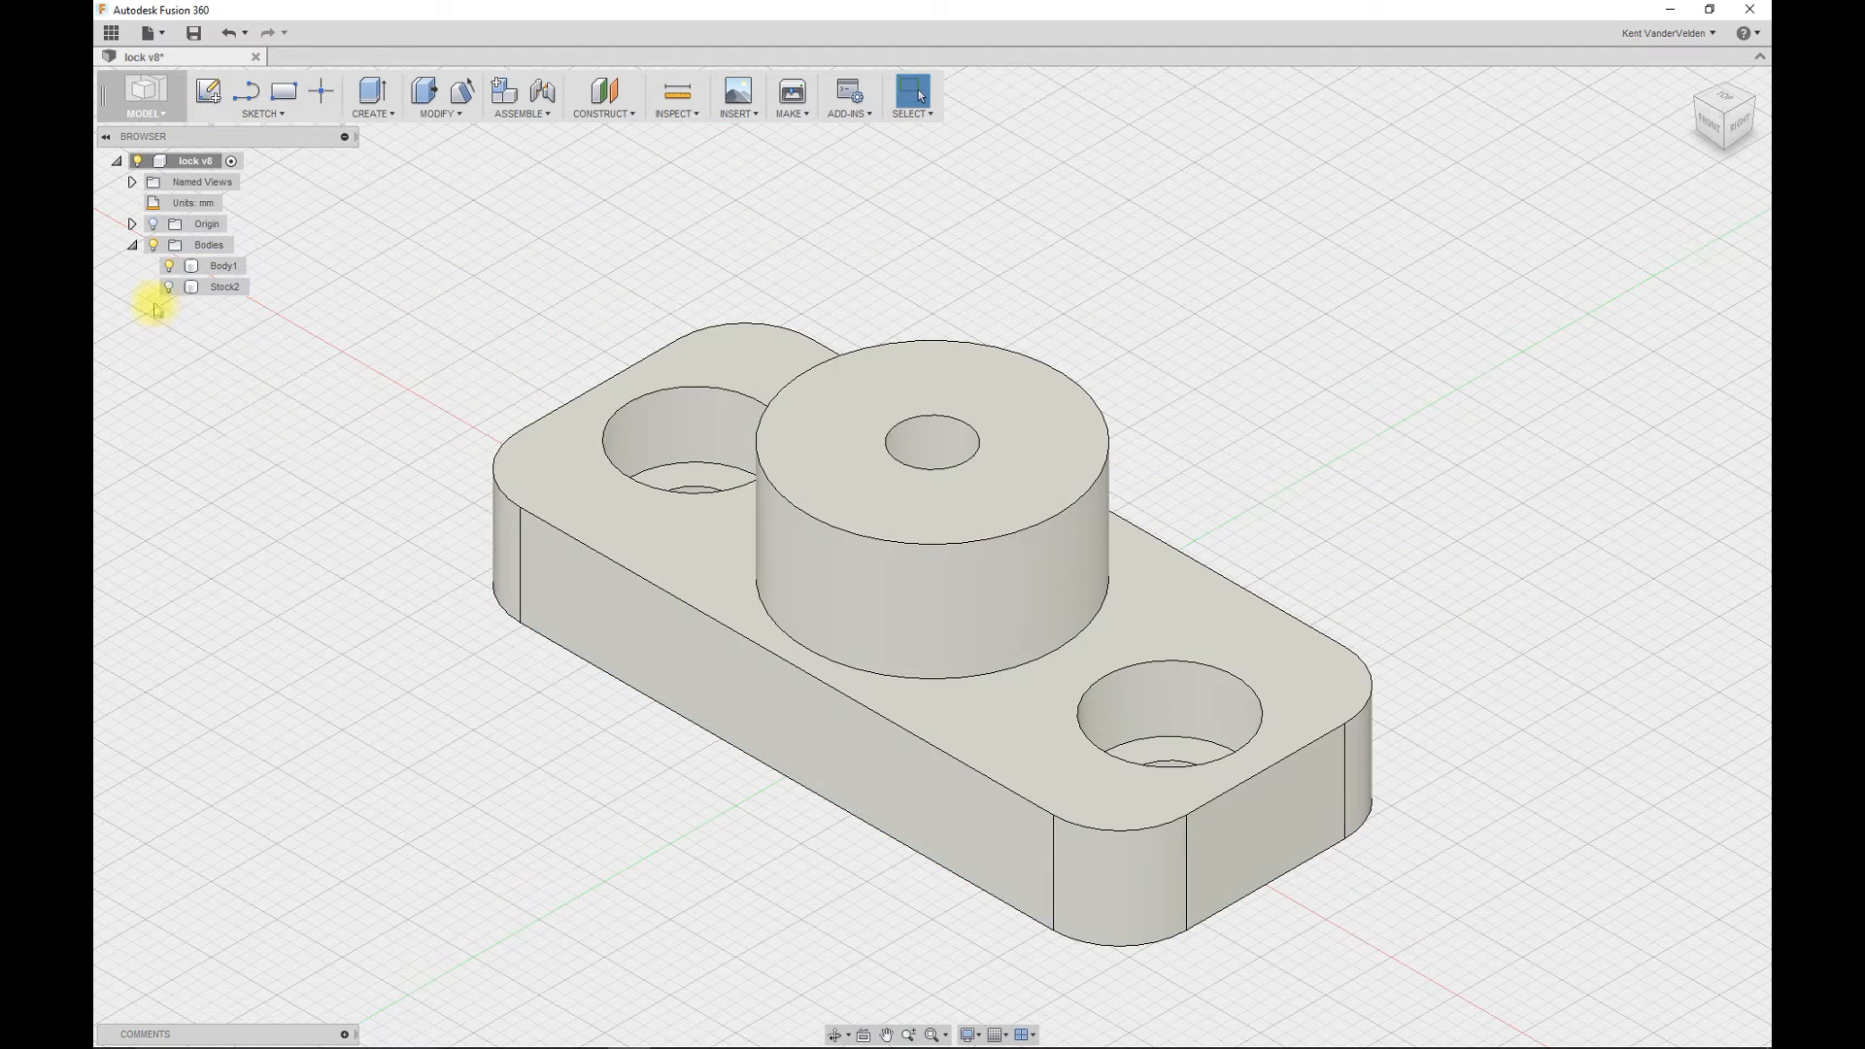
pyautogui.click(143, 95)
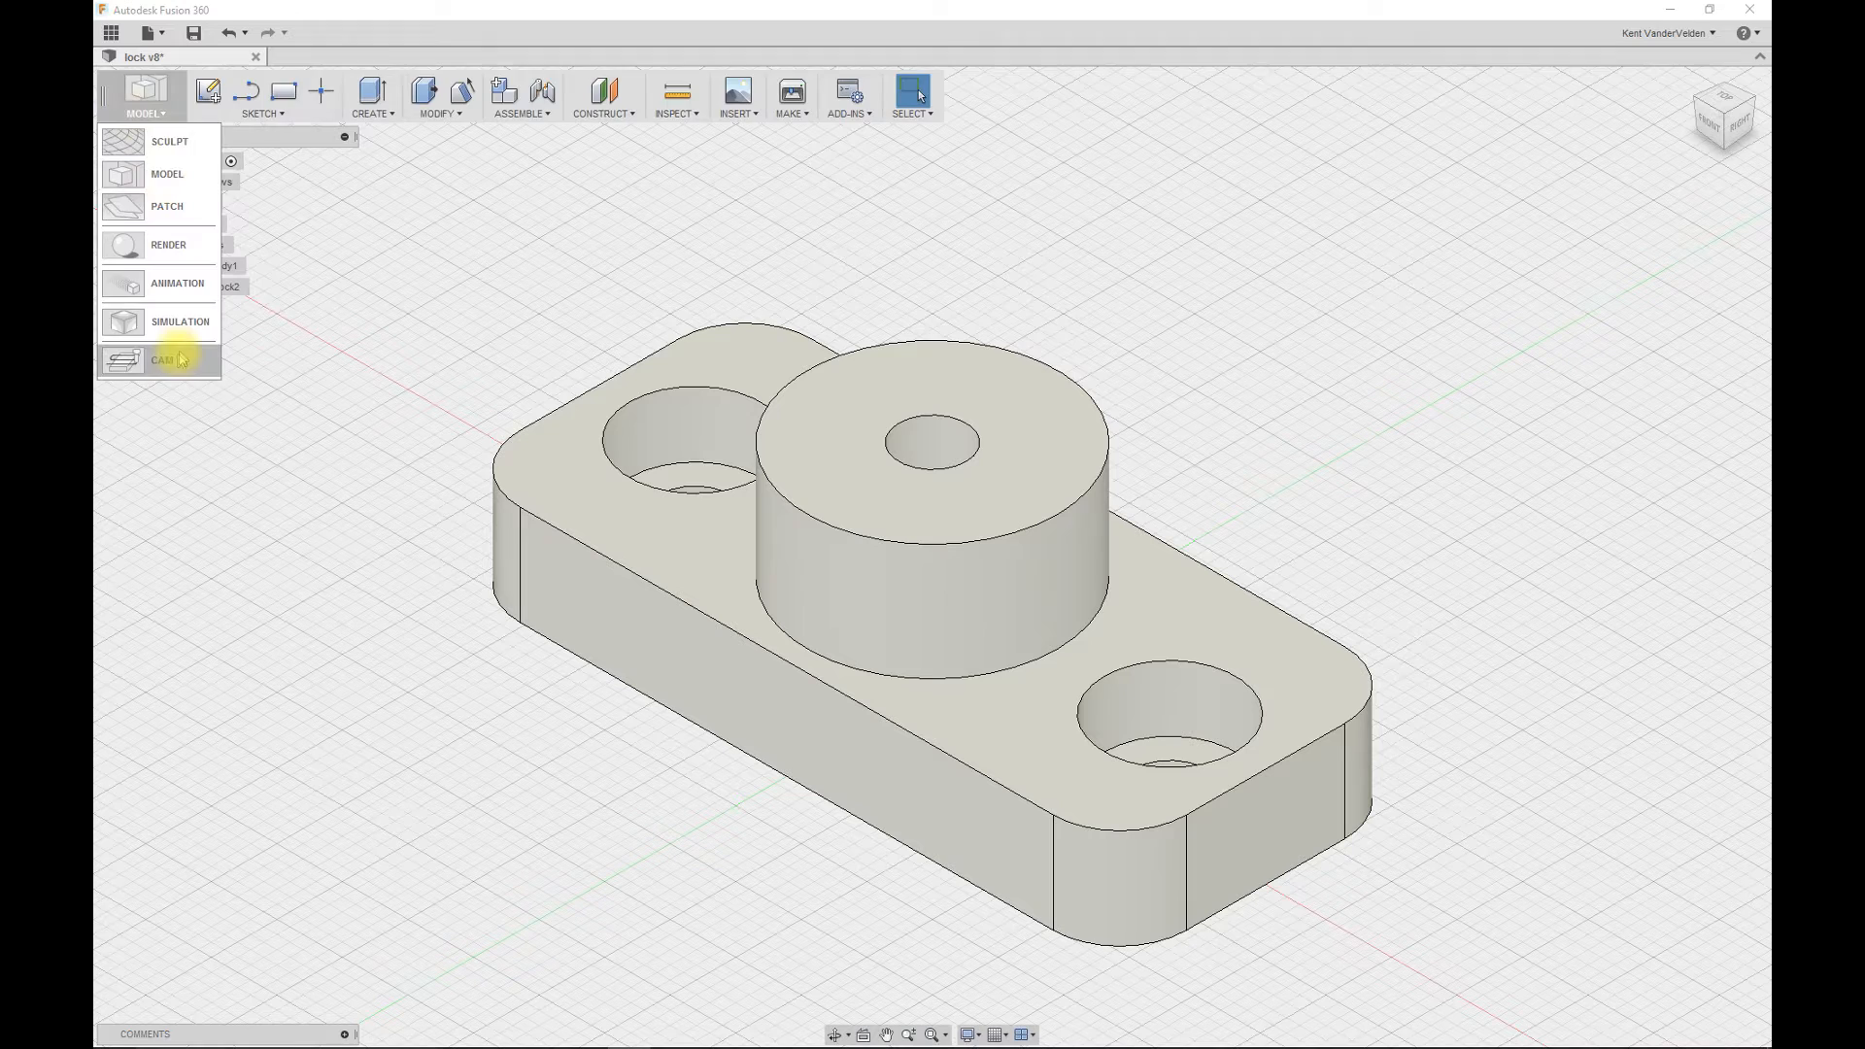
# - Return to the CAM workspace and select Setup2 to show its stock box
pyautogui.click(163, 359)
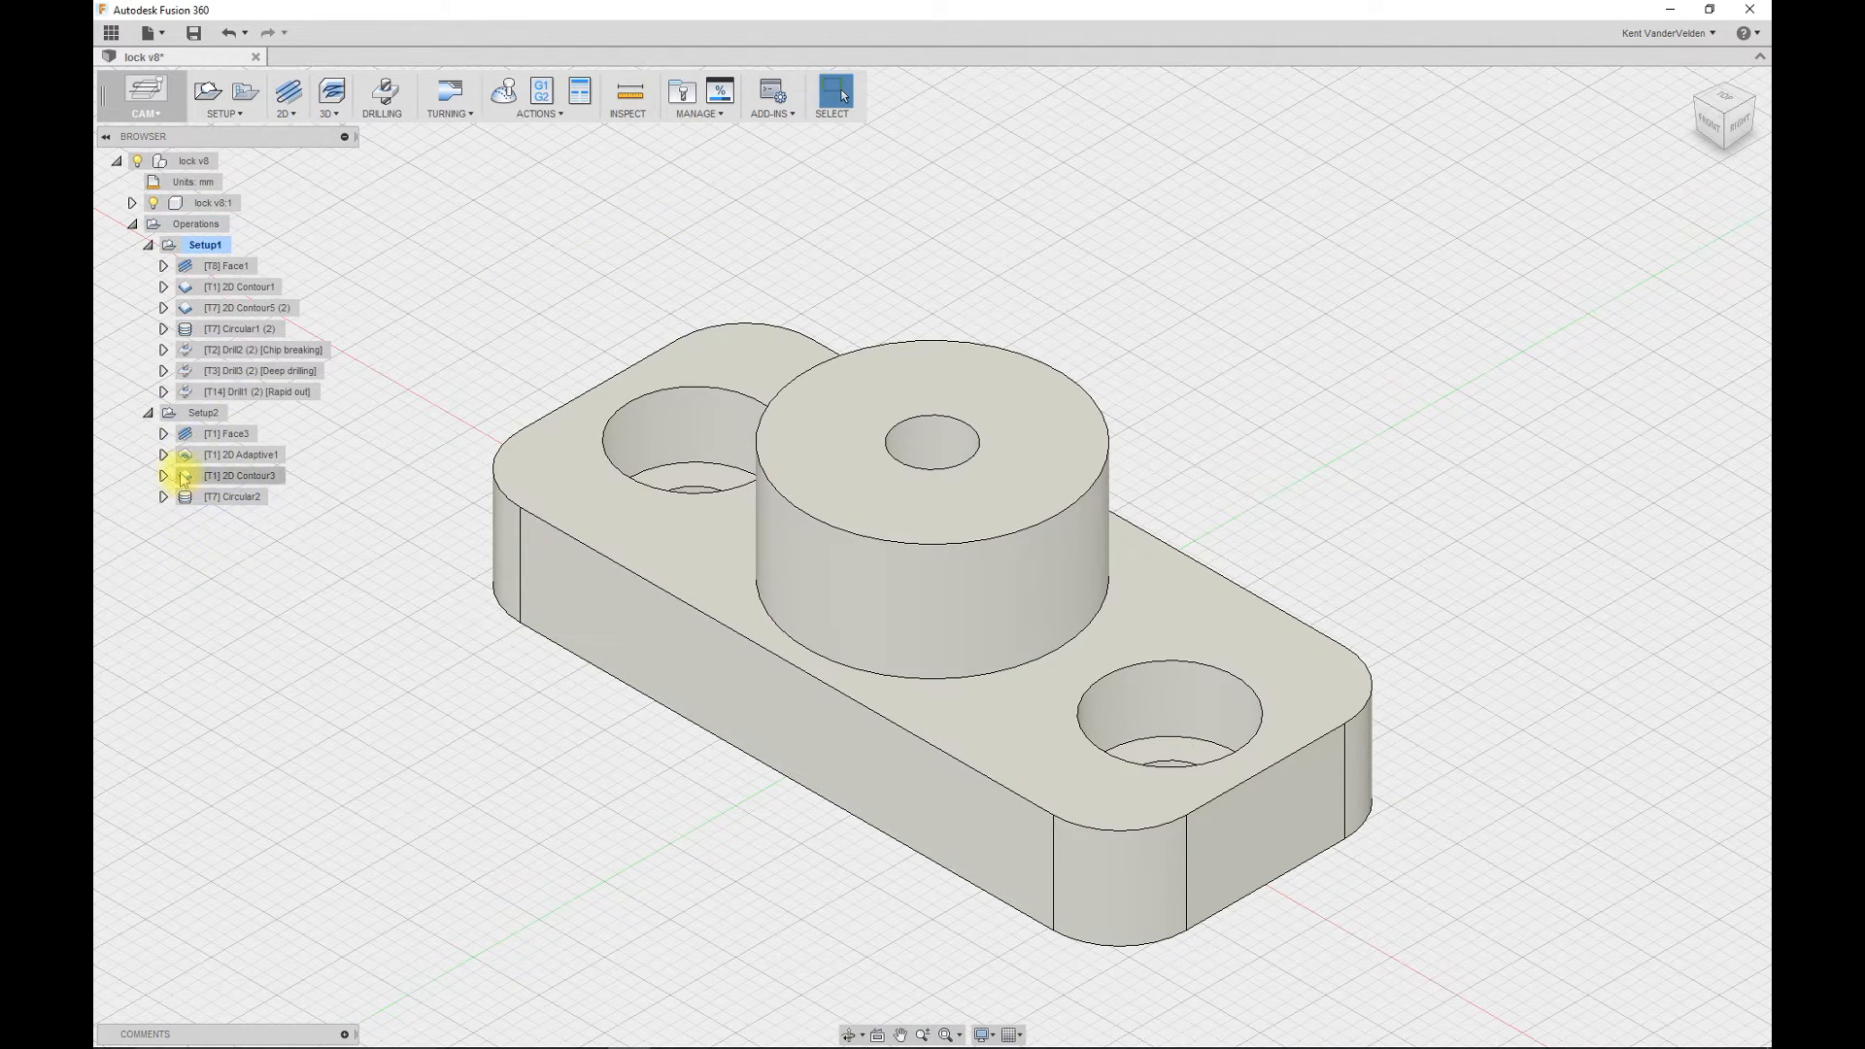
pyautogui.click(205, 412)
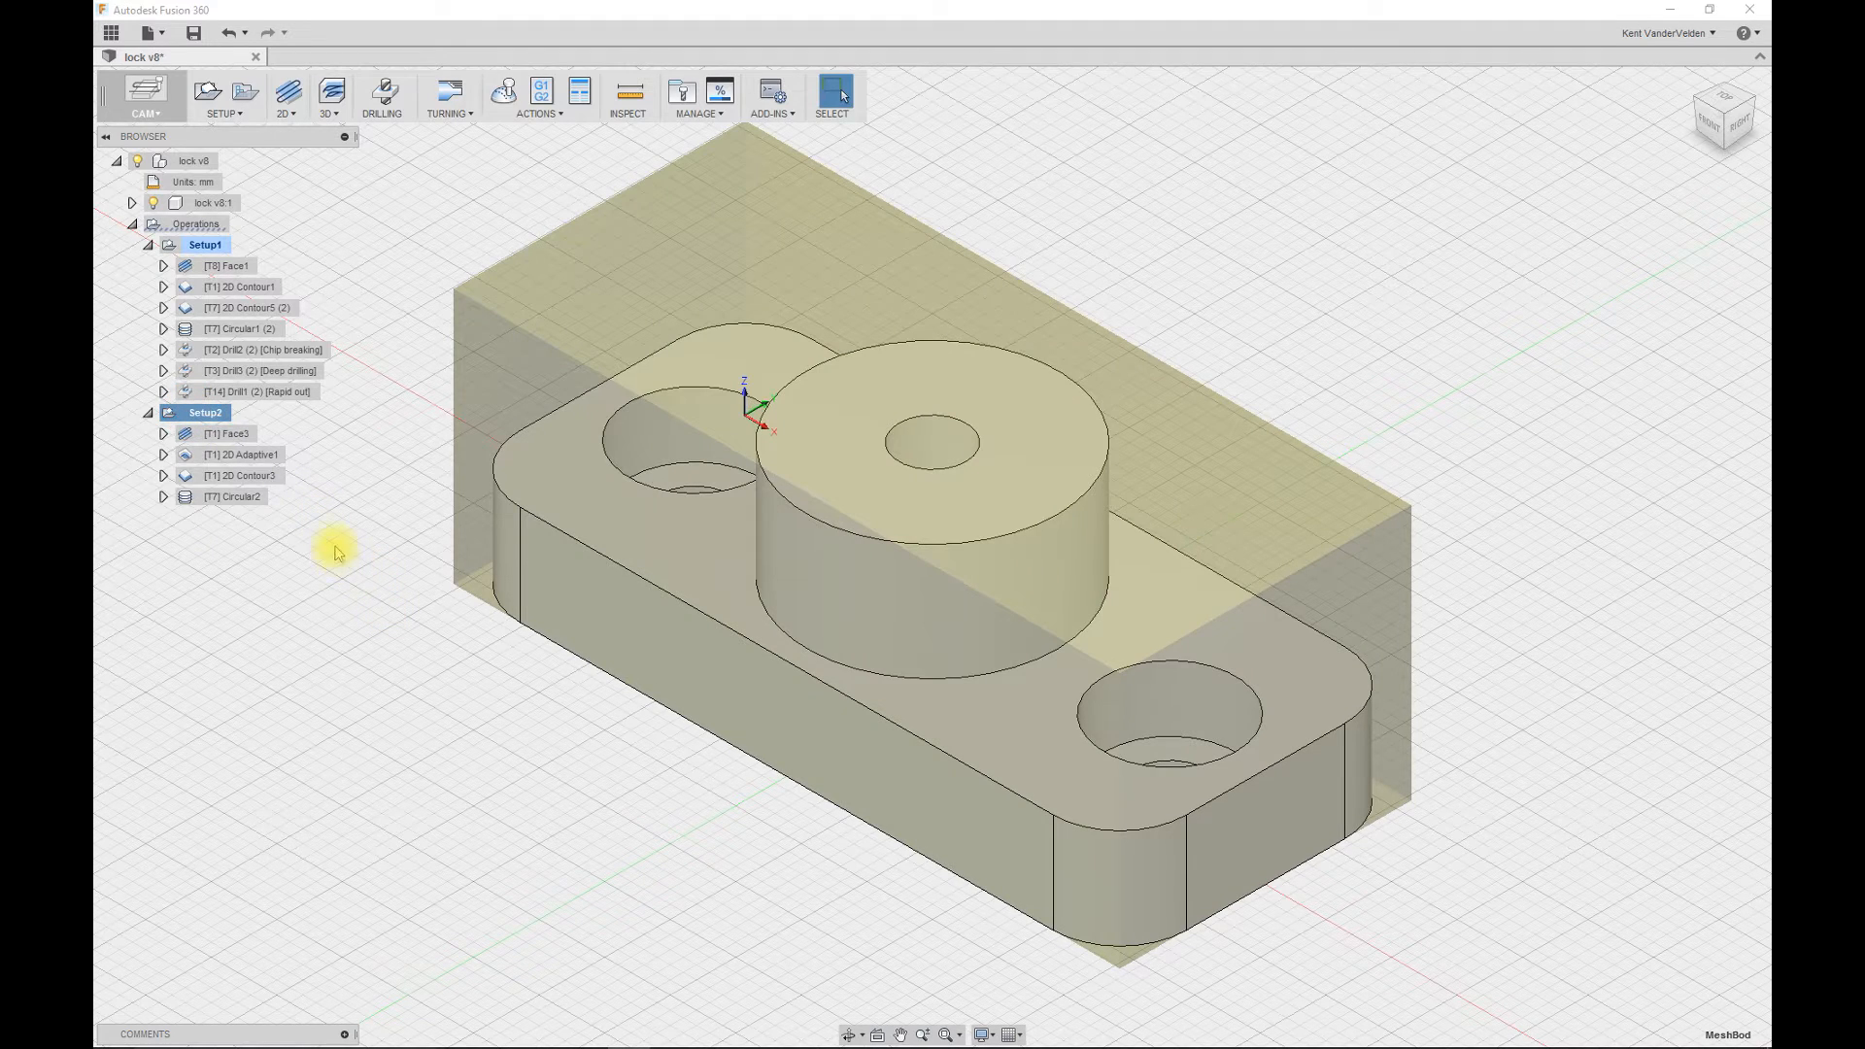
pyautogui.moveTo(559, 309)
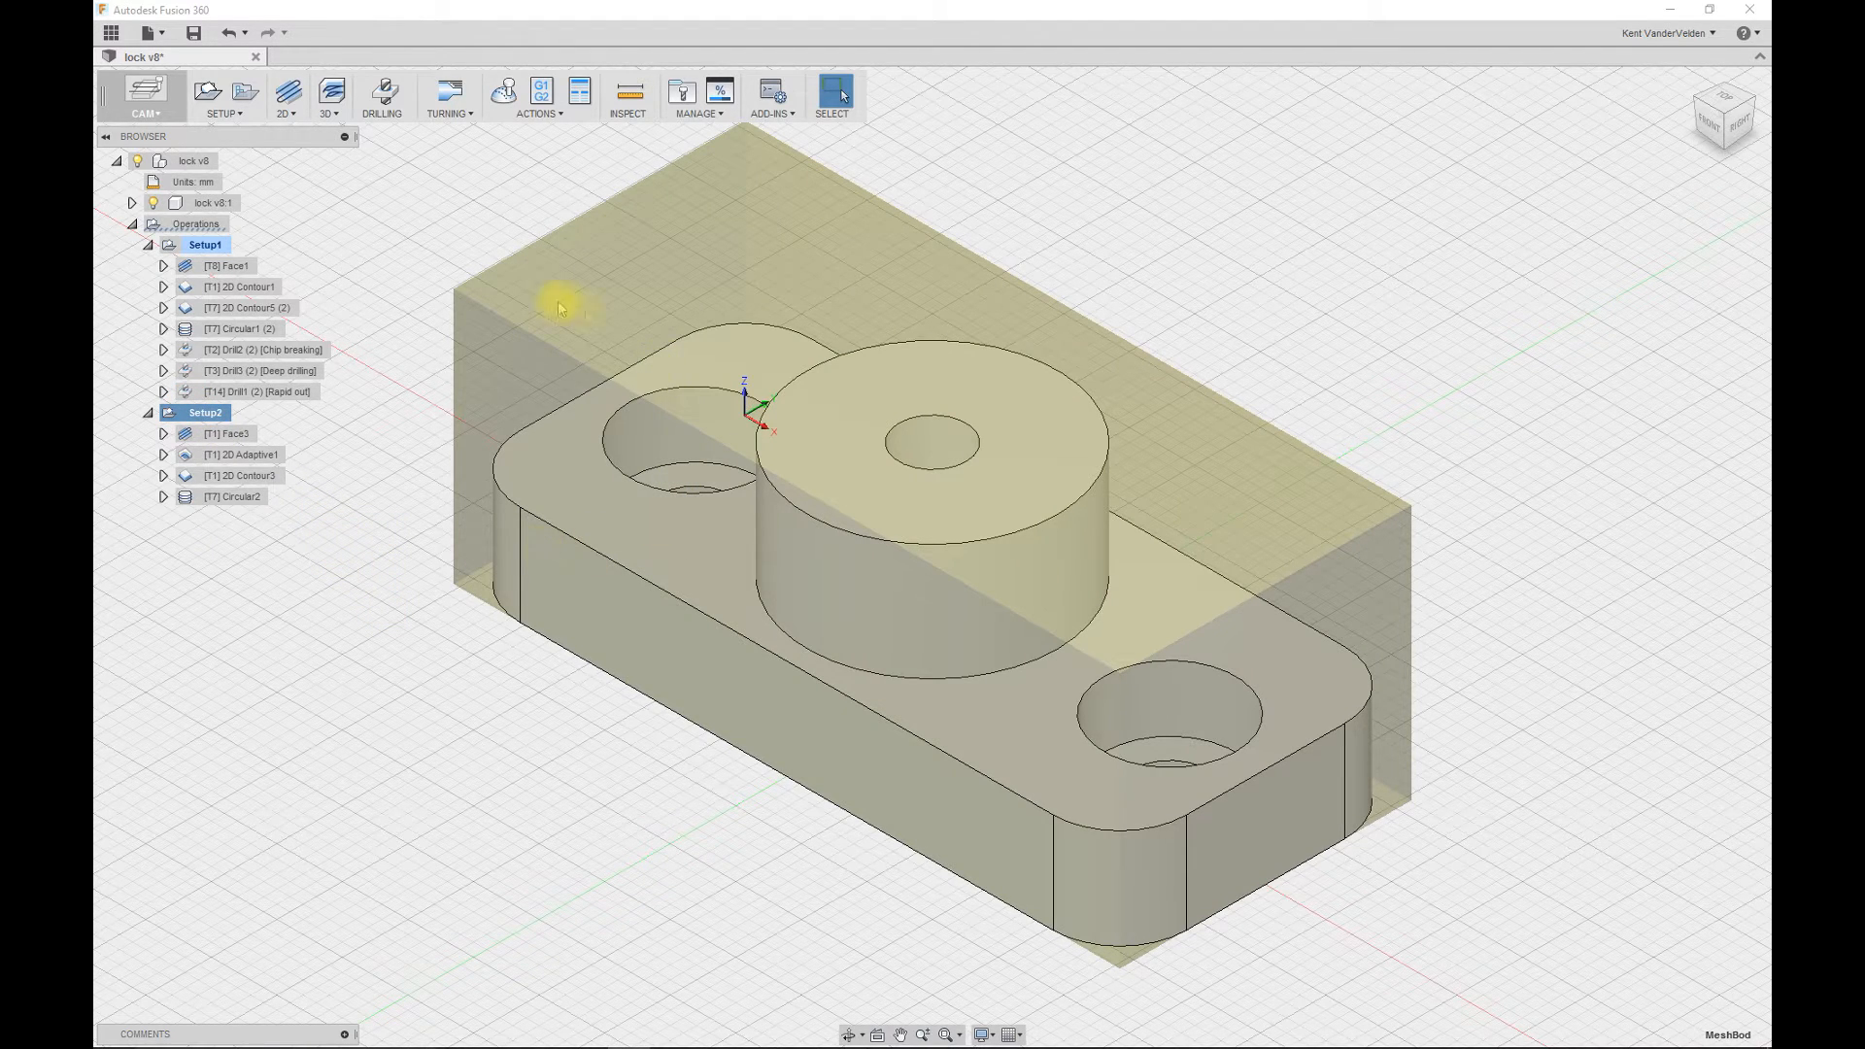
pyautogui.moveTo(805, 279)
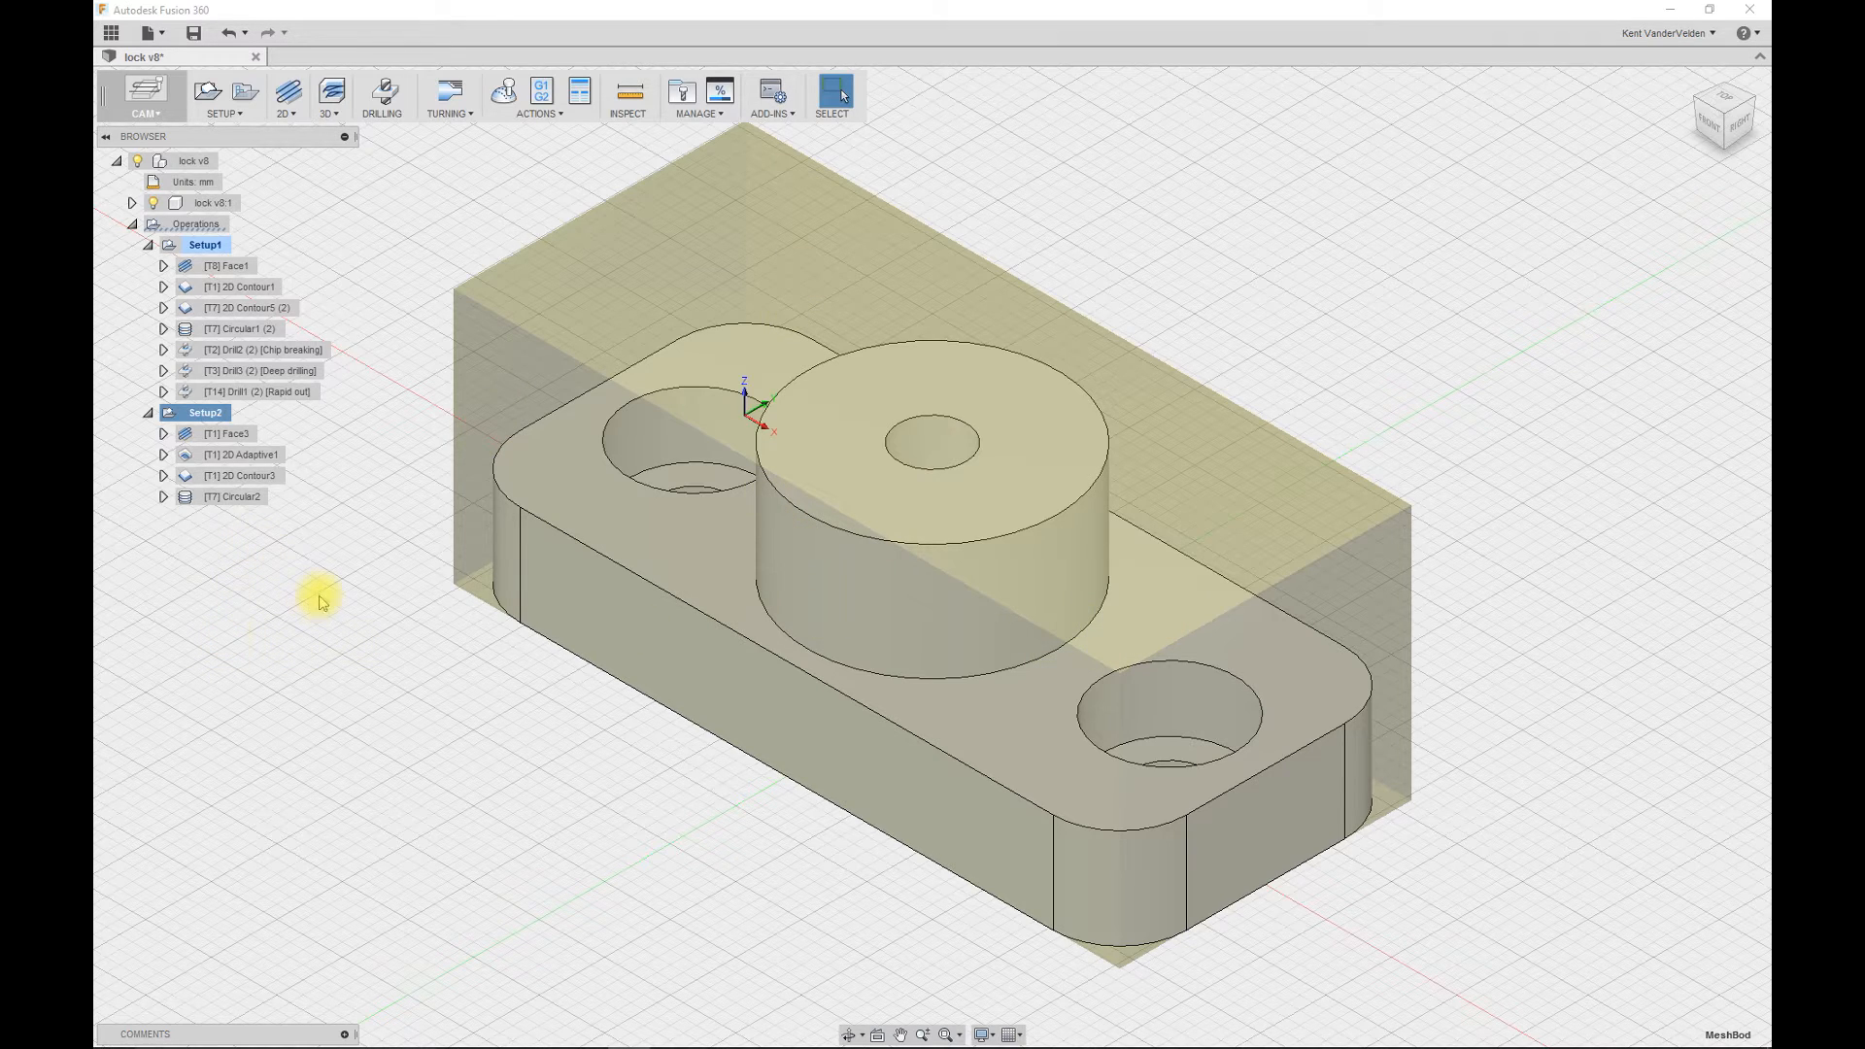
pyautogui.moveTo(476, 520)
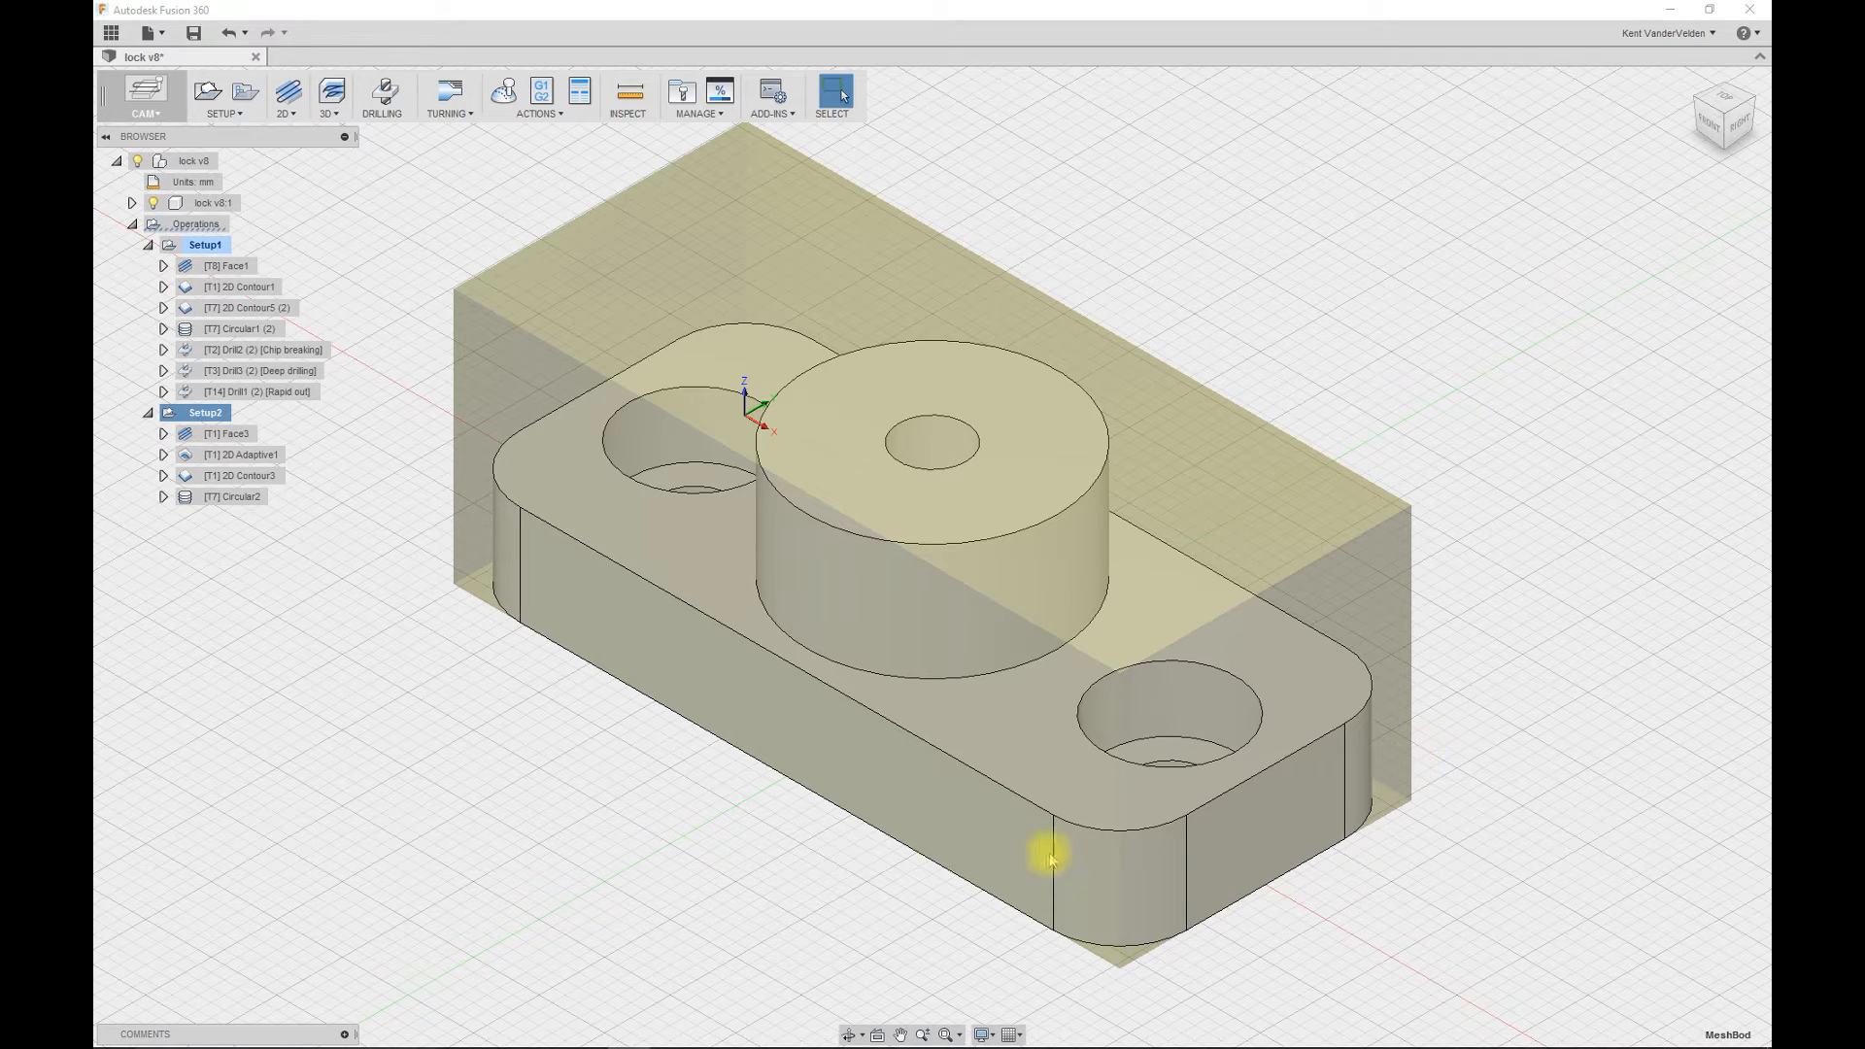
pyautogui.moveTo(701, 493)
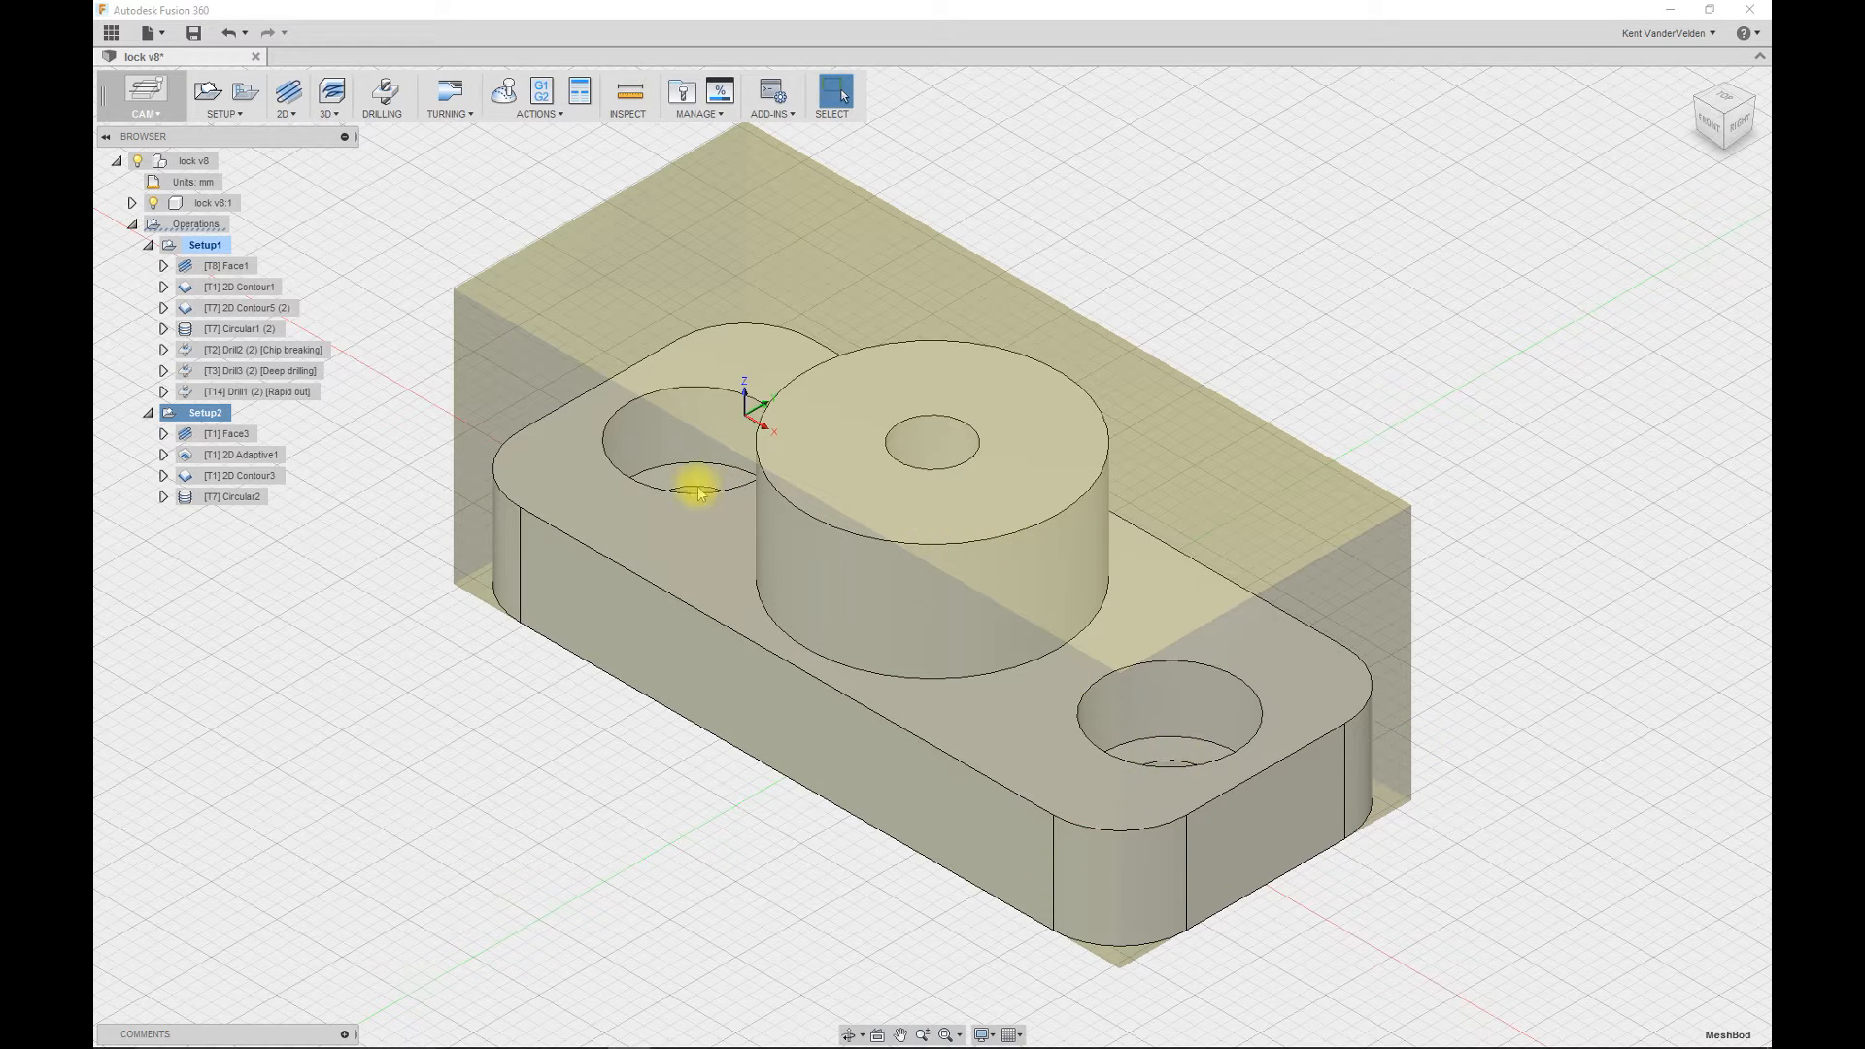
pyautogui.moveTo(1151, 699)
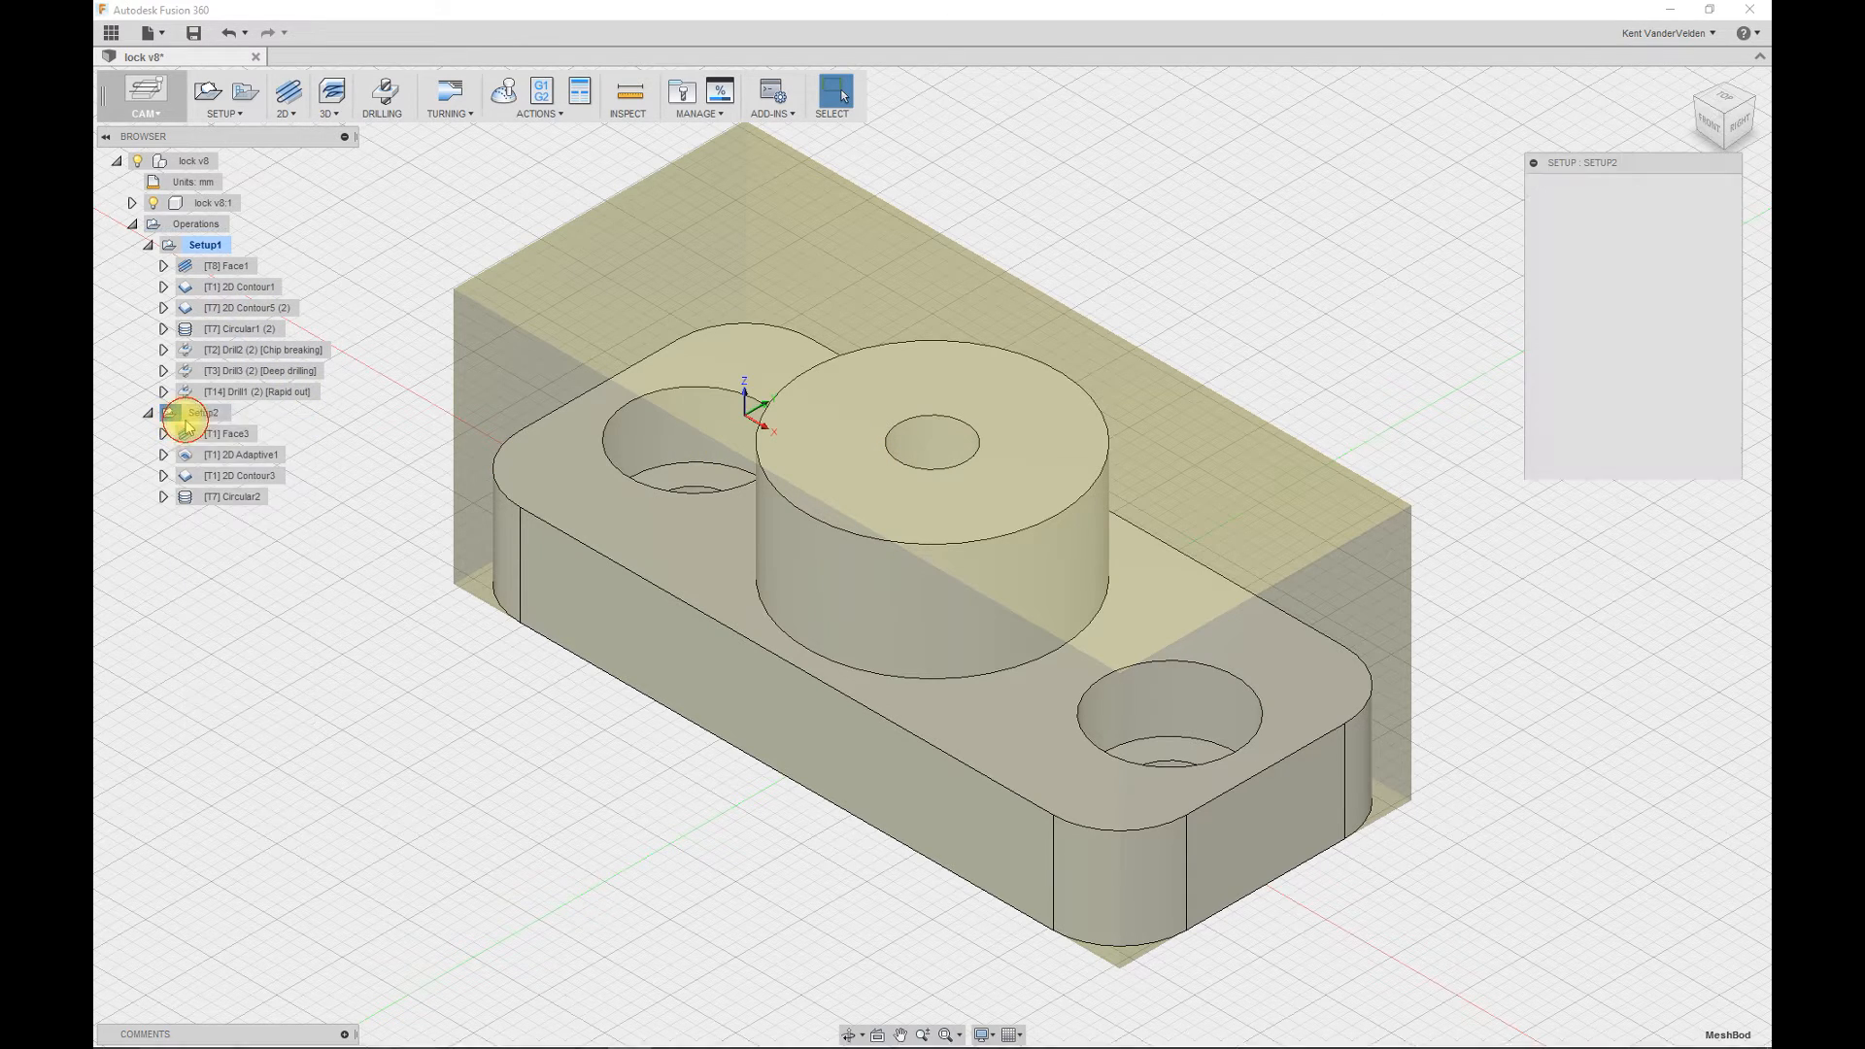
# - Set Setup2's stock mode to From solid using the Stock2 body and confirm
pyautogui.click(1615, 187)
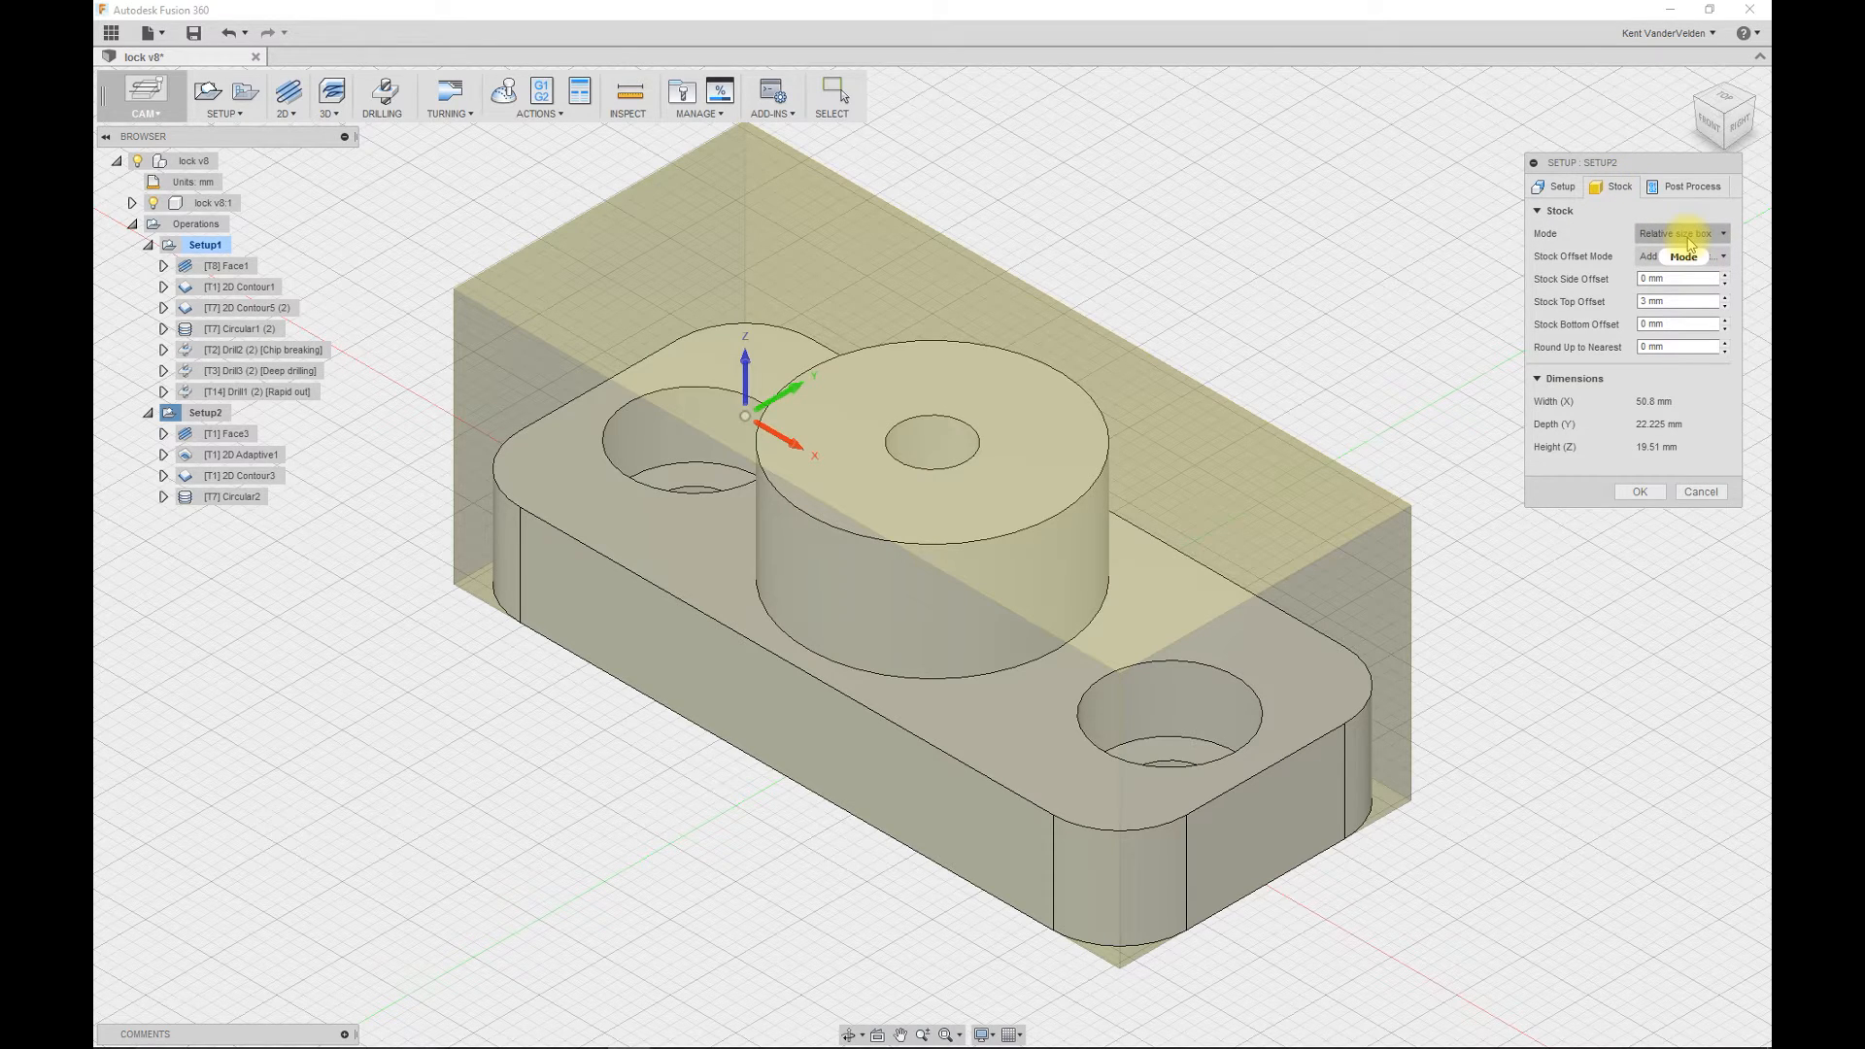
pyautogui.click(1677, 233)
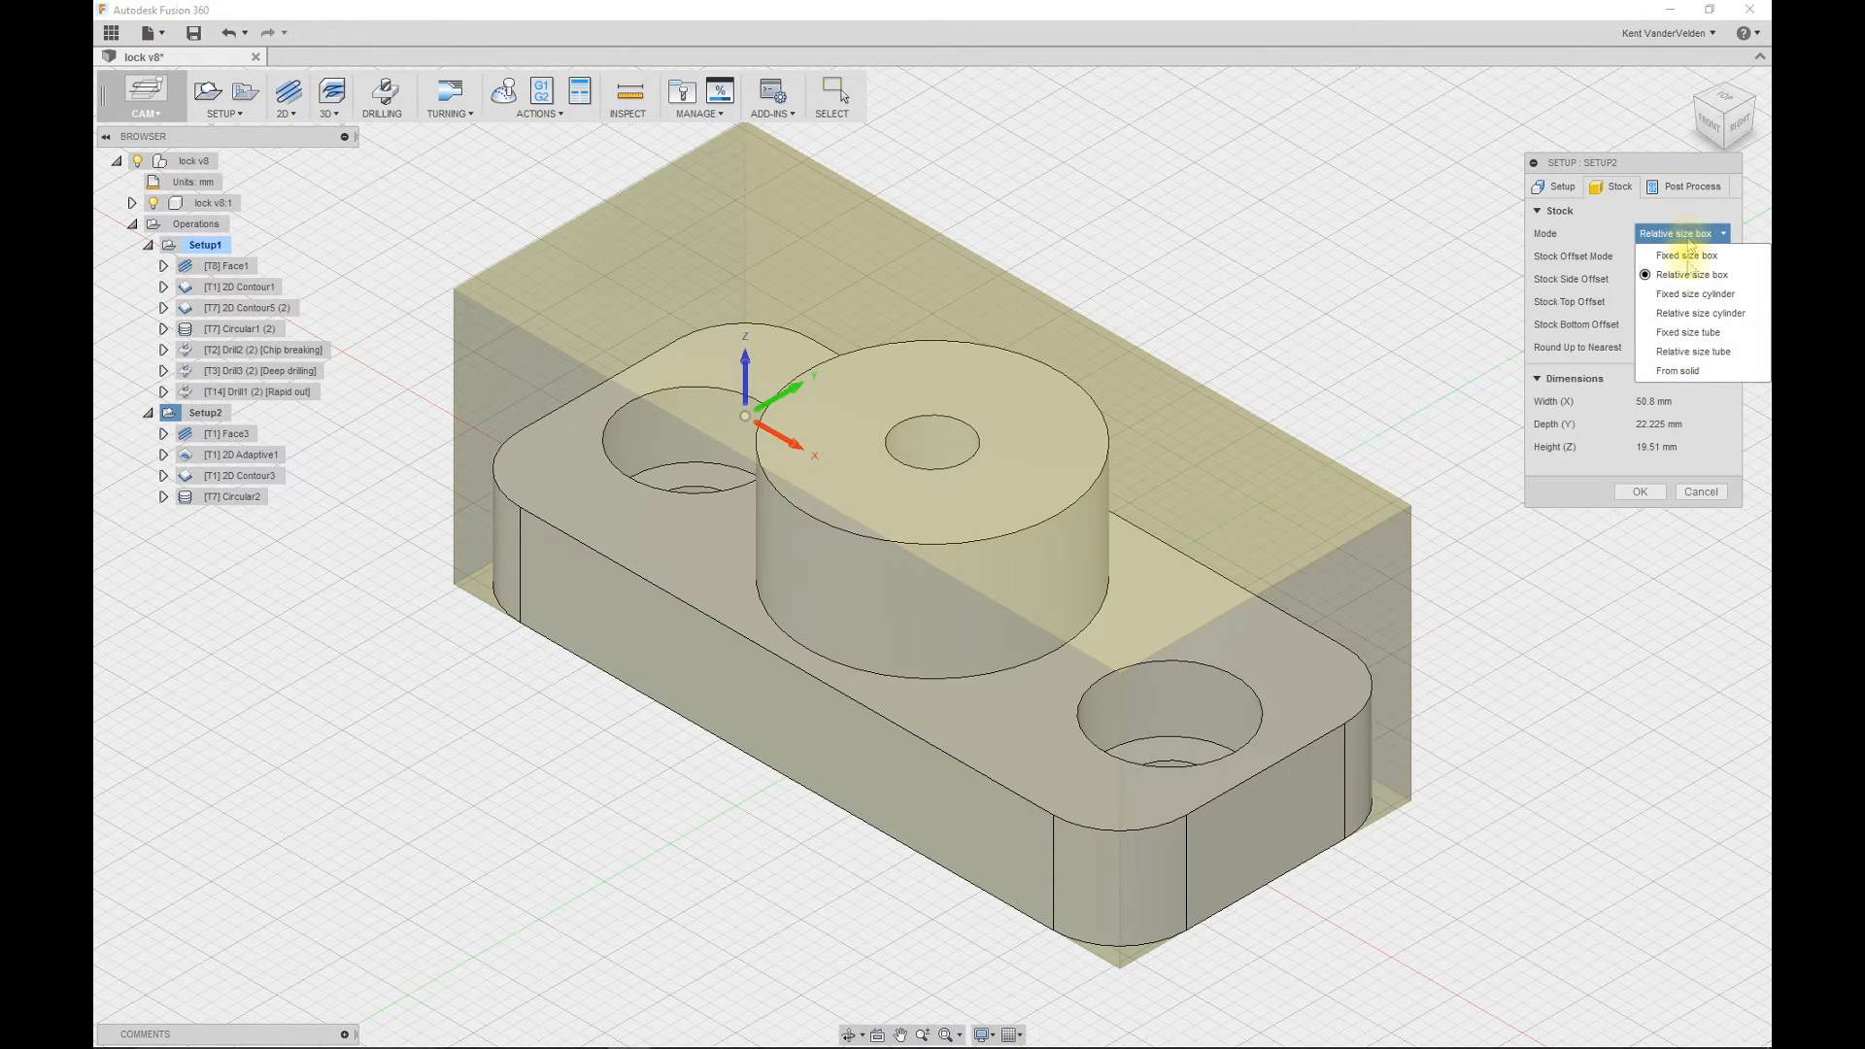
pyautogui.click(1677, 370)
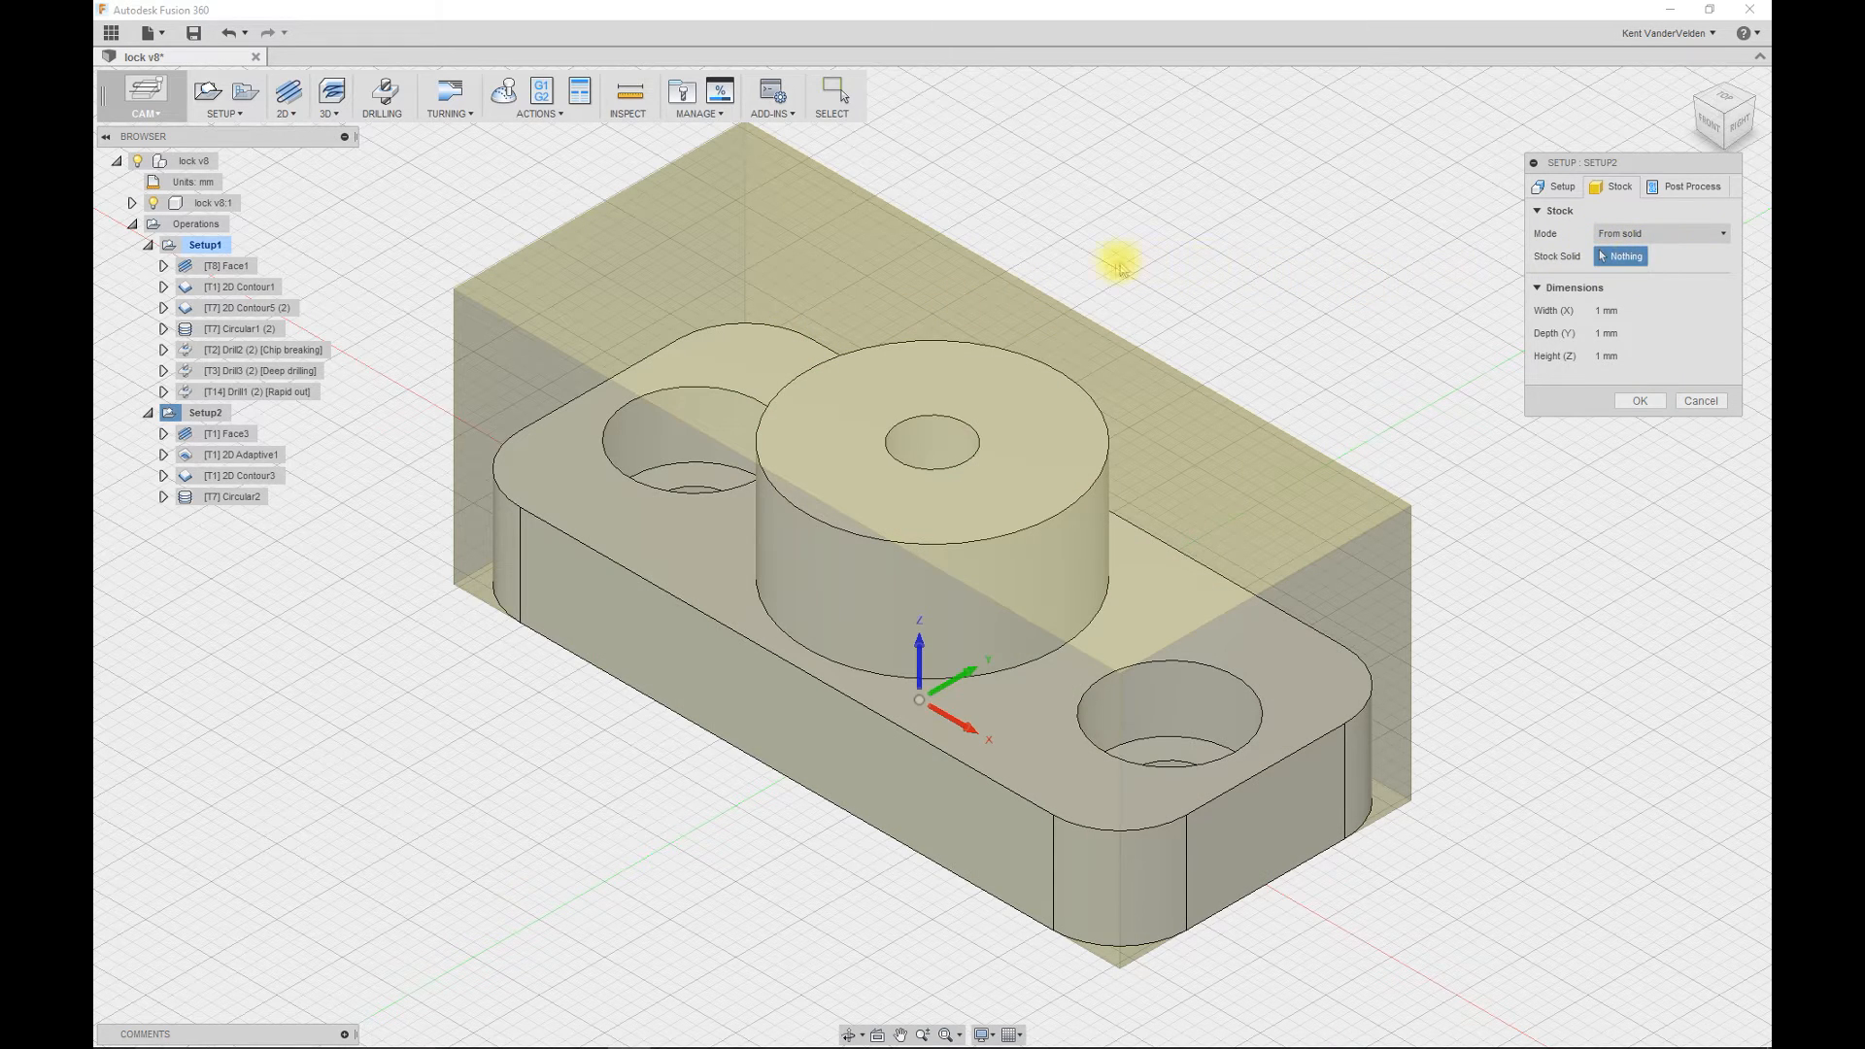
pyautogui.click(133, 203)
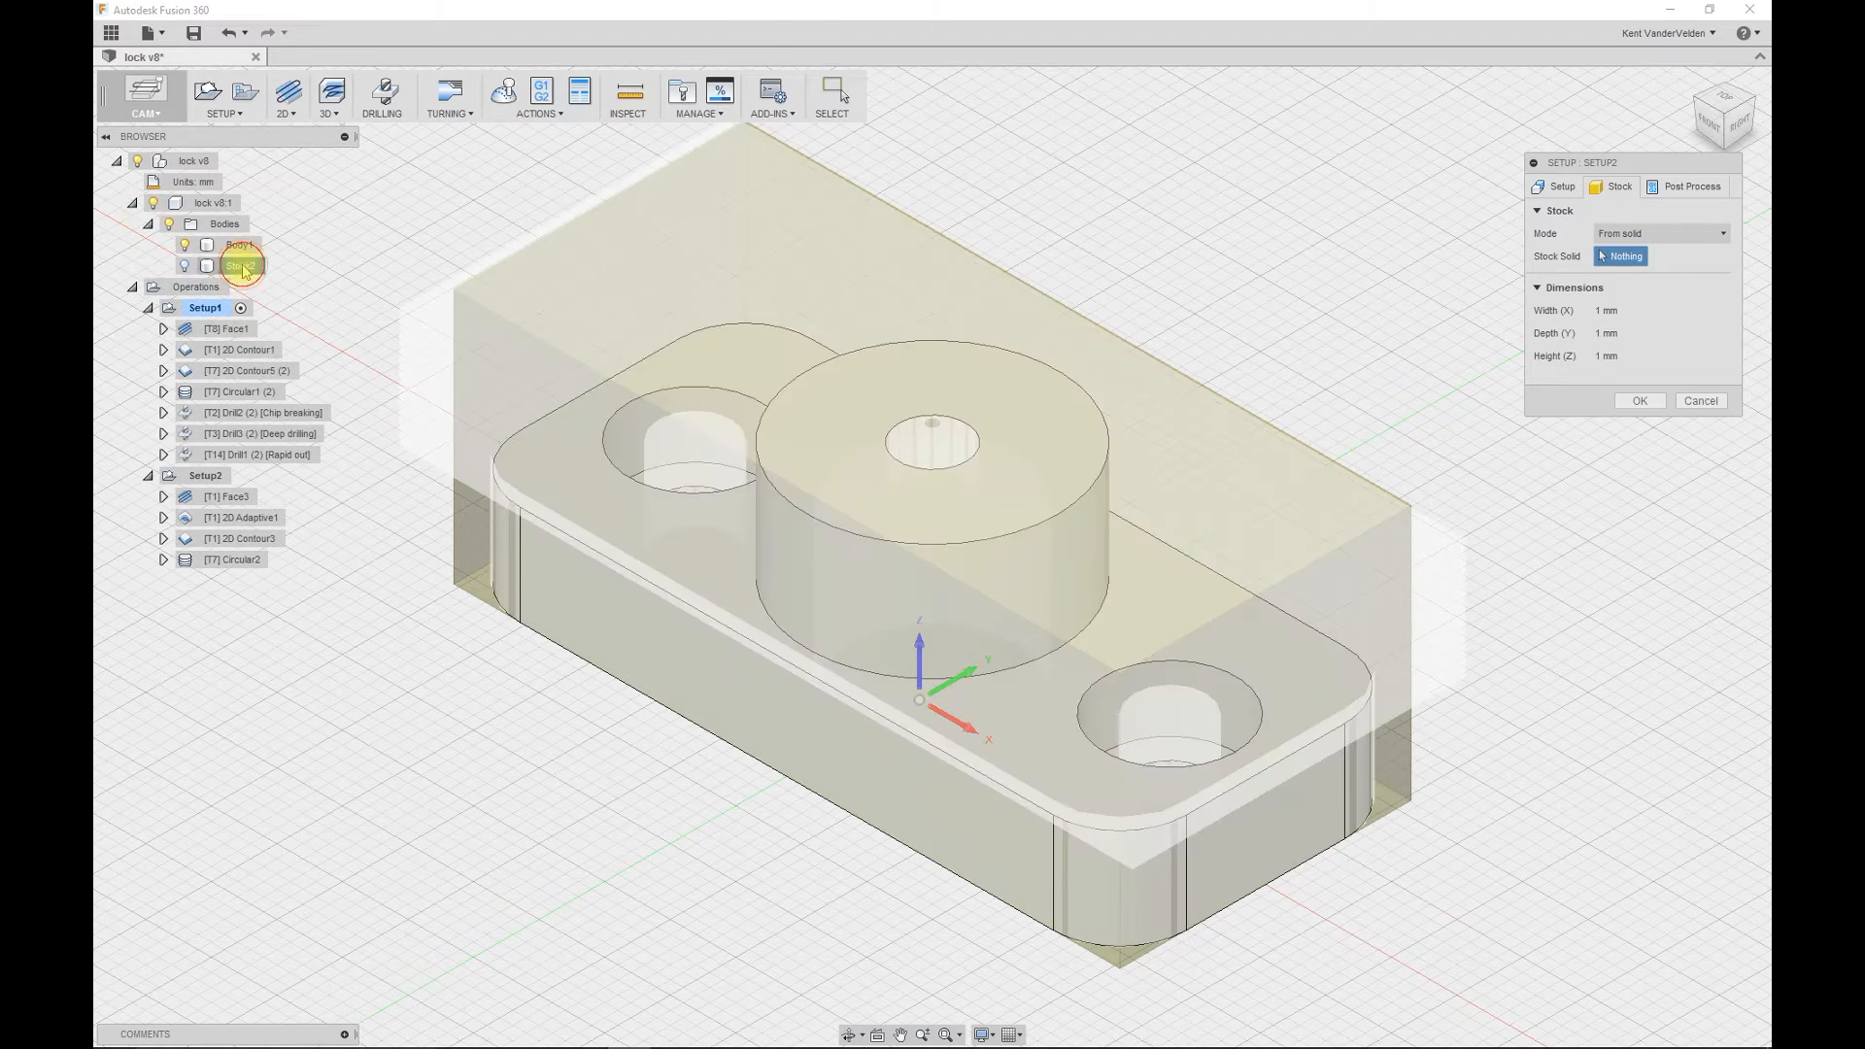
pyautogui.click(243, 265)
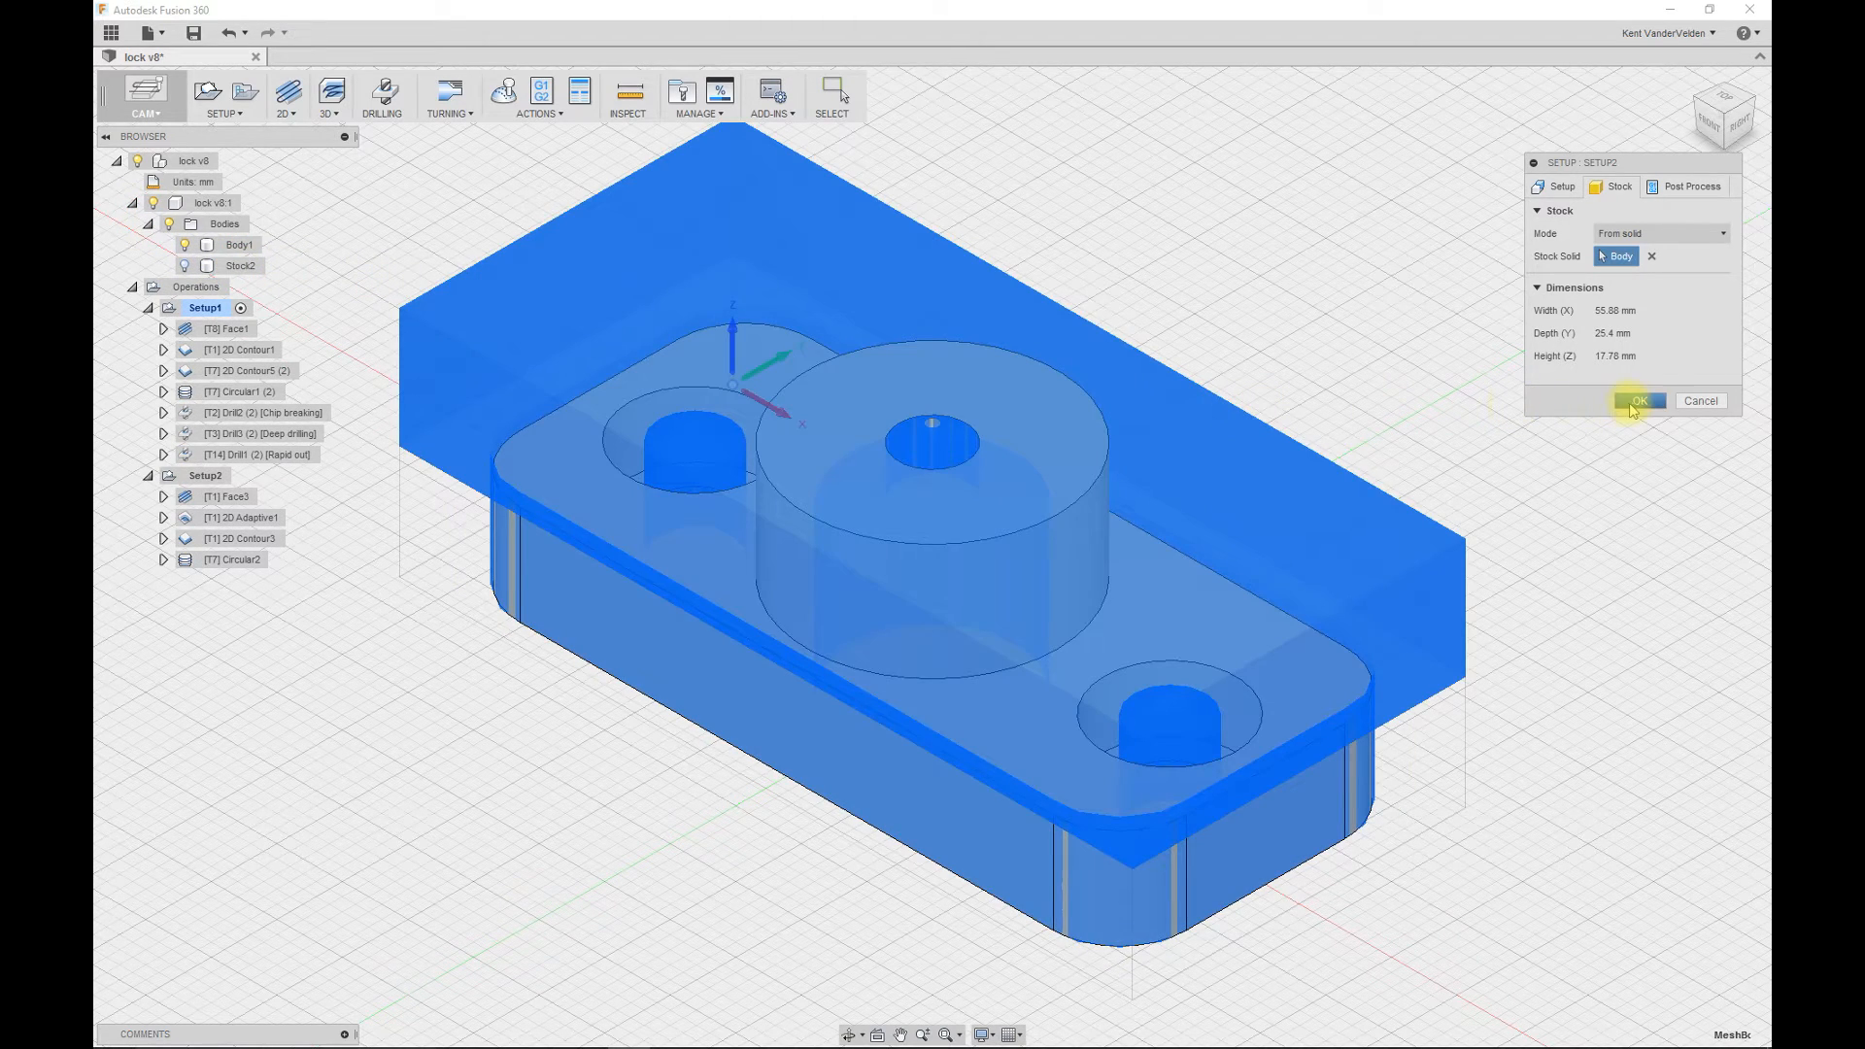
pyautogui.click(1638, 401)
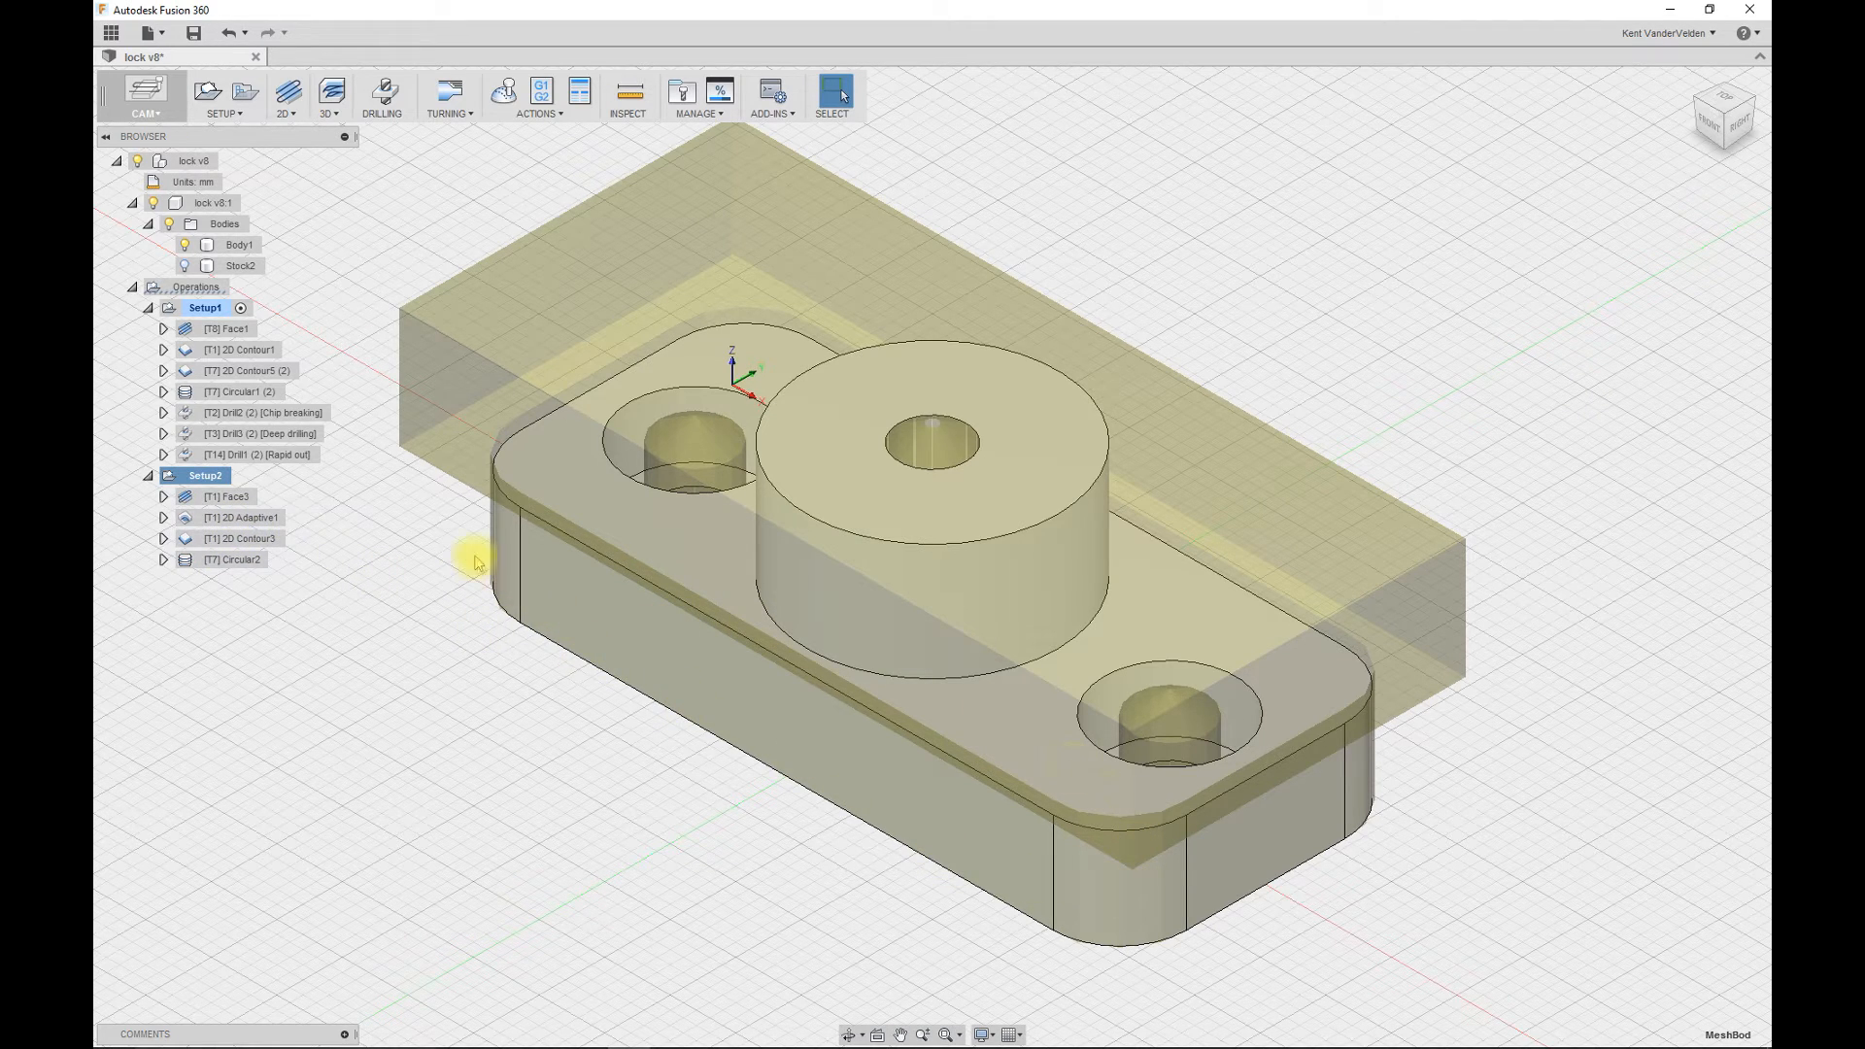
pyautogui.moveTo(781, 827)
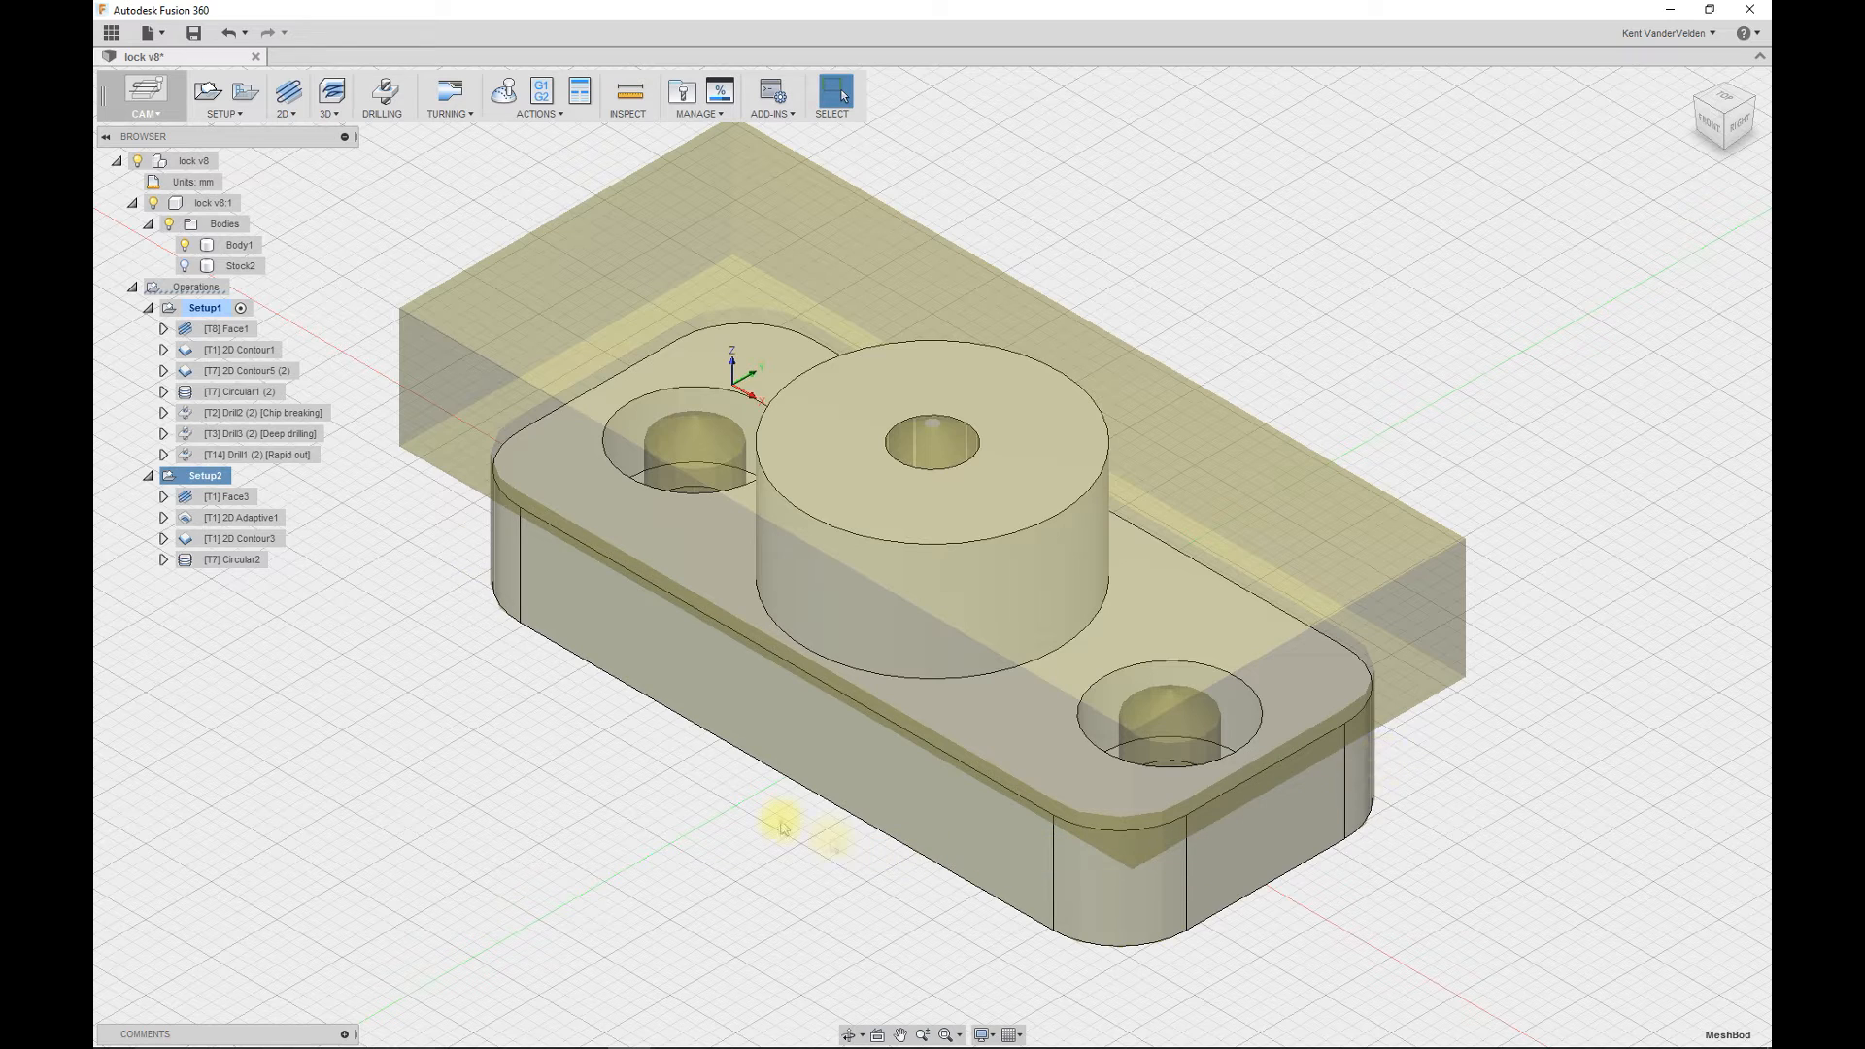
pyautogui.moveTo(1049, 556)
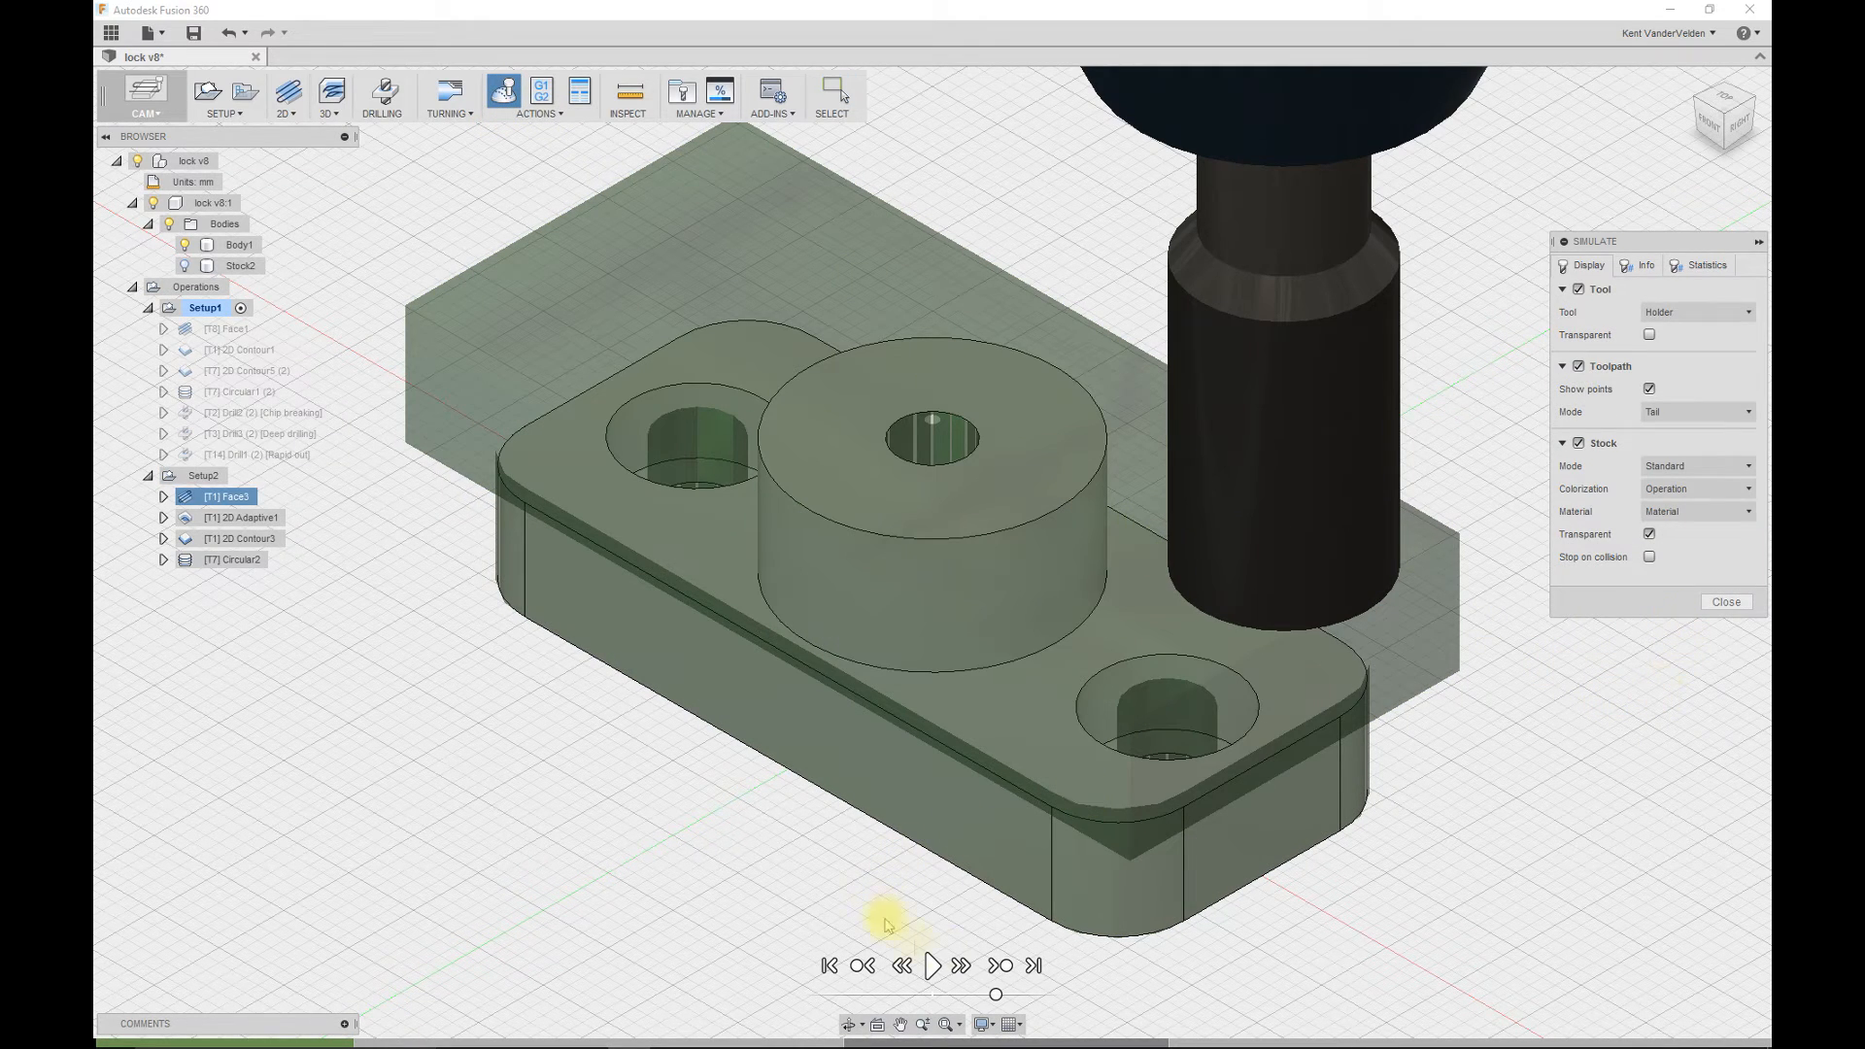
# - Play the Setup2 simulation with opaque stock, skipping ahead two operations, then restore transparency
pyautogui.click(933, 965)
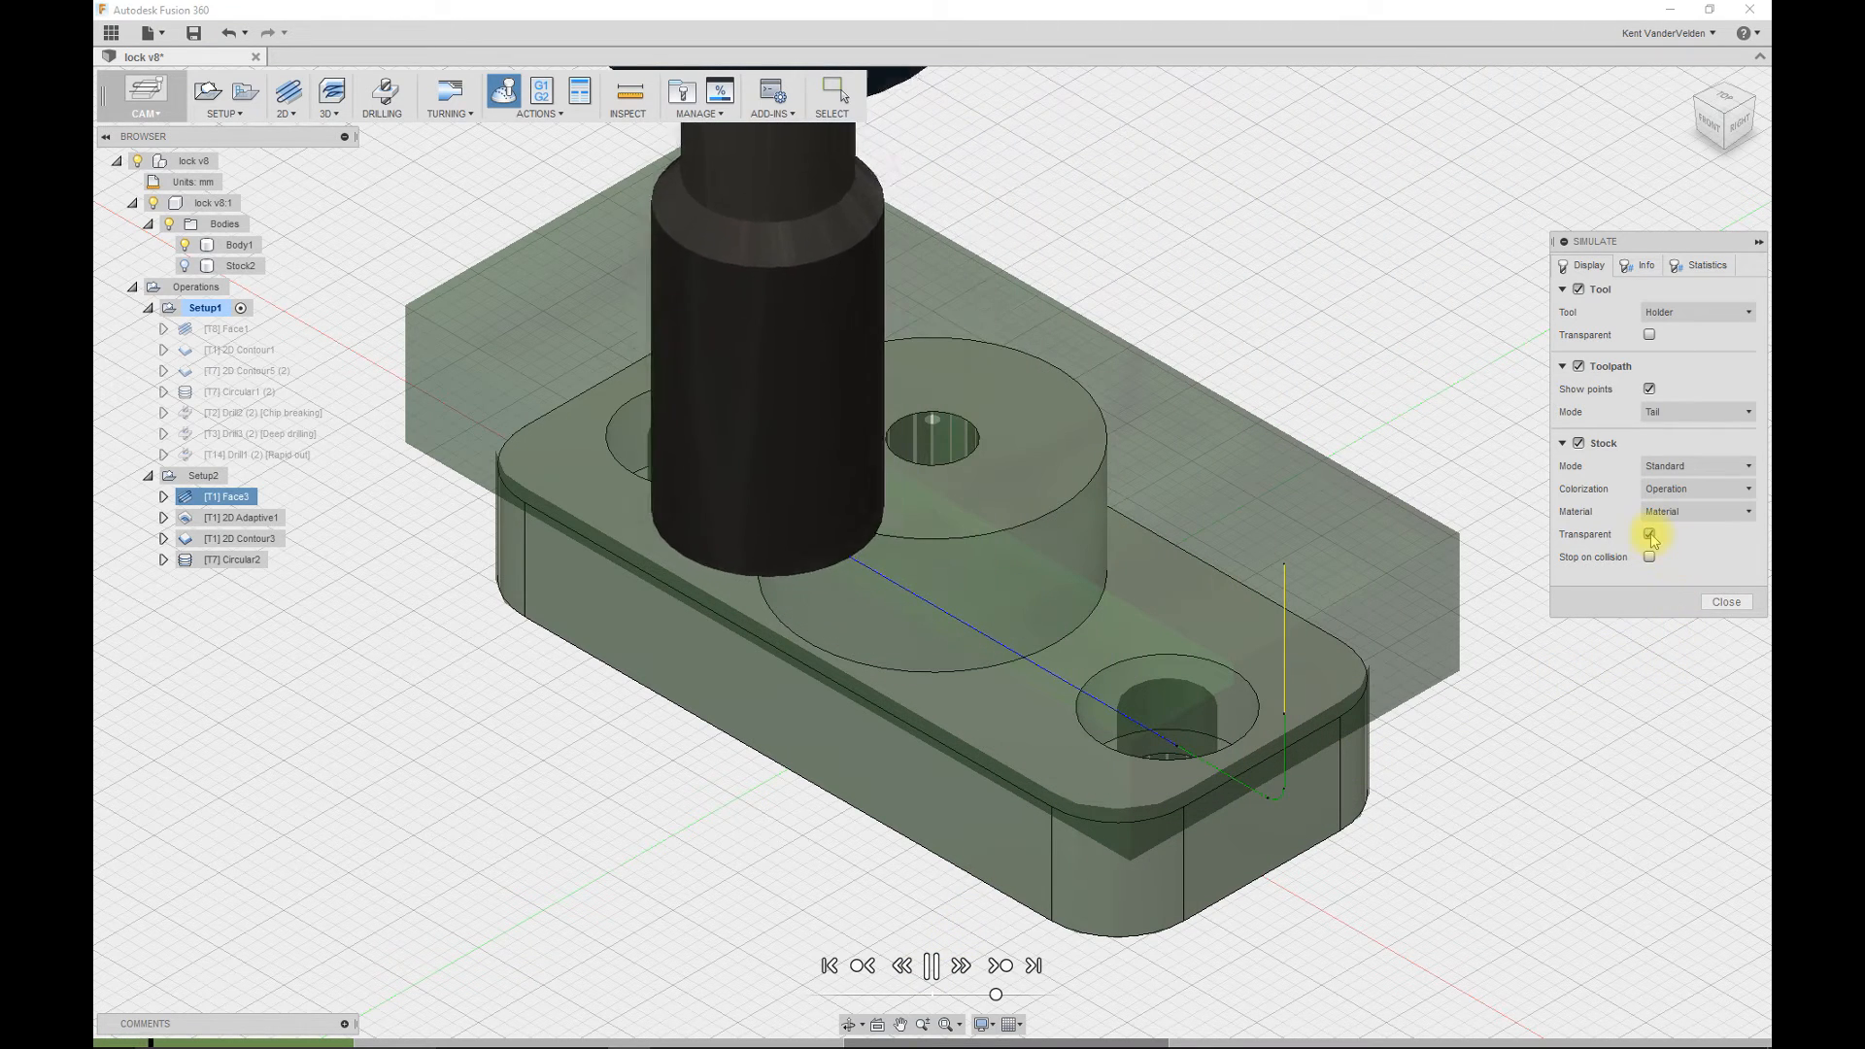
pyautogui.click(1649, 534)
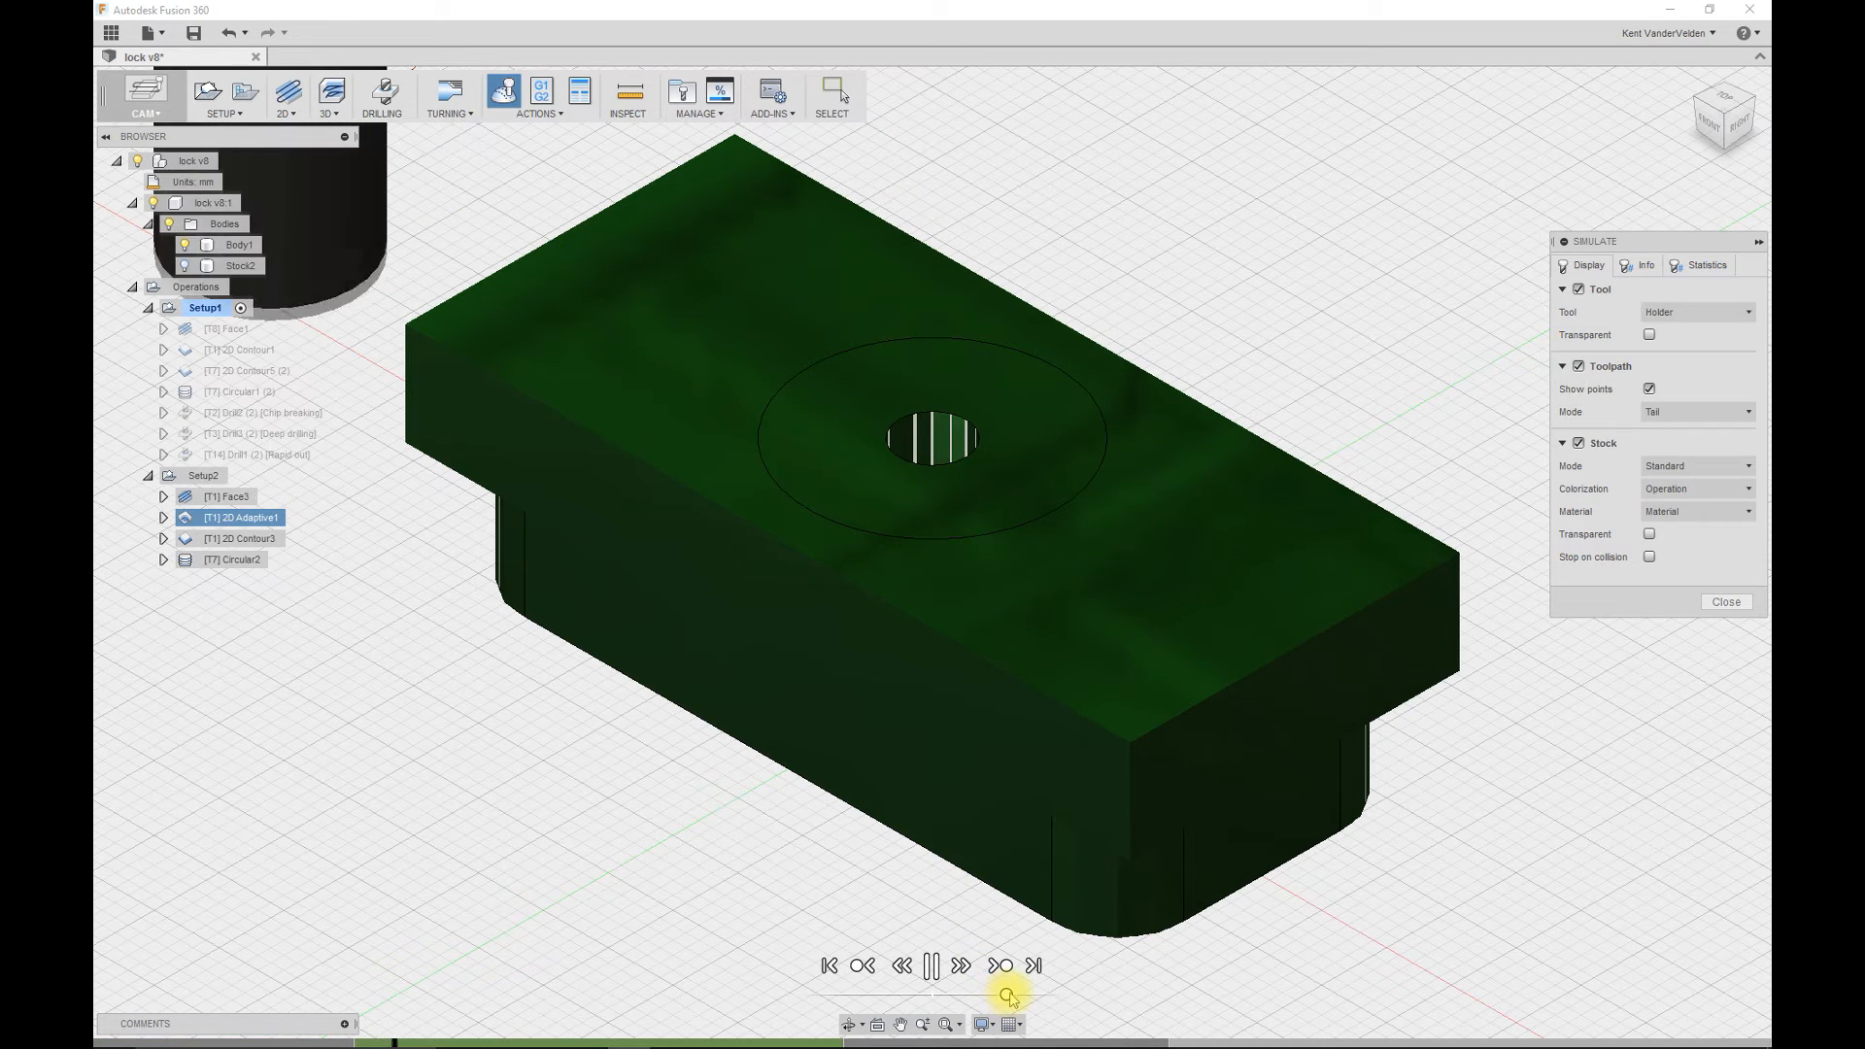
pyautogui.click(1001, 965)
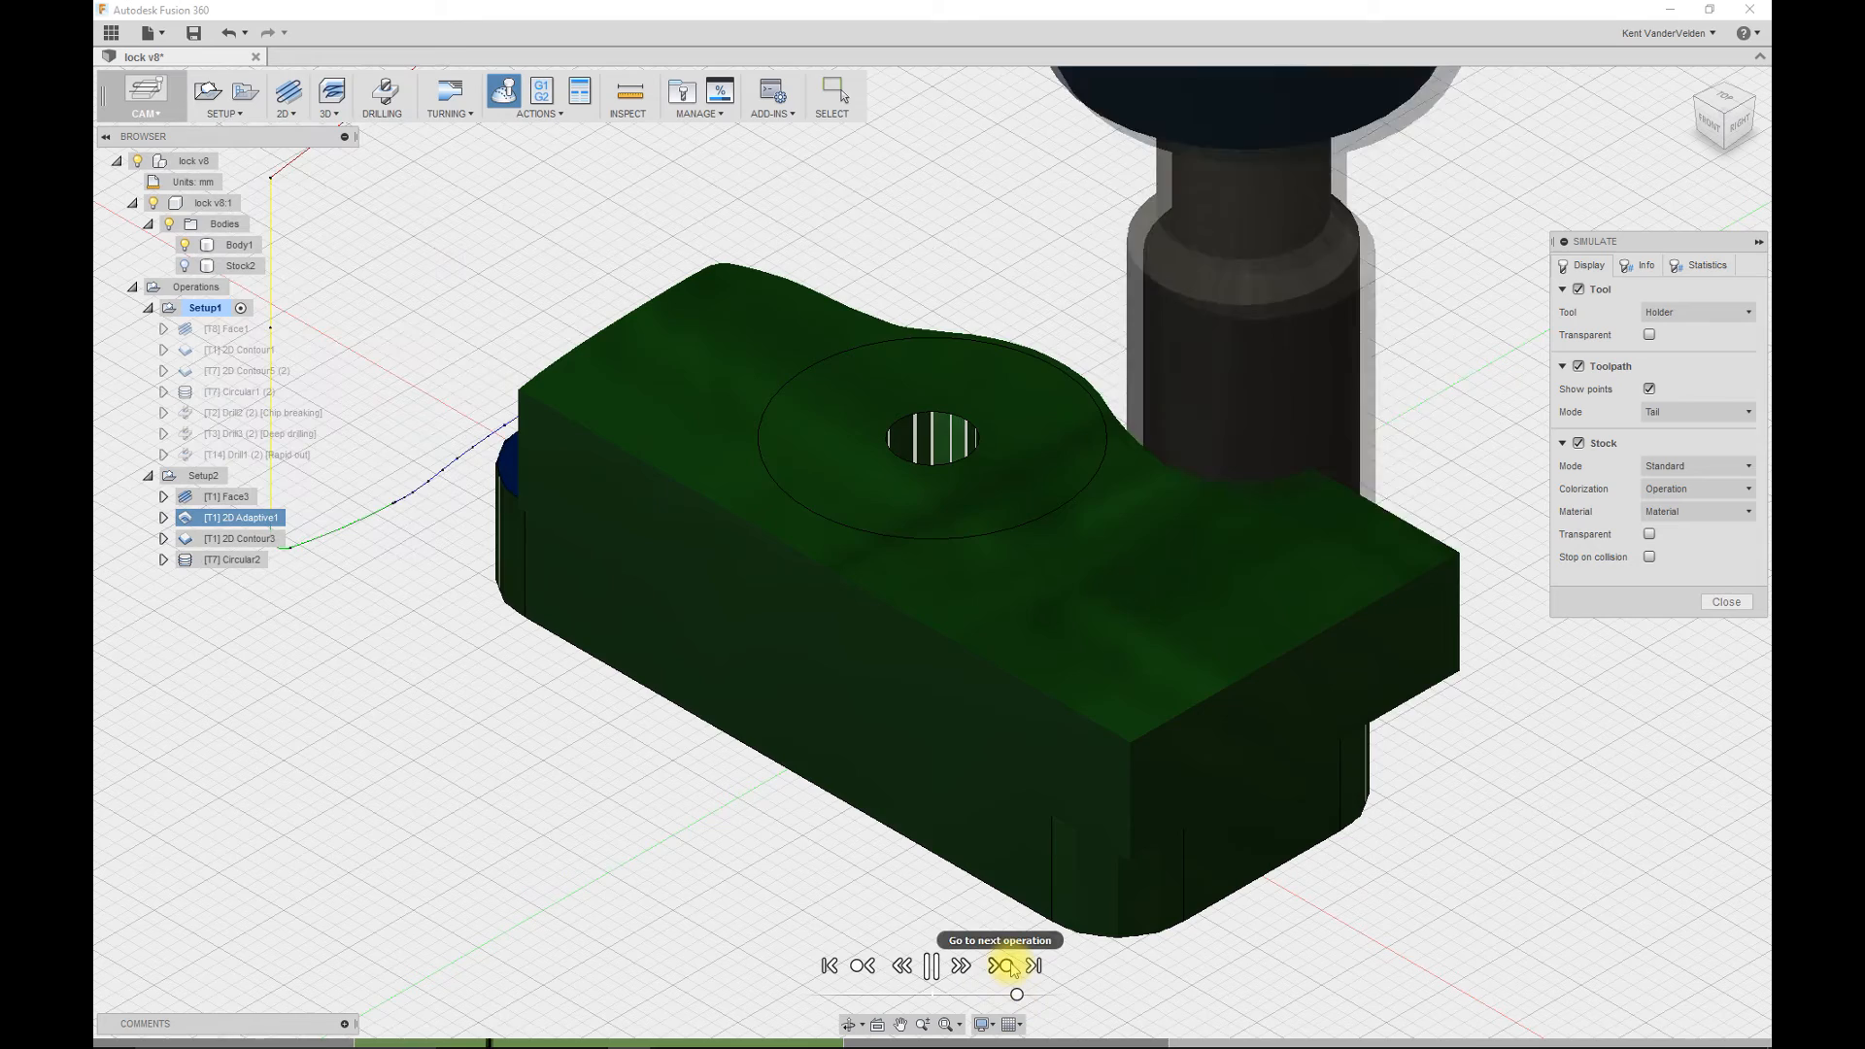
pyautogui.click(1001, 965)
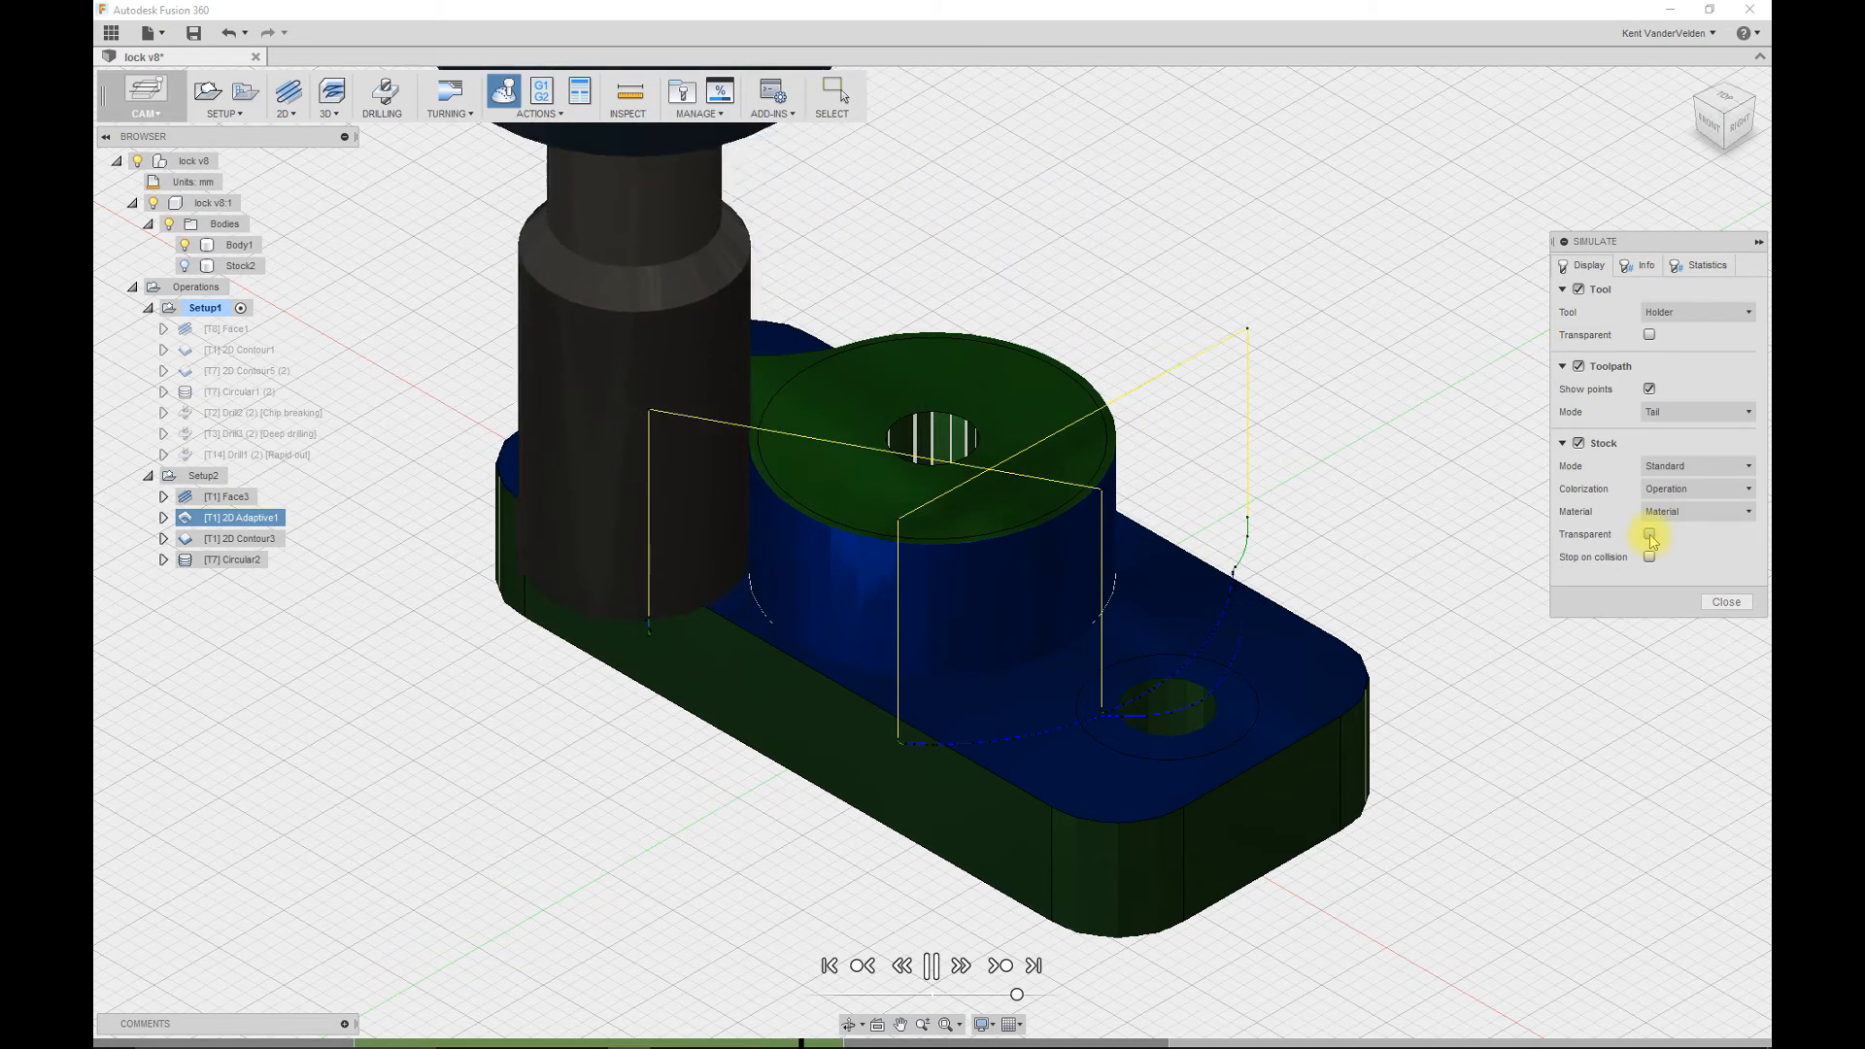
pyautogui.click(1649, 535)
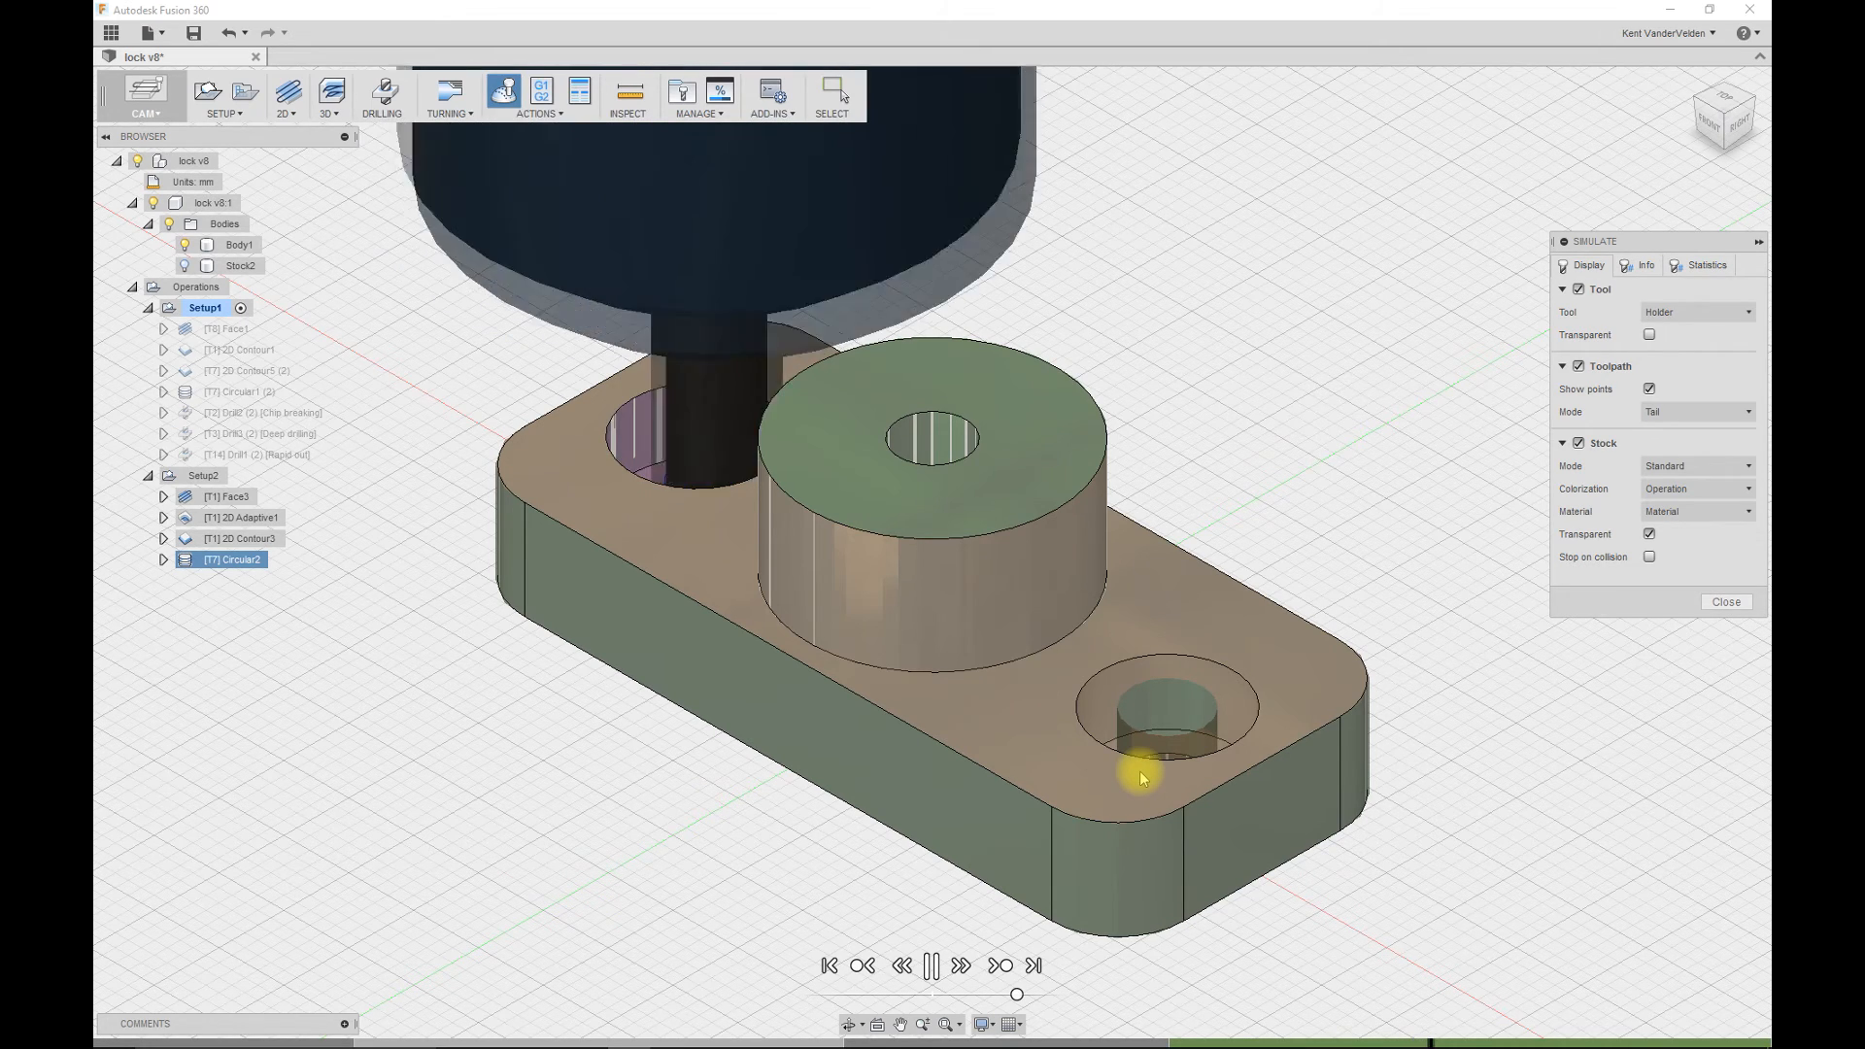
# - Let the remaining Setup2 operations play through until both counterbore holes are milled
pyautogui.click(931, 964)
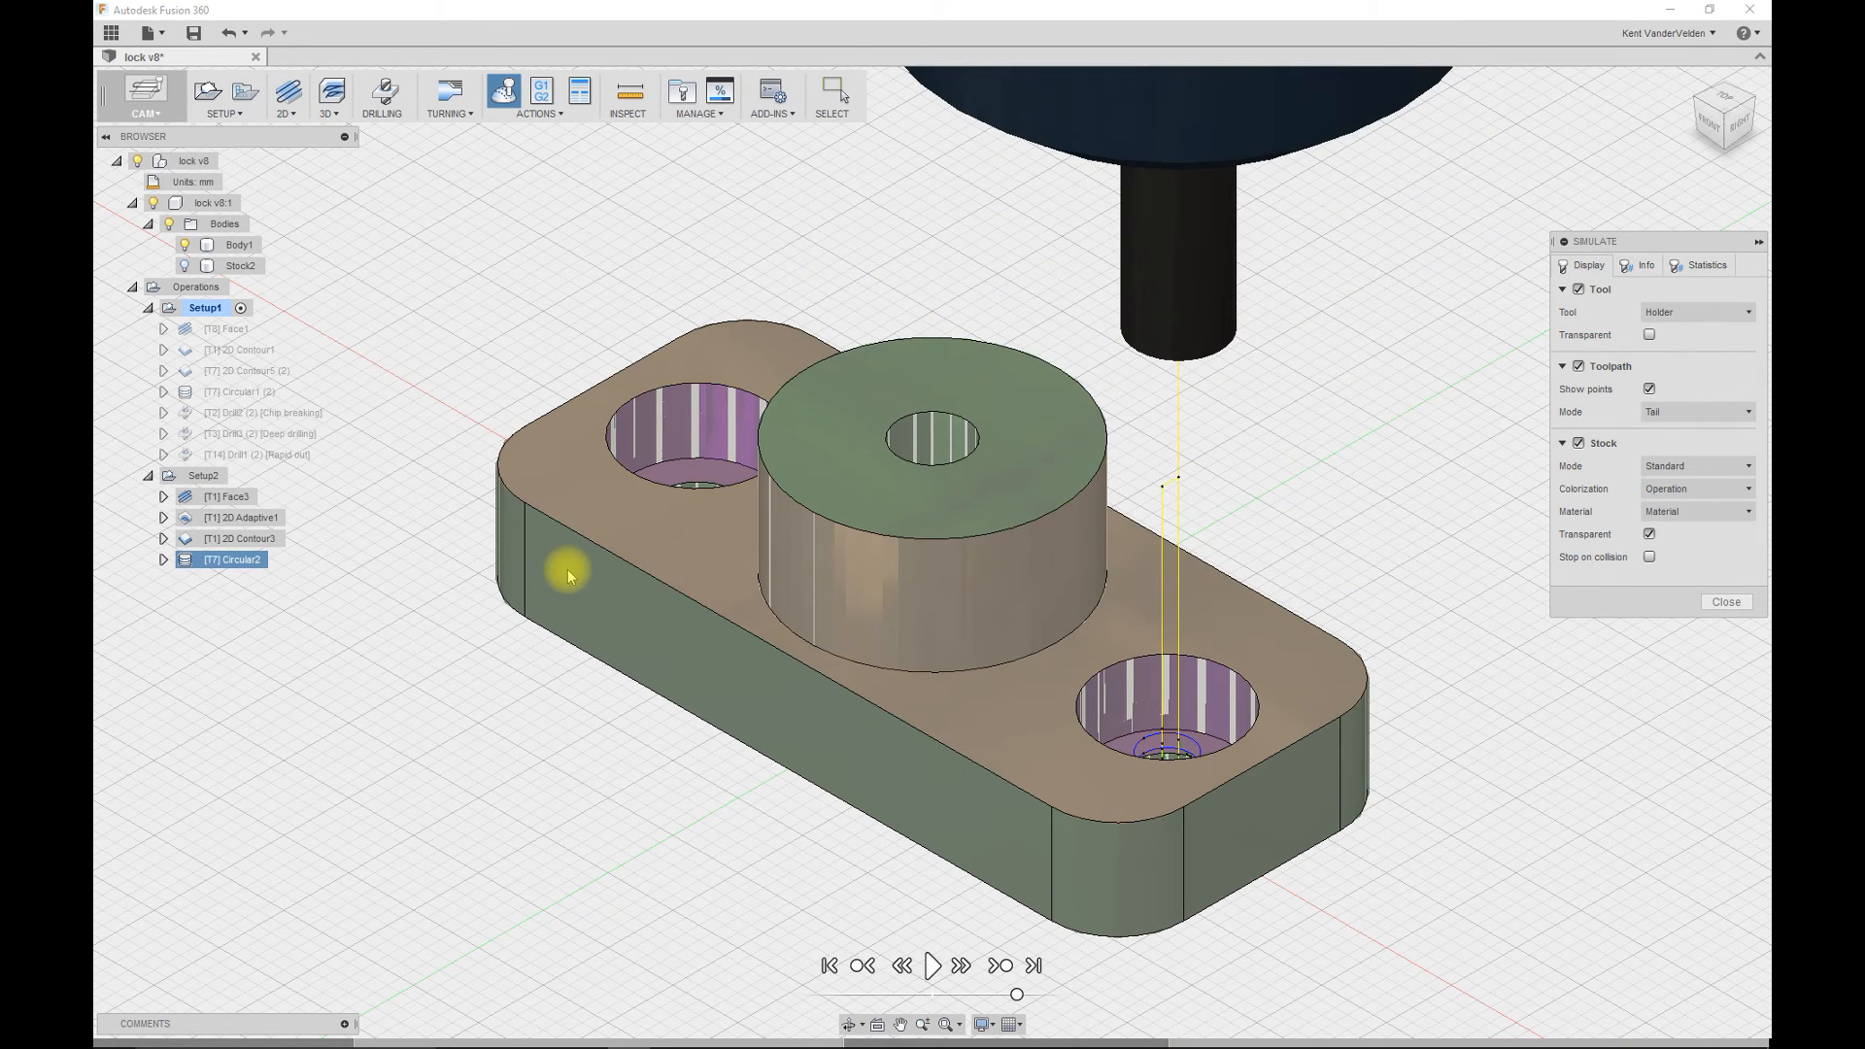
pyautogui.moveTo(261, 333)
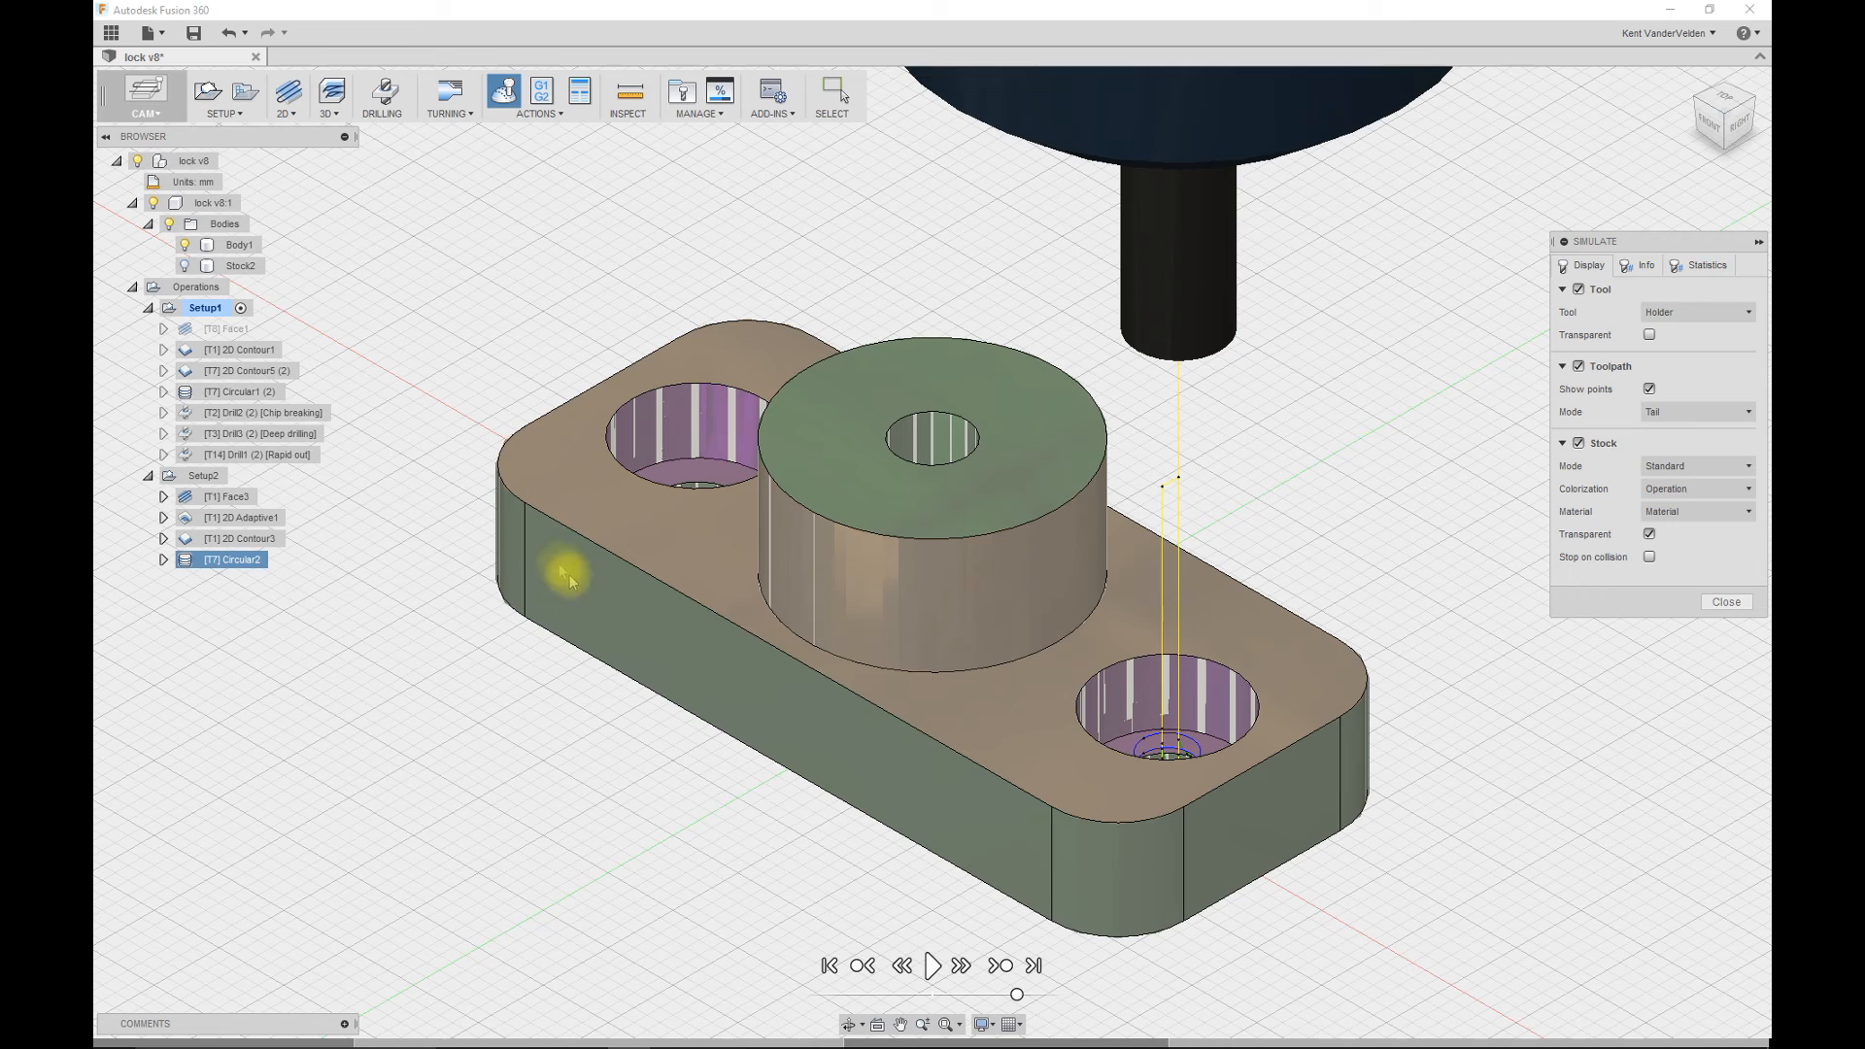
pyautogui.moveTo(345, 728)
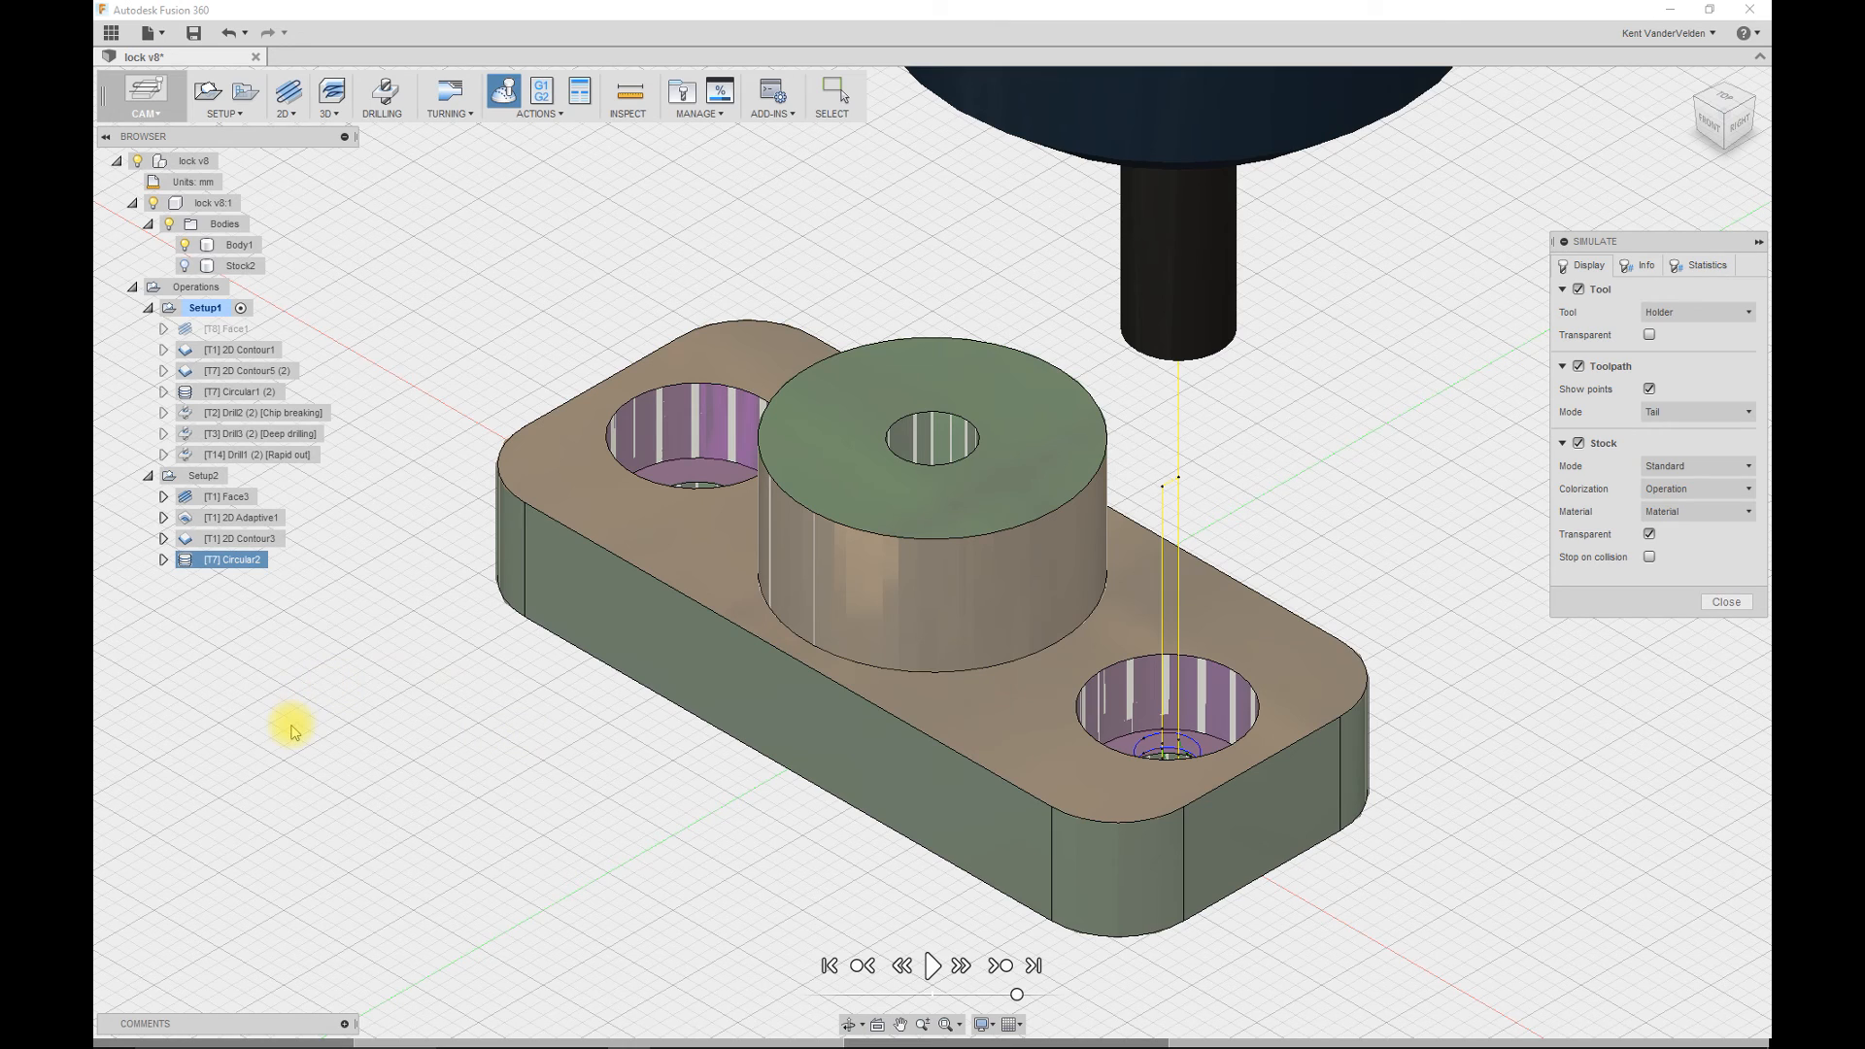
pyautogui.moveTo(637, 759)
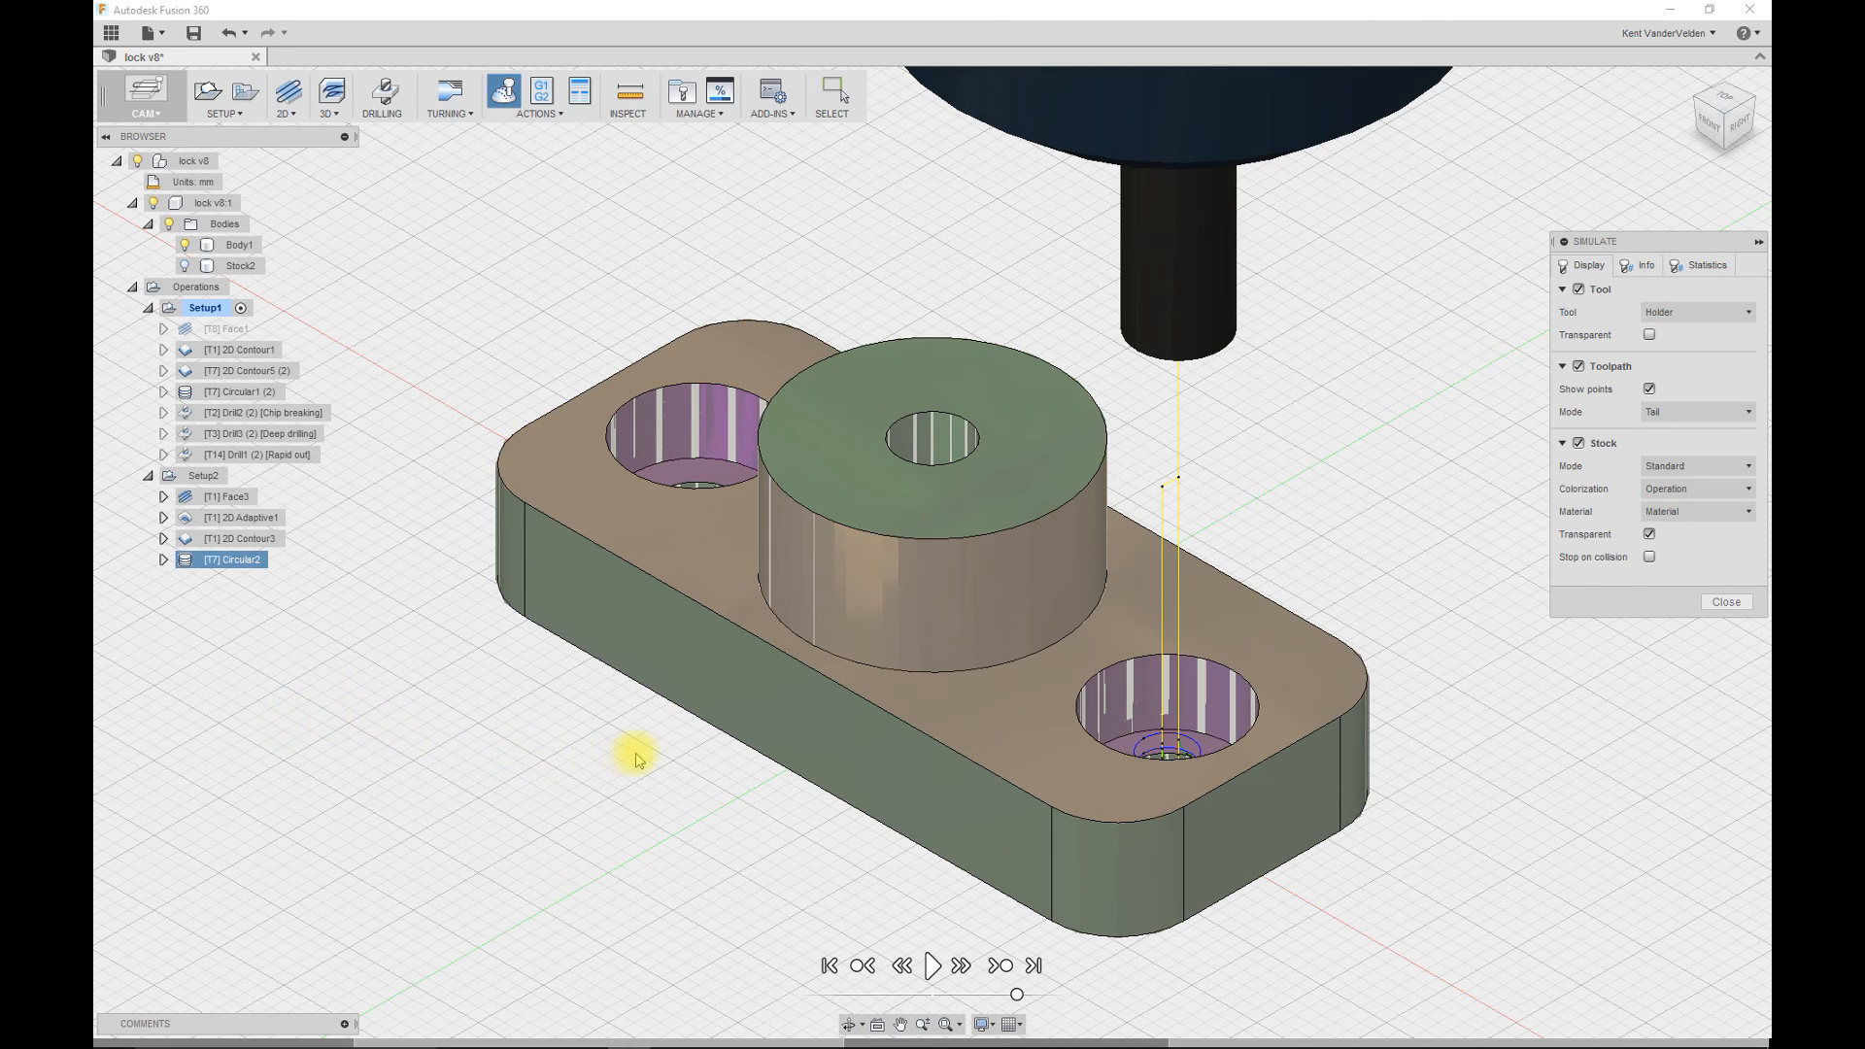